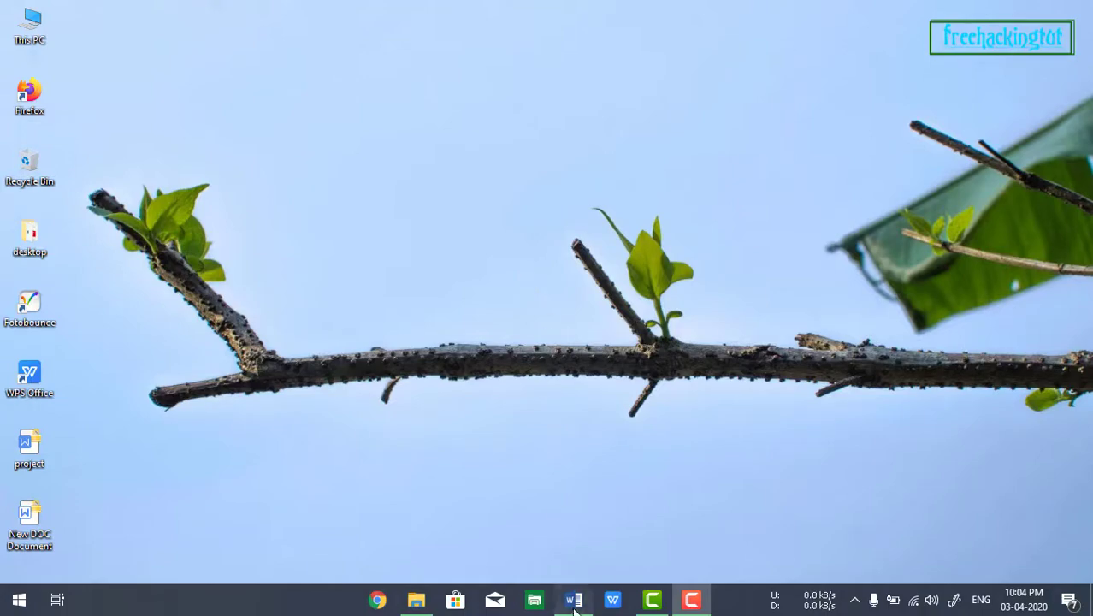
Step: Bring up the 'project' thesis in Word and scroll through the Chapter-1 introduction page
{"action": "left_click", "coordinate": [573, 599]}
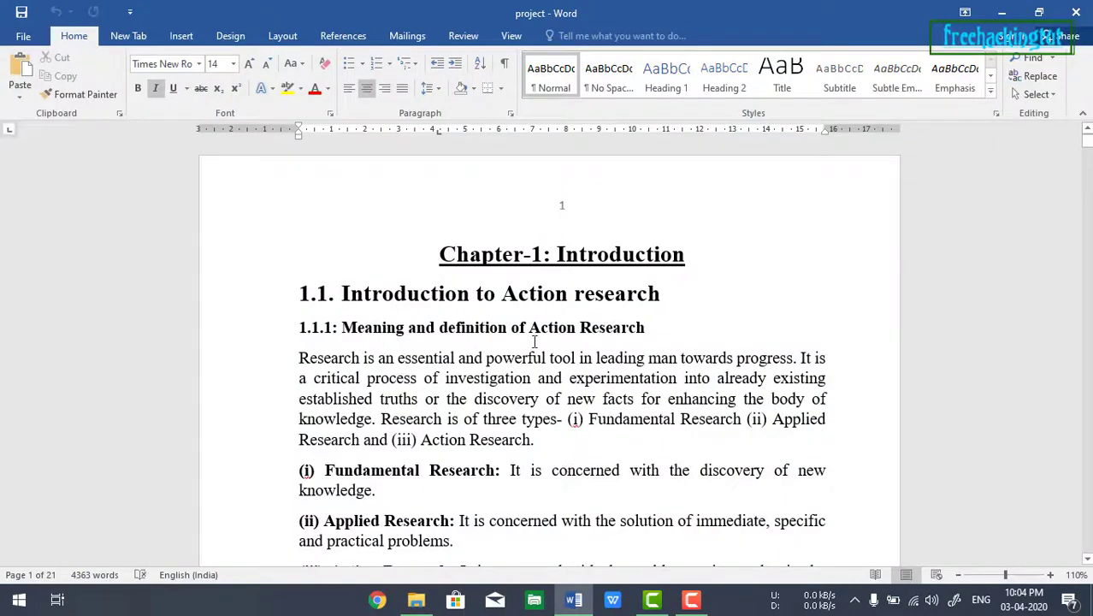
{"action": "scroll", "scroll_direction": "down", "scroll_amount": 3}
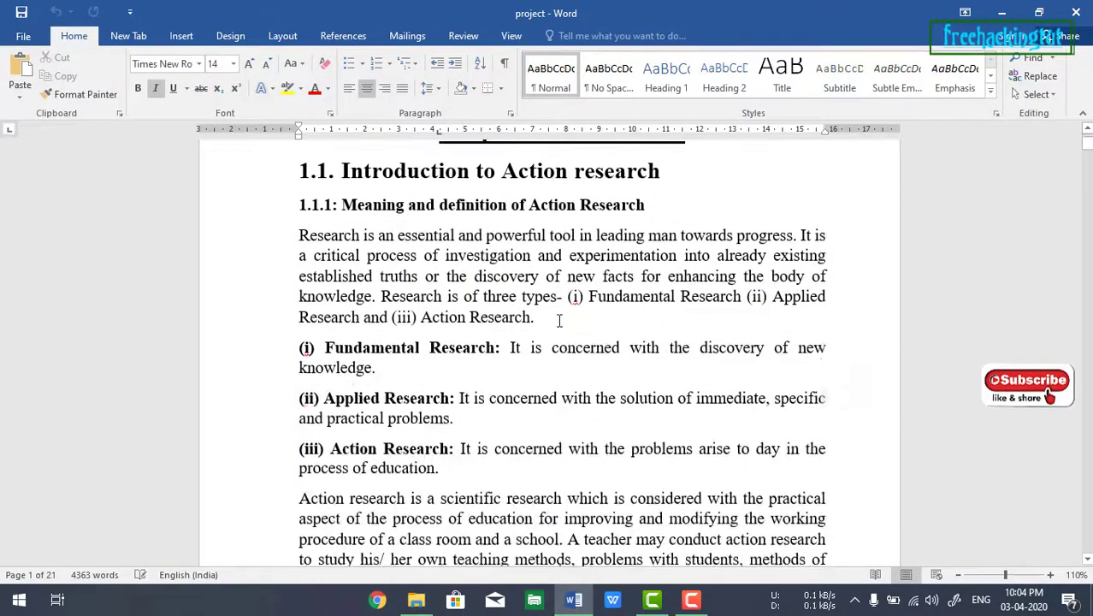
{"action": "scroll", "scroll_direction": "down", "scroll_amount": 3}
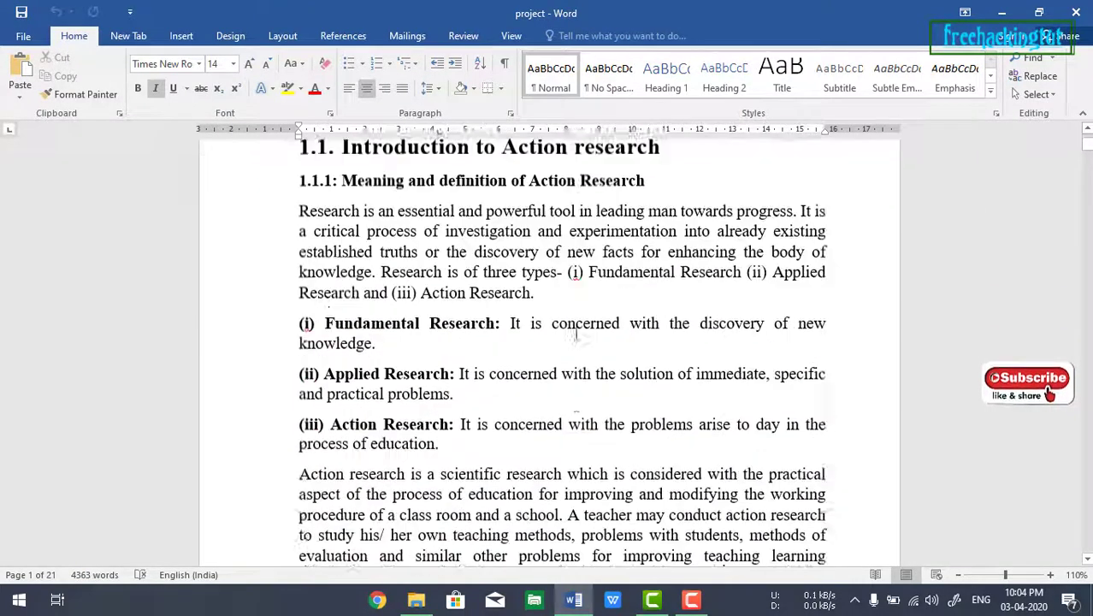
{"action": "scroll", "scroll_direction": "down", "scroll_amount": 3}
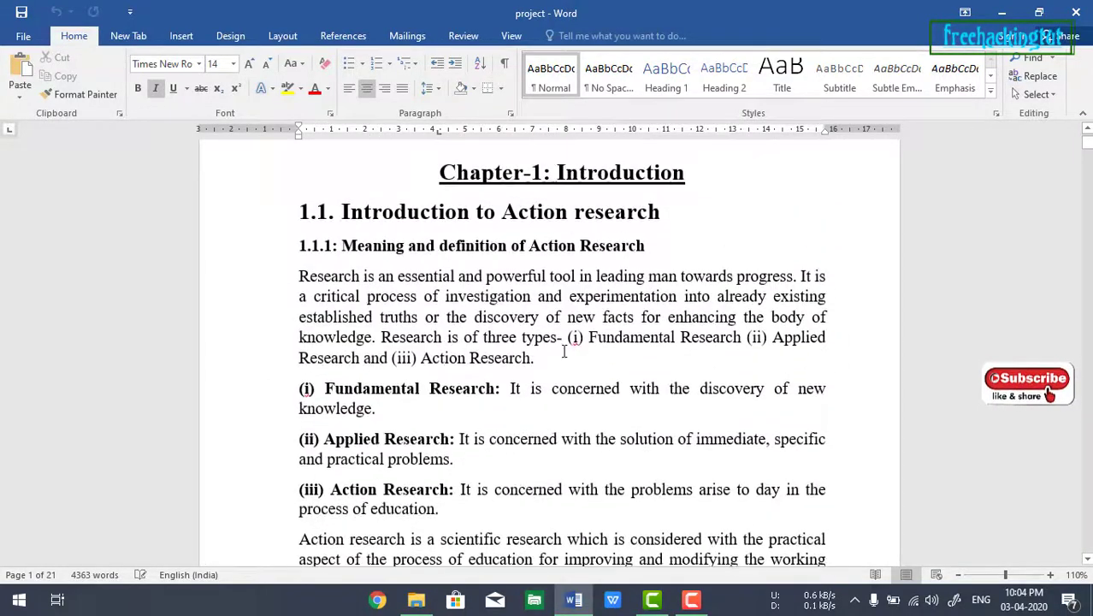
{"action": "scroll", "scroll_direction": "down", "scroll_amount": 3}
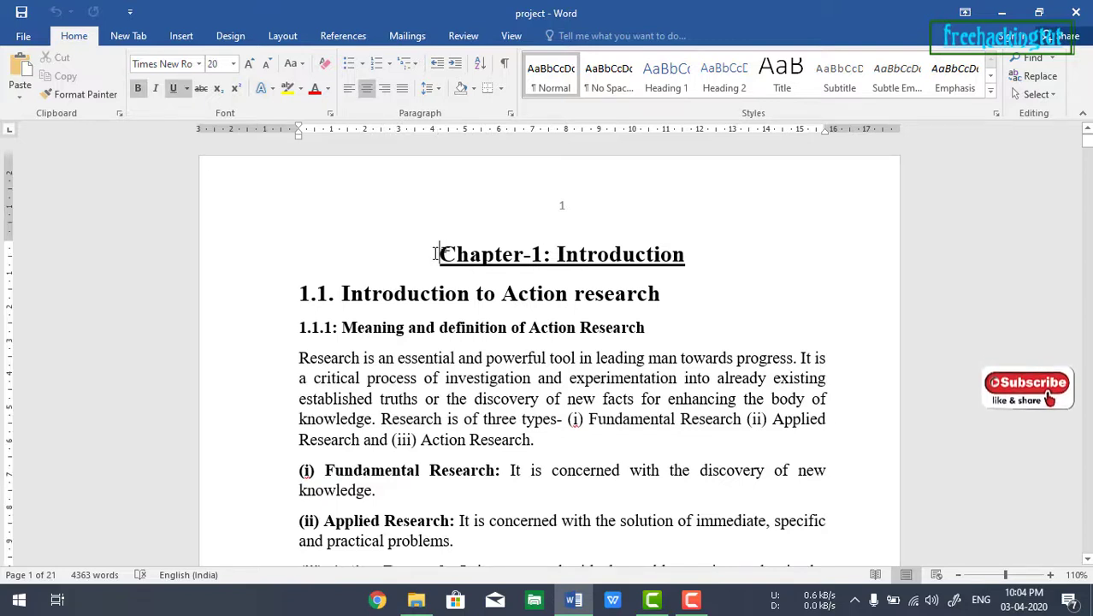
{"action": "mouse_move", "coordinate": [948, 281]}
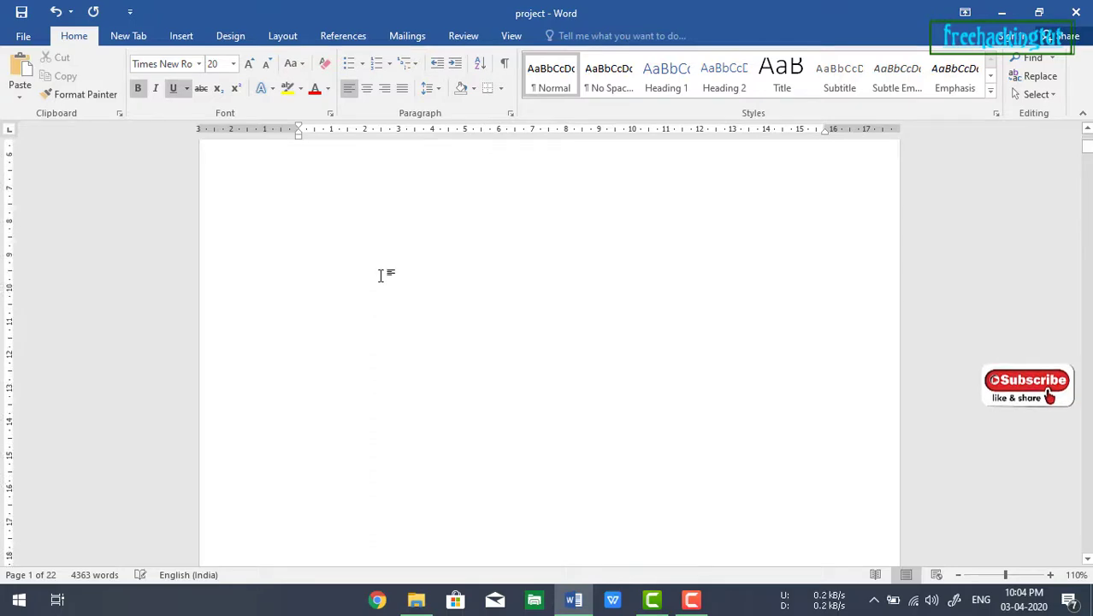
Step: Scroll down to check Chapter-1: Introduction now starts on page 2 after the blank page
{"action": "scroll", "scroll_direction": "down", "scroll_amount": 3}
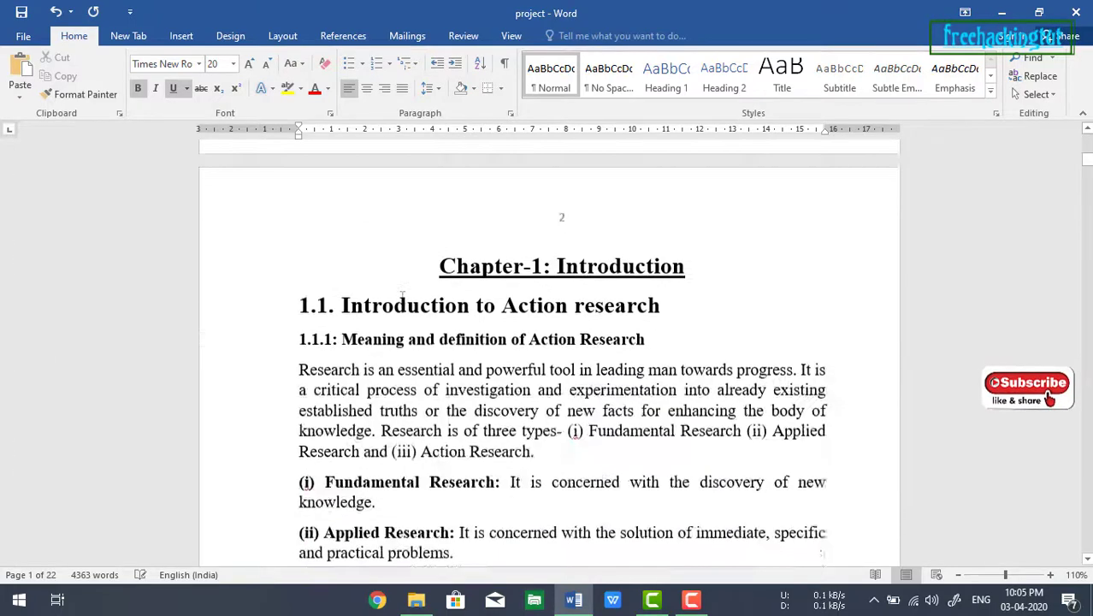
{"action": "scroll", "scroll_direction": "down", "scroll_amount": 3}
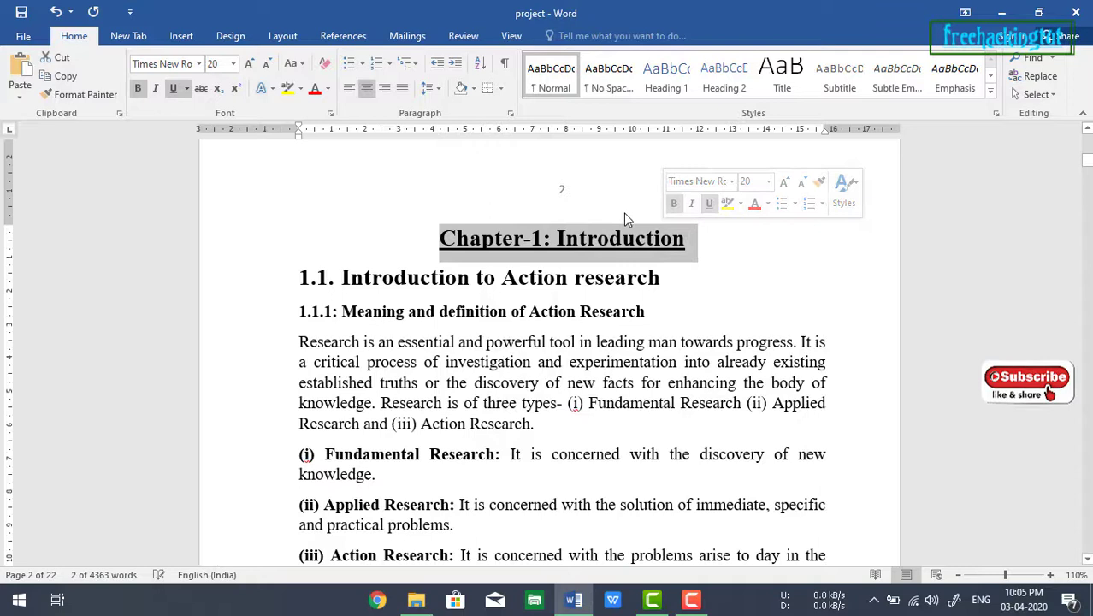
{"action": "mouse_move", "coordinate": [671, 101]}
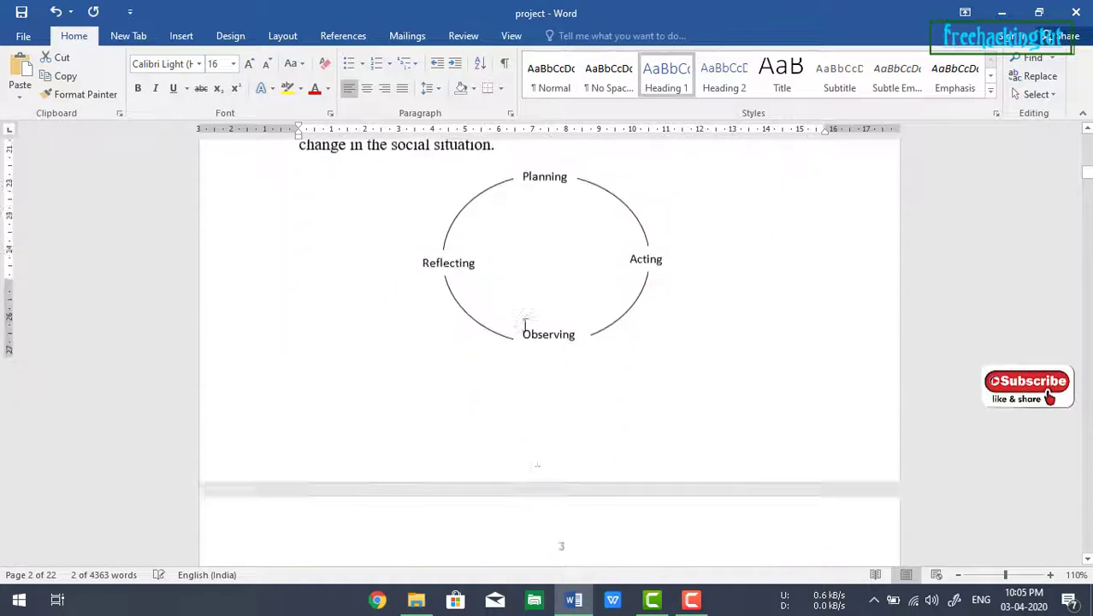
Step: Scroll through the thesis to reach the Chapter 2 and Chapter 3 titles for Heading 1 styling
{"action": "scroll", "scroll_direction": "down", "scroll_amount": 3}
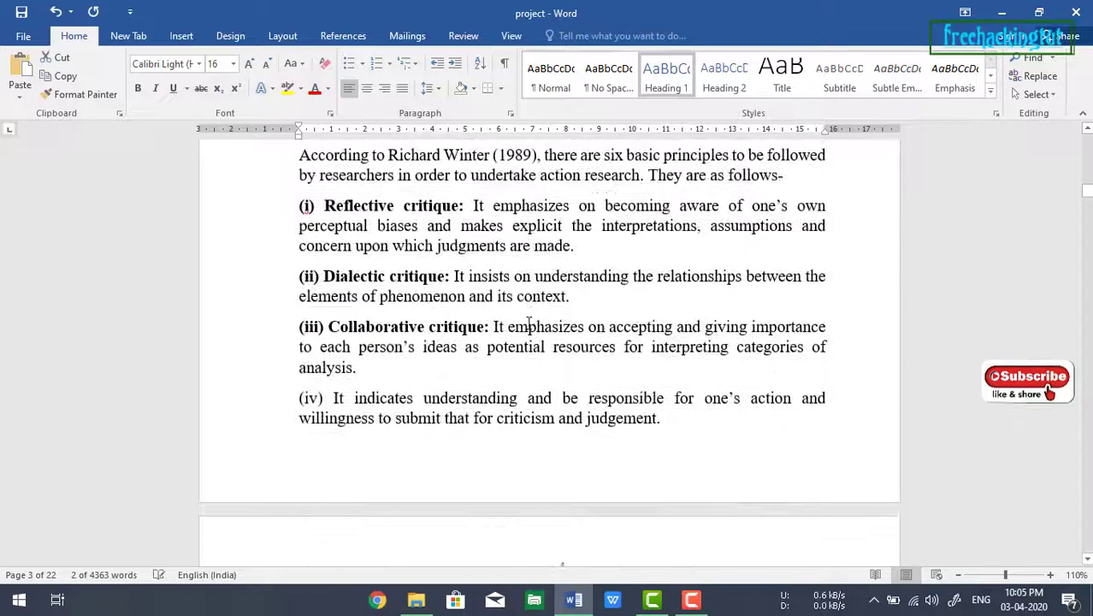
{"action": "scroll", "scroll_direction": "down", "scroll_amount": 3}
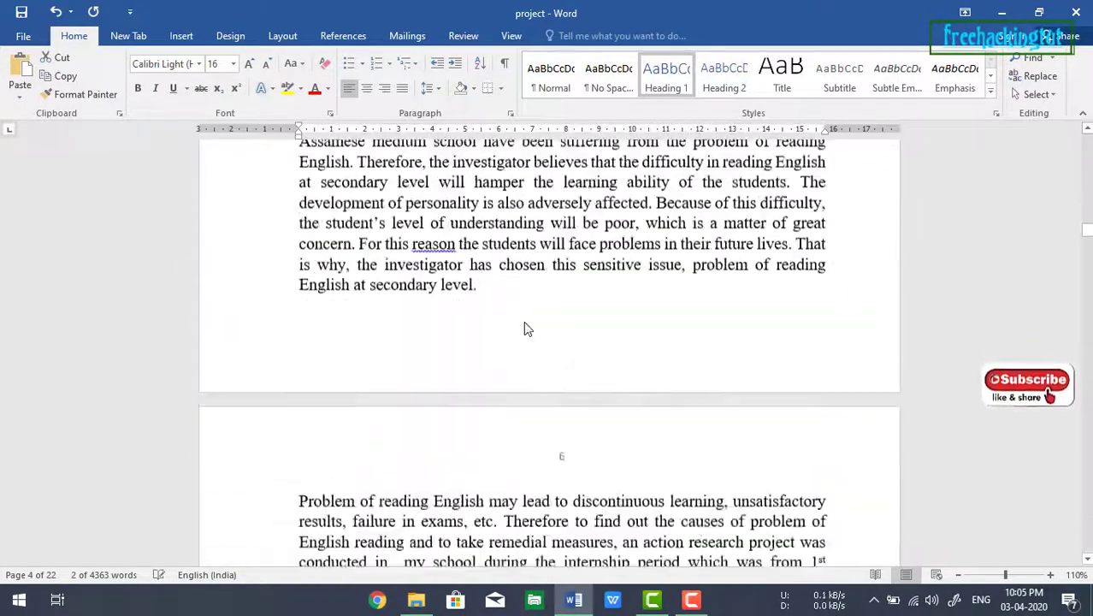
{"action": "scroll", "scroll_direction": "down", "scroll_amount": 3}
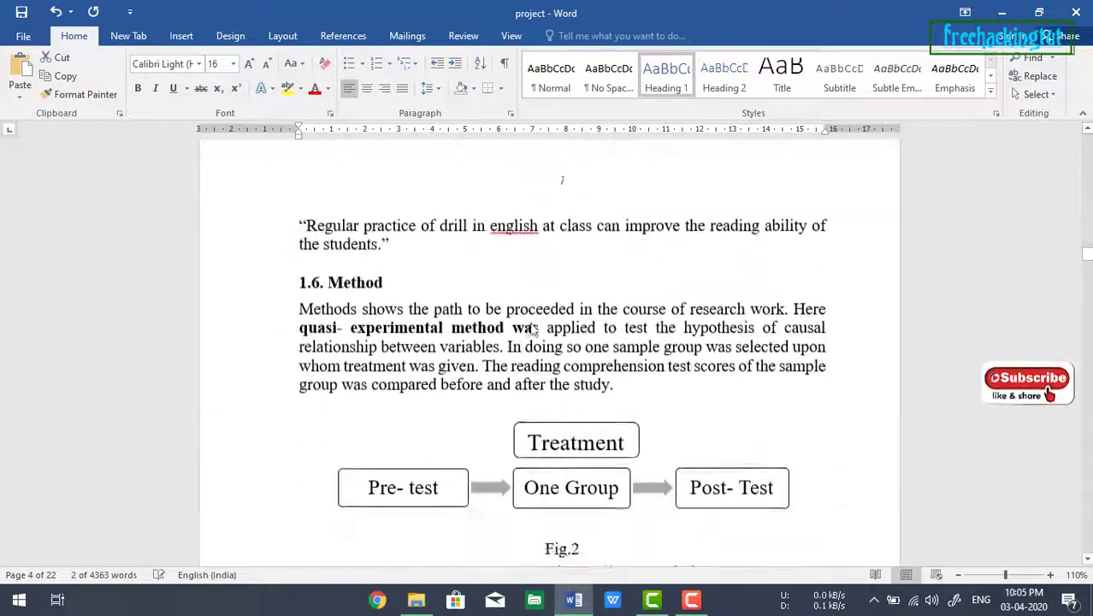
{"action": "scroll", "scroll_direction": "down", "scroll_amount": 3}
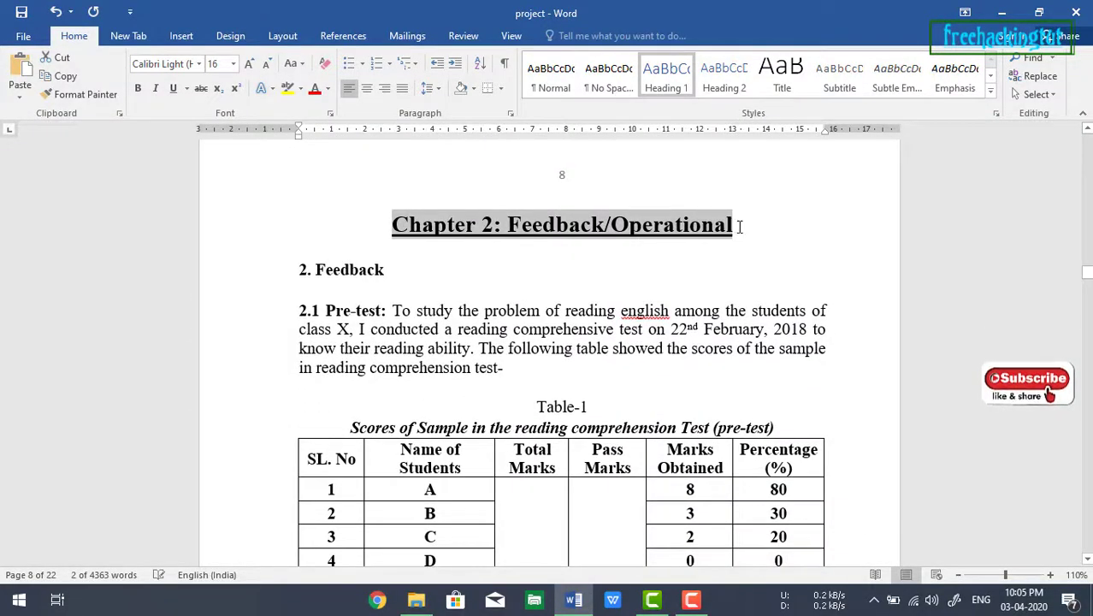
{"action": "scroll", "scroll_direction": "down", "scroll_amount": 3}
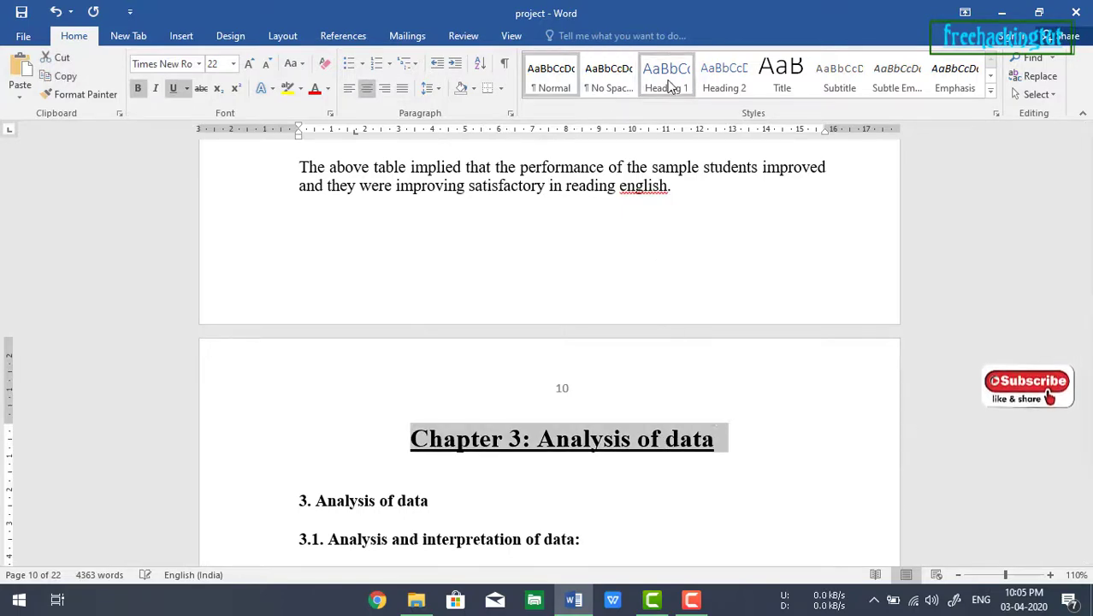
{"action": "scroll", "scroll_direction": "down", "scroll_amount": 3}
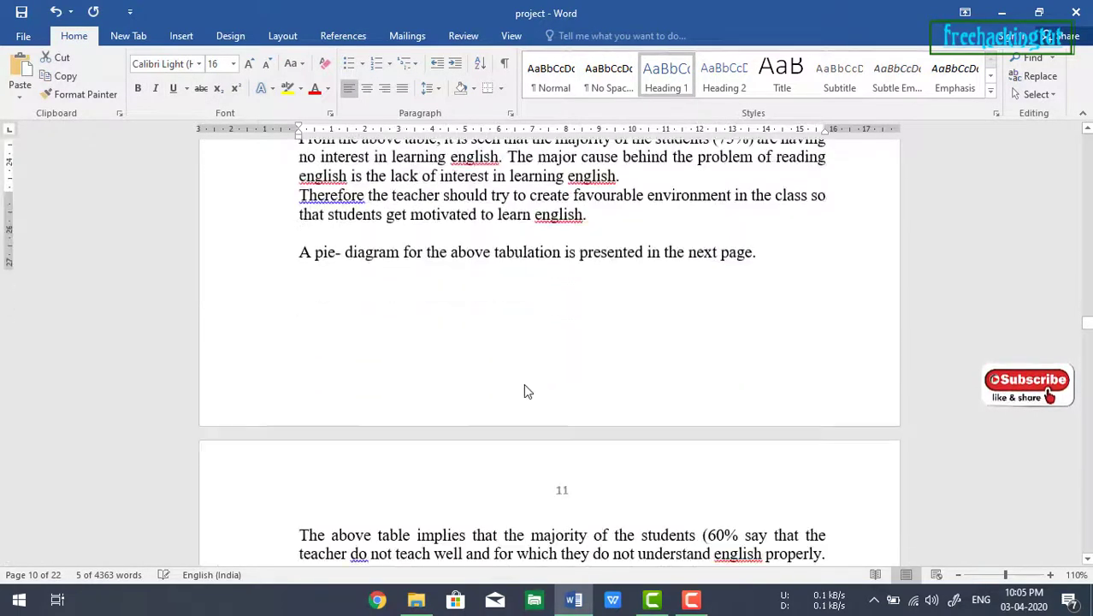
{"action": "scroll", "scroll_direction": "down", "scroll_amount": 3}
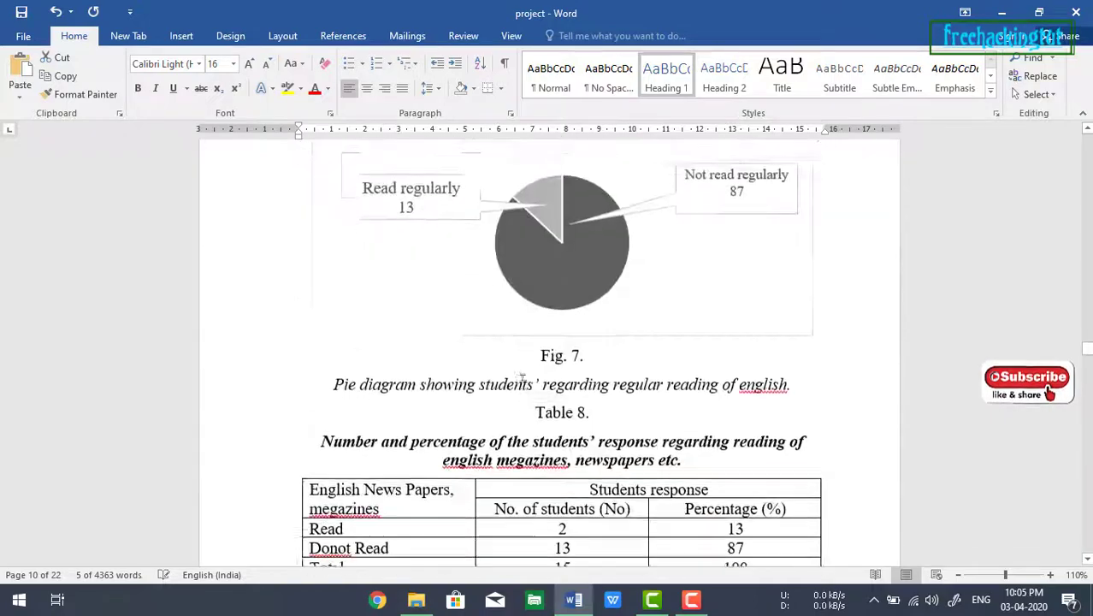
{"action": "scroll", "scroll_direction": "down", "scroll_amount": 3}
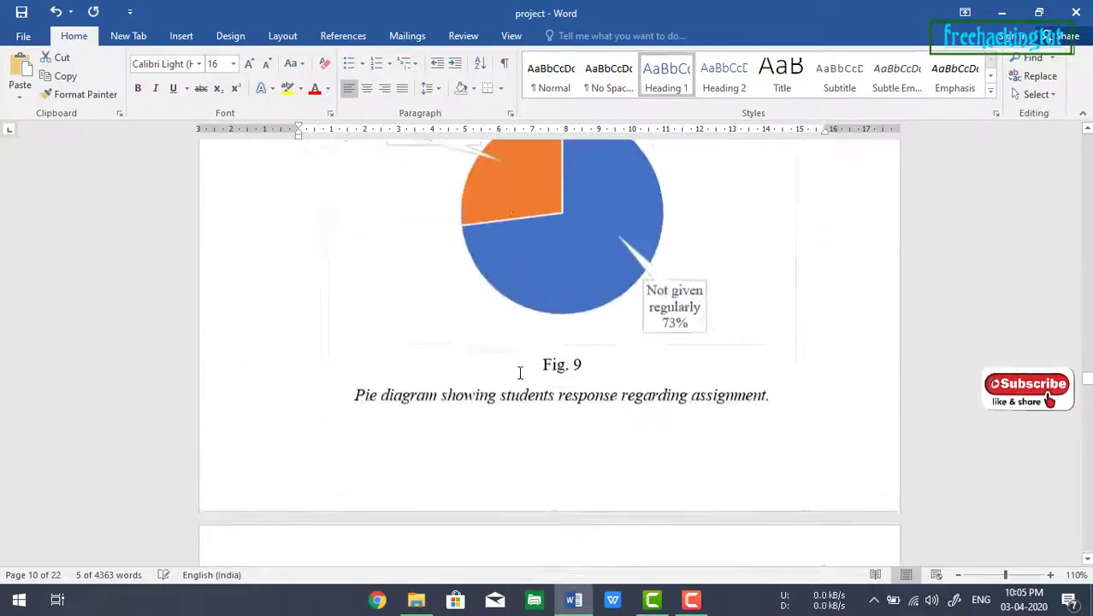
{"action": "scroll", "scroll_direction": "down", "scroll_amount": 3}
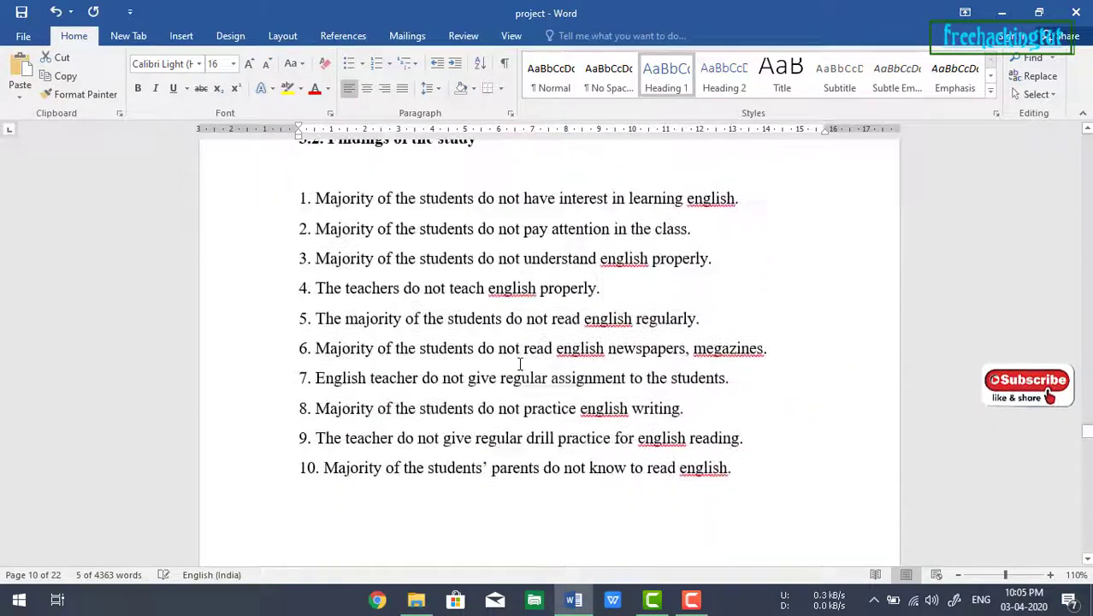
{"action": "scroll", "scroll_direction": "down", "scroll_amount": 3}
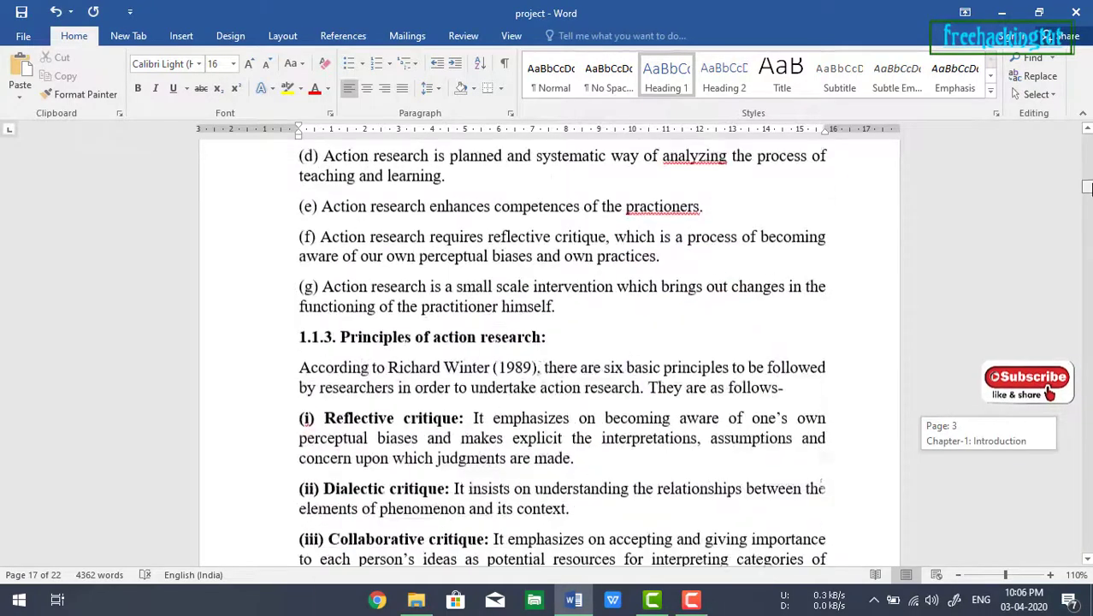
{"action": "scroll", "scroll_direction": "down", "scroll_amount": 3}
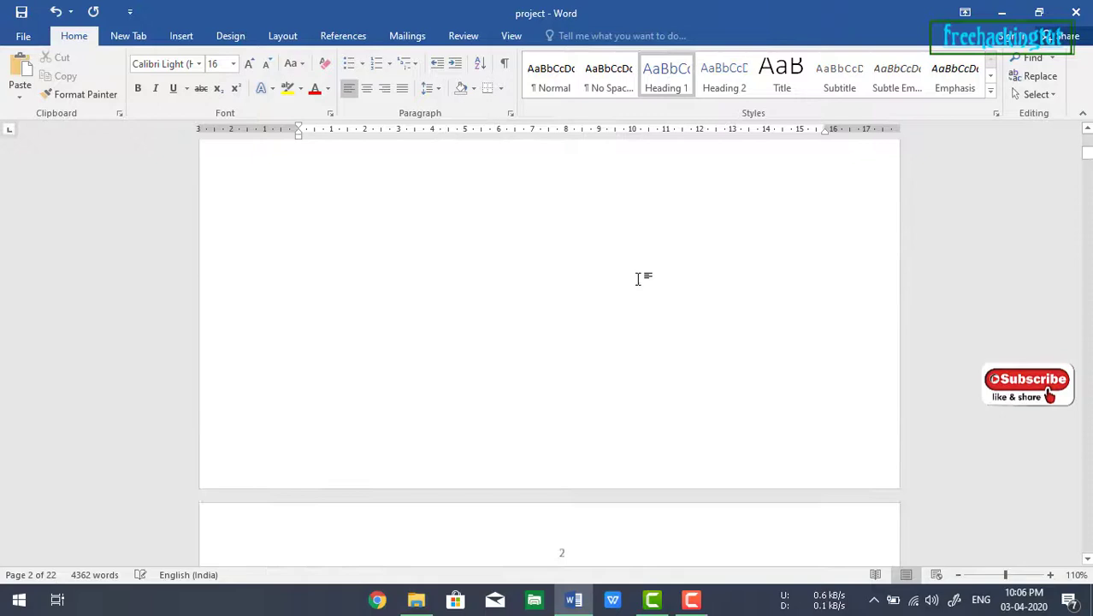
Step: Modify Heading 1 to Times New Roman, bold and centered, and confirm the style
{"action": "right_click", "coordinate": [668, 72]}
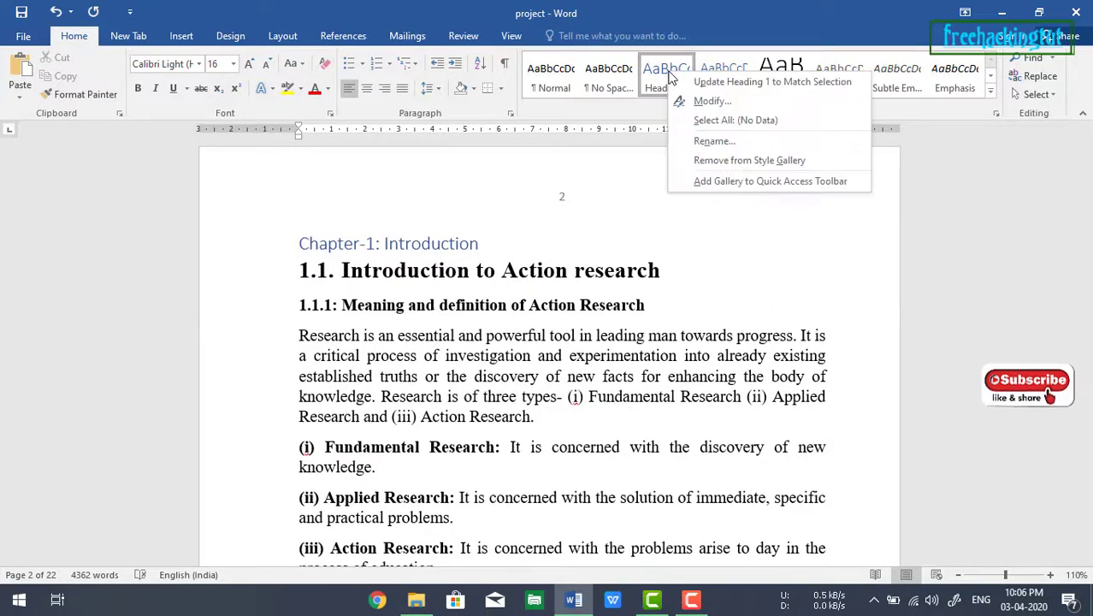
{"action": "left_click", "coordinate": [711, 100]}
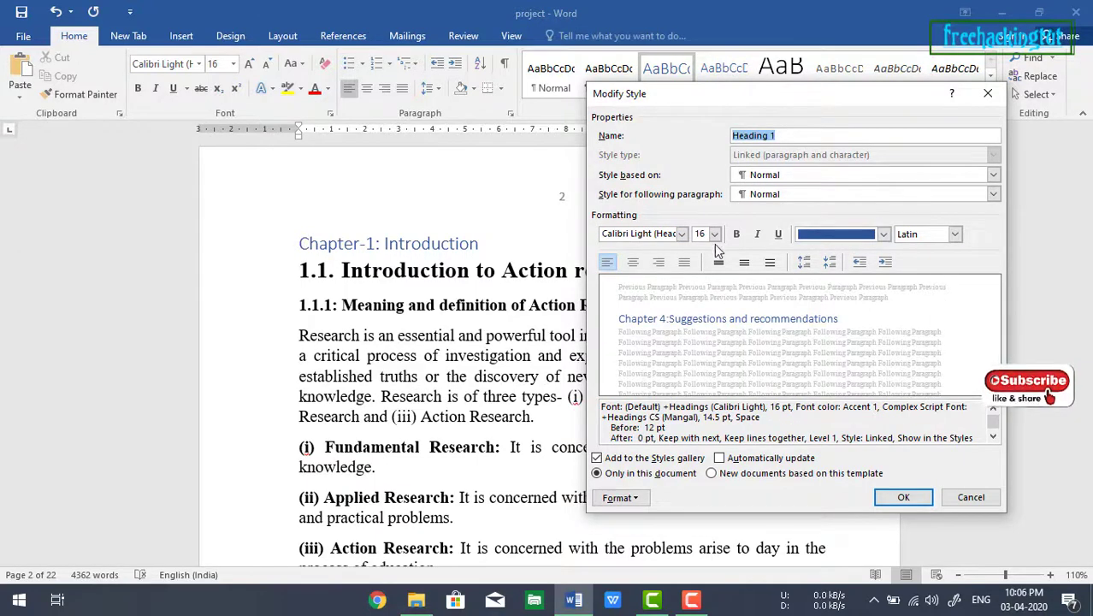
{"action": "mouse_move", "coordinate": [708, 260]}
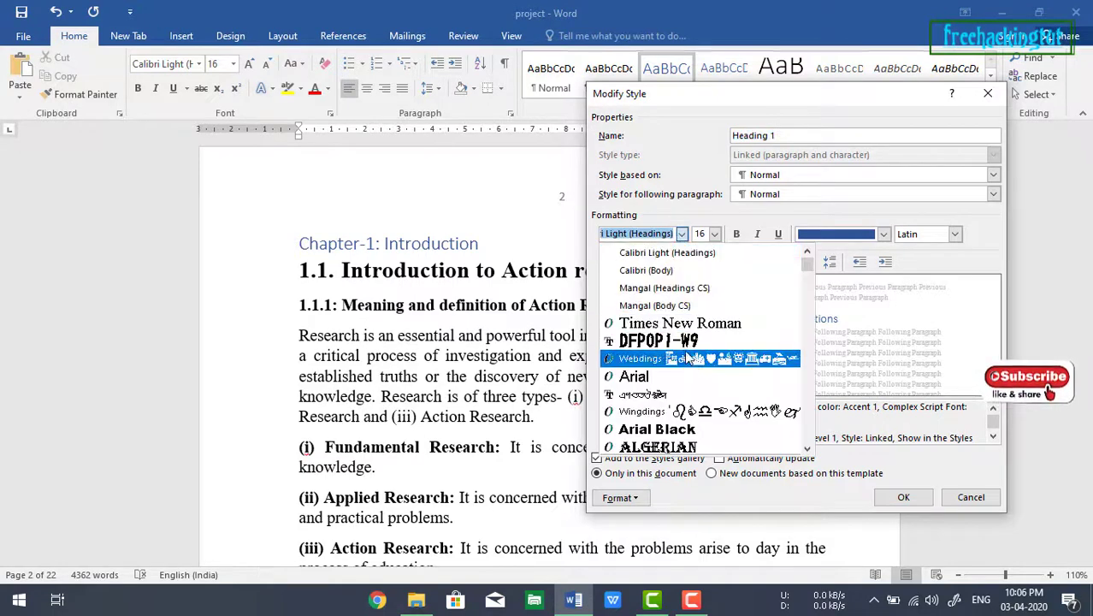
{"action": "left_click", "coordinate": [682, 321]}
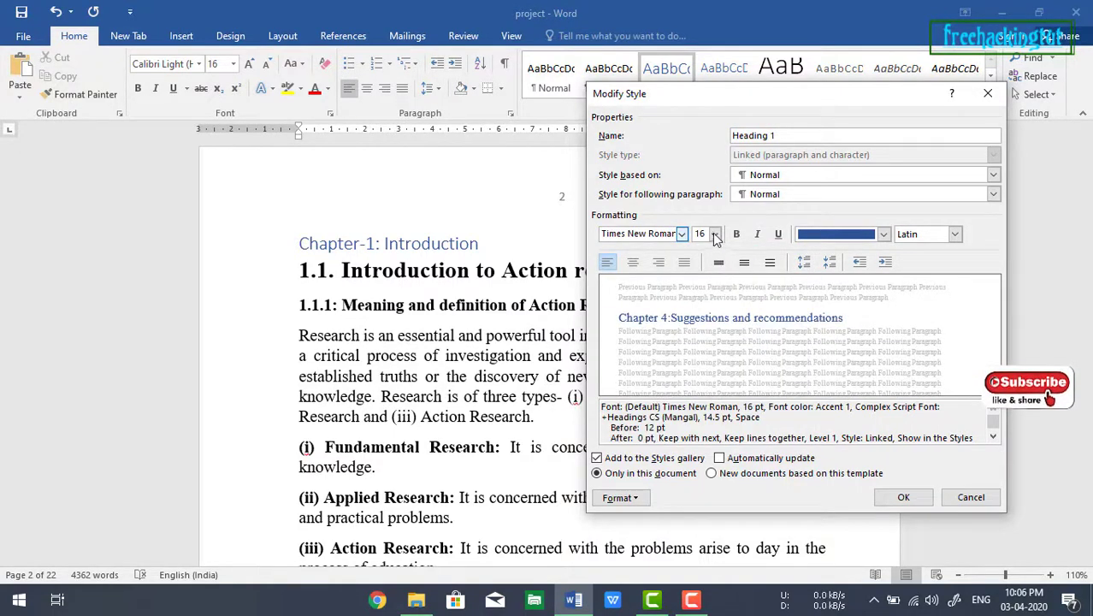
{"action": "left_click", "coordinate": [883, 233]}
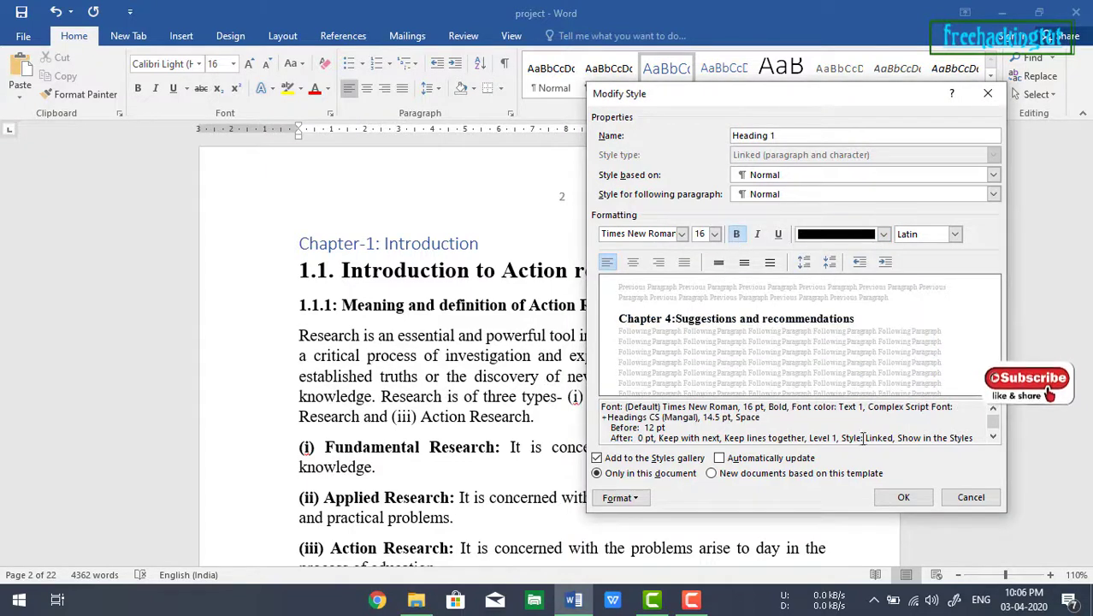
{"action": "mouse_move", "coordinate": [767, 339]}
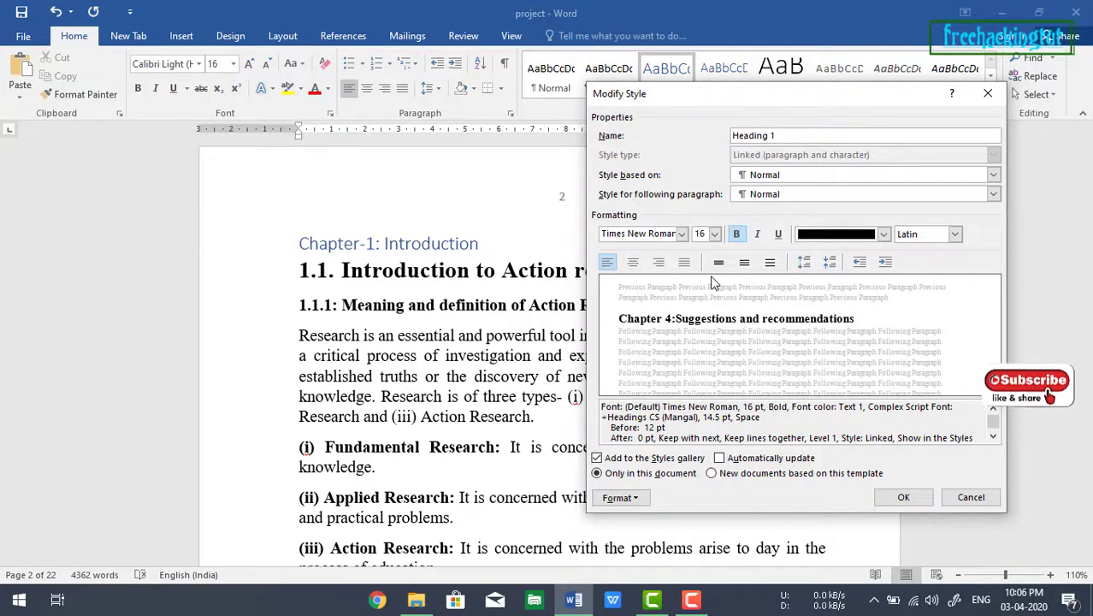
{"action": "left_click", "coordinate": [633, 262]}
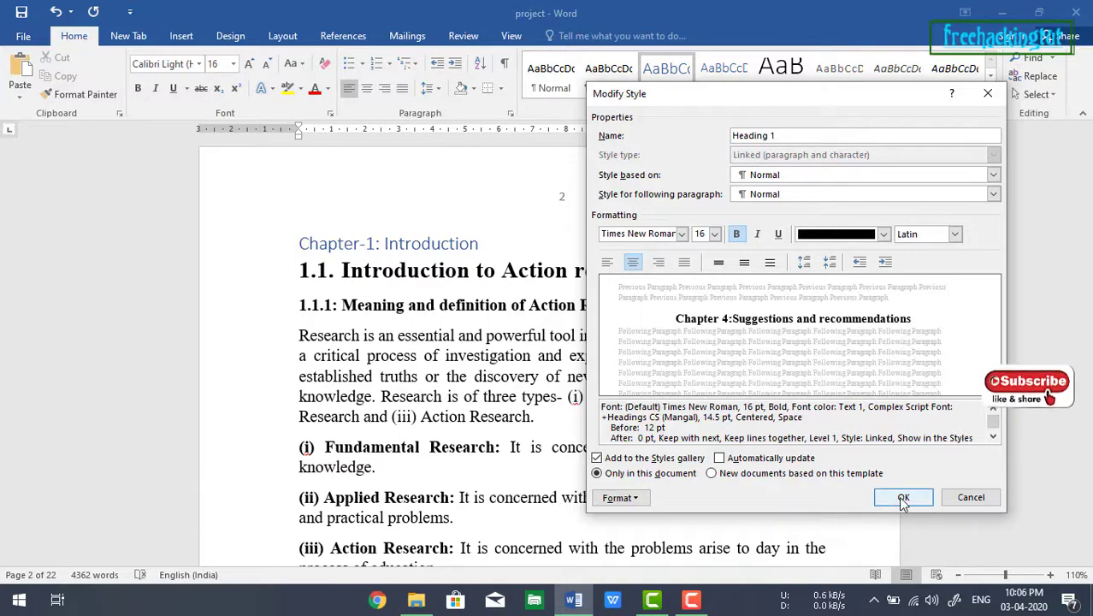
{"action": "left_click", "coordinate": [903, 497]}
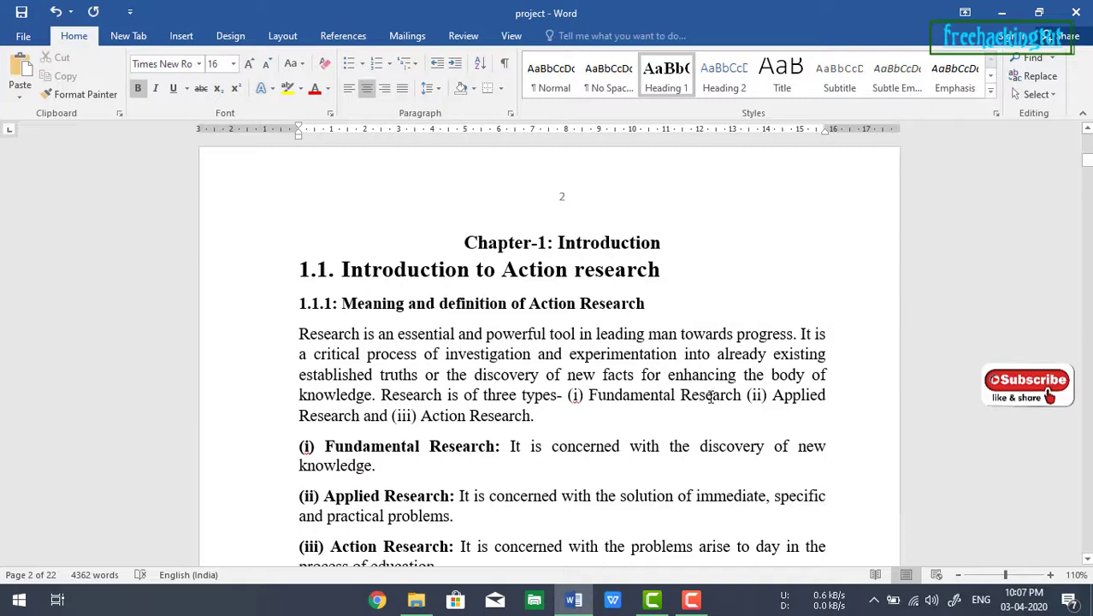
Step: Scroll back to the blank first page of the thesis
{"action": "scroll", "scroll_direction": "down", "scroll_amount": 3}
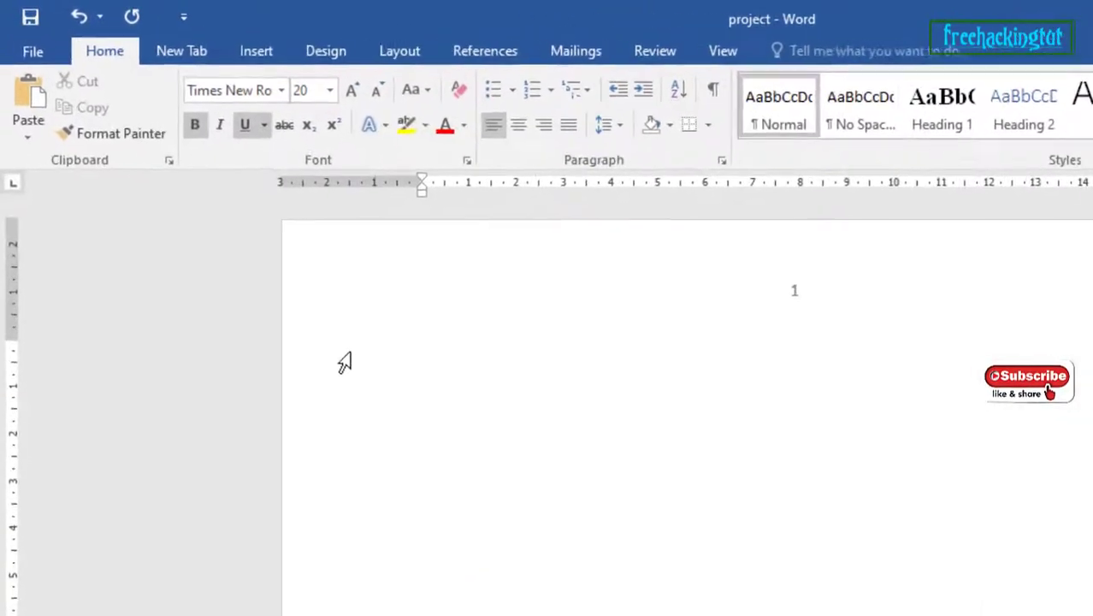
Step: Insert an Automatic Table 1 contents listing Chapters 1–4 on page 1 via References
{"action": "left_click", "coordinate": [486, 52]}
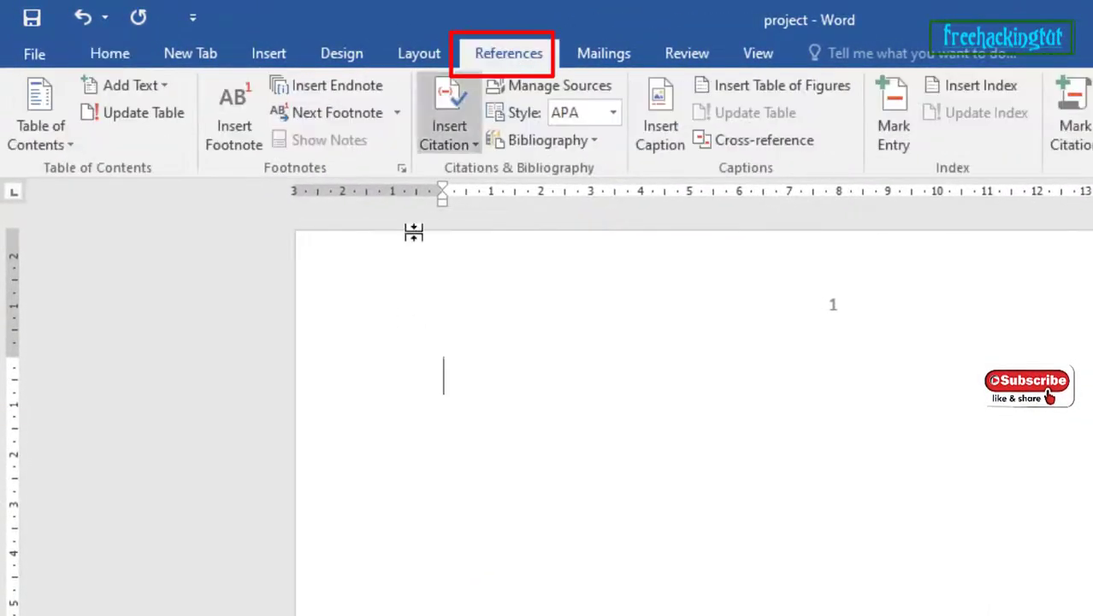
{"action": "mouse_move", "coordinate": [41, 120]}
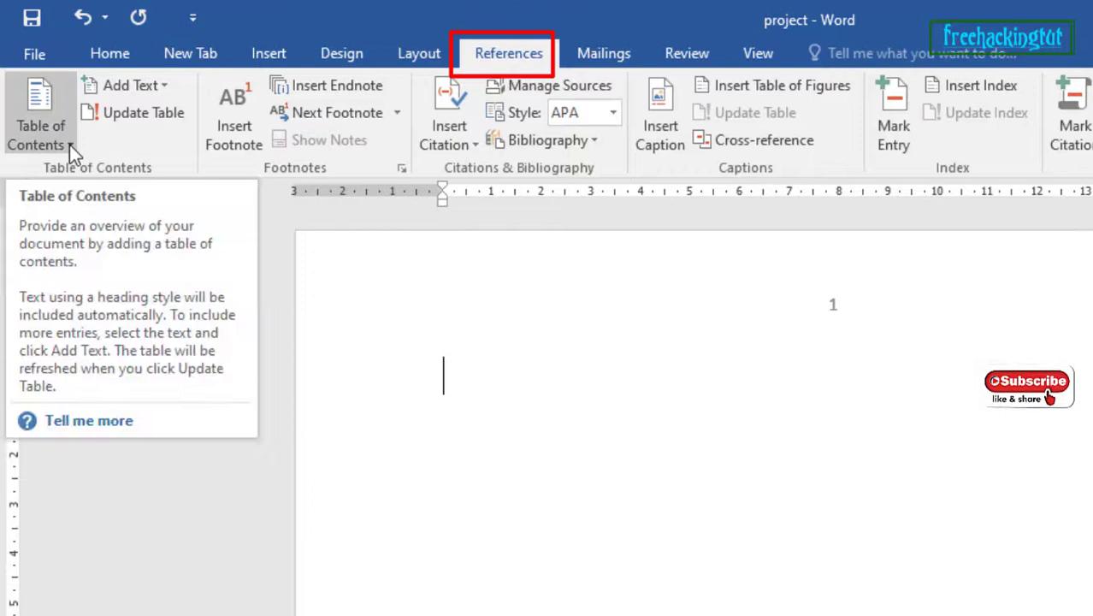
{"action": "left_click", "coordinate": [41, 116]}
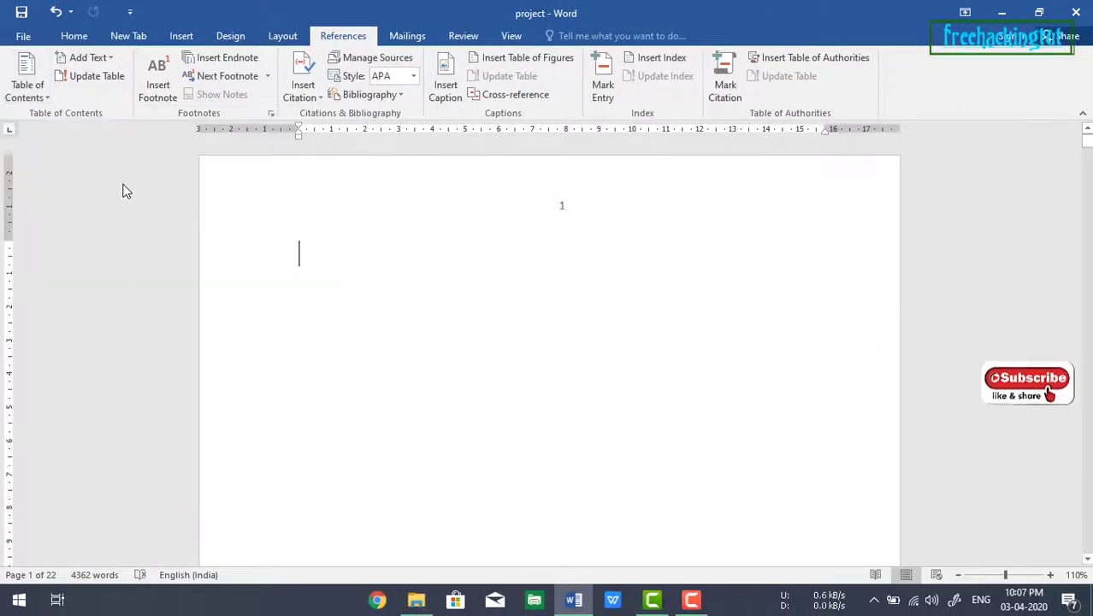
{"action": "left_click", "coordinate": [27, 77]}
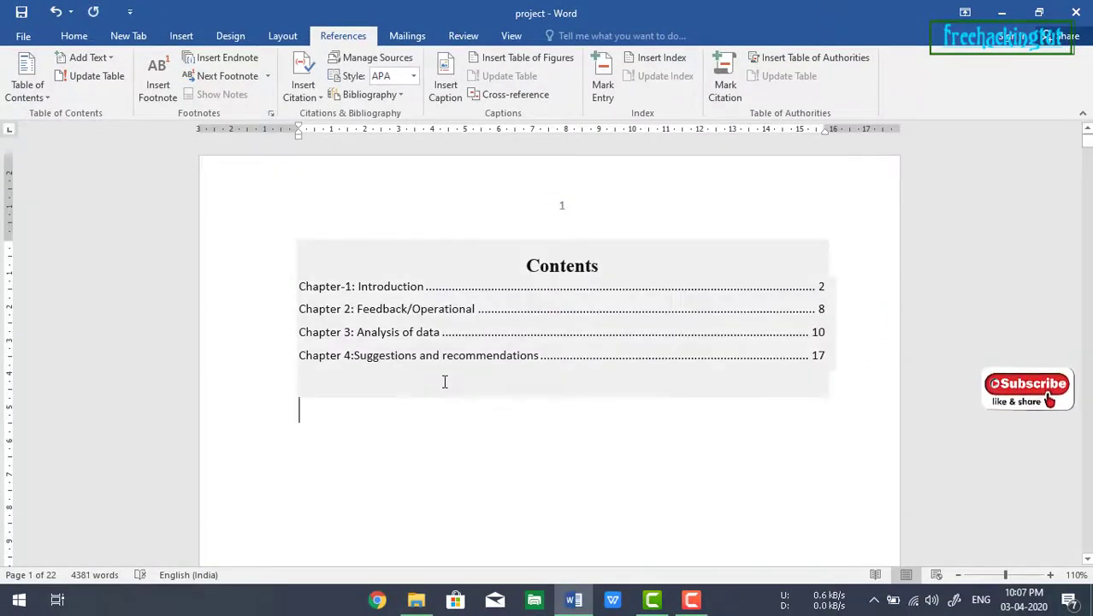
{"action": "mouse_move", "coordinate": [373, 300]}
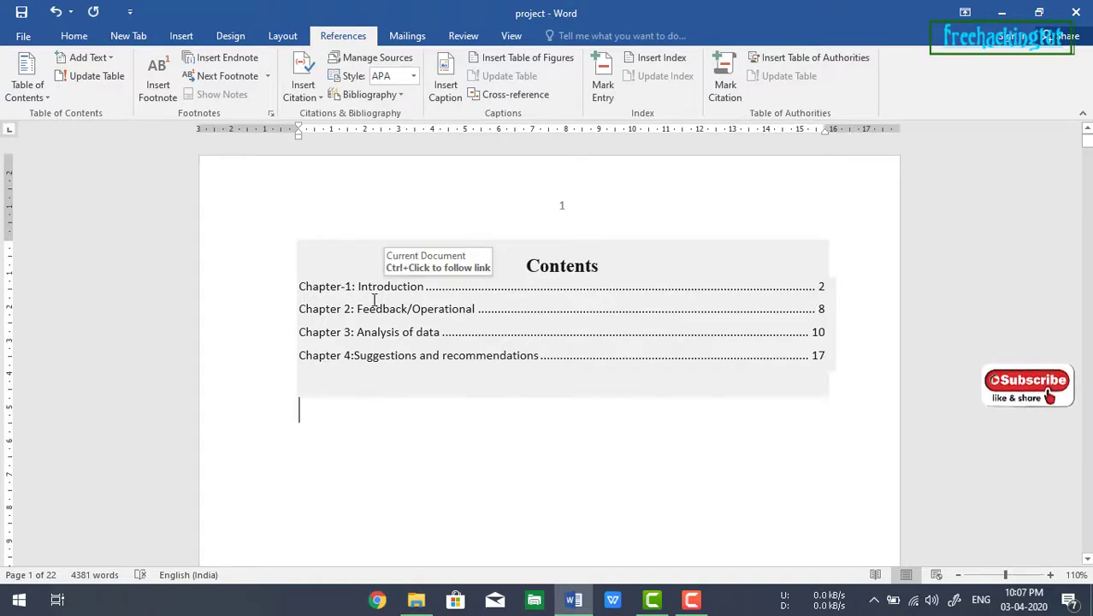
{"action": "mouse_move", "coordinate": [404, 315]}
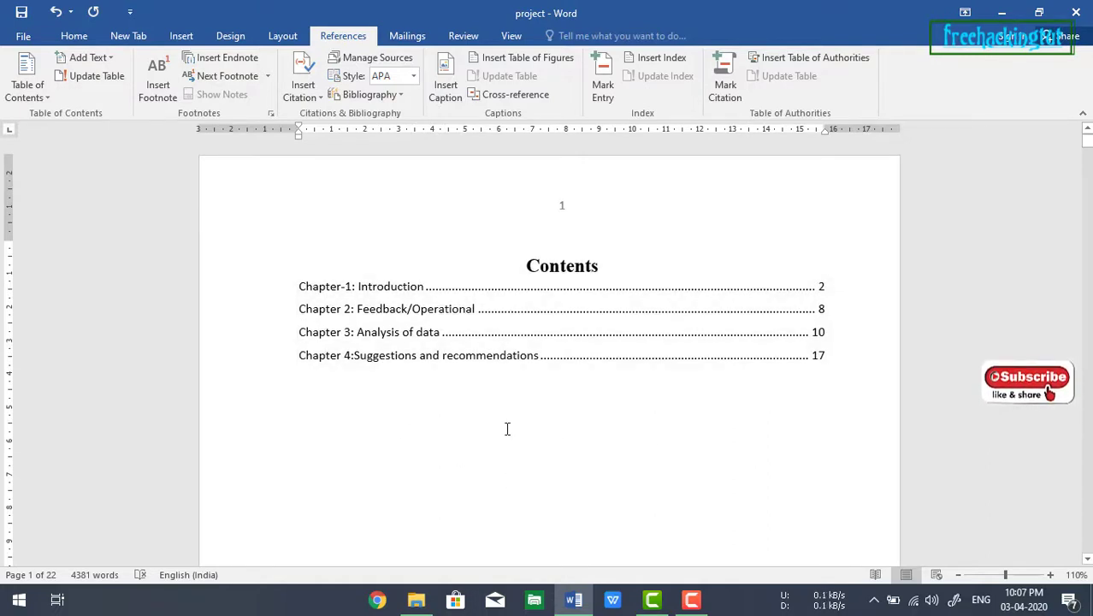
{"action": "scroll", "scroll_direction": "down", "scroll_amount": 3}
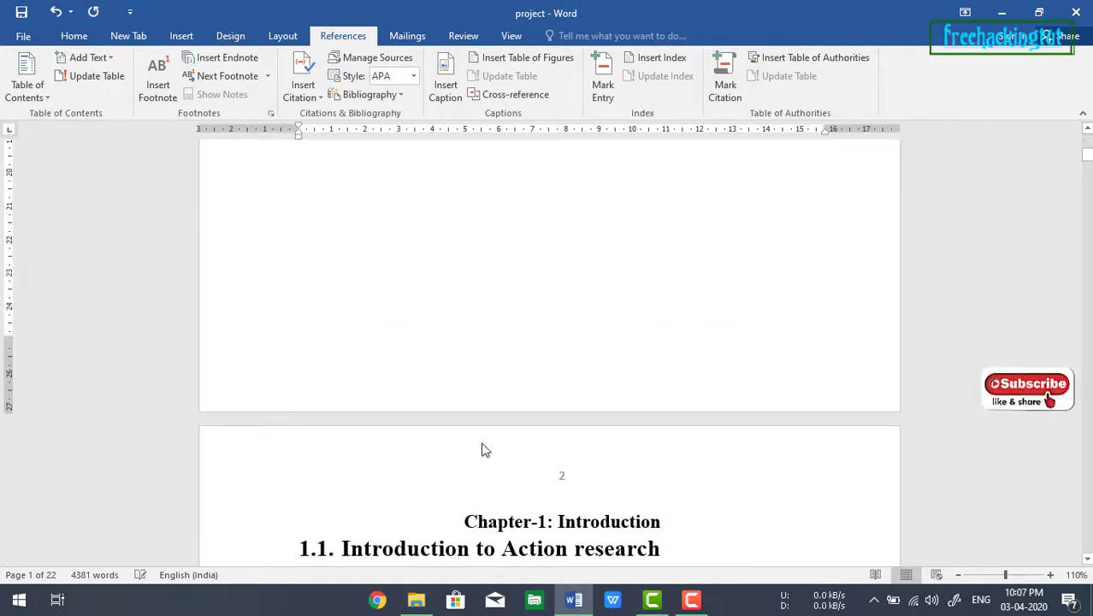
{"action": "scroll", "scroll_direction": "down", "scroll_amount": 3}
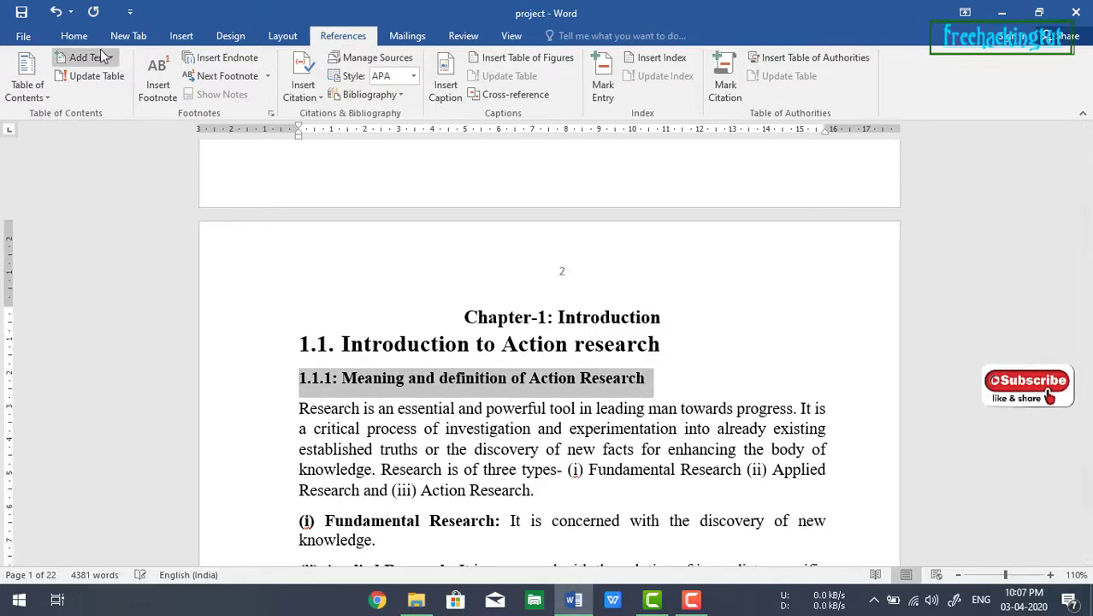
Step: Return to Home styles and scroll through subheadings 1.1.2–1.1.5 and 2. Feedback for Heading 2
{"action": "left_click", "coordinate": [74, 36]}
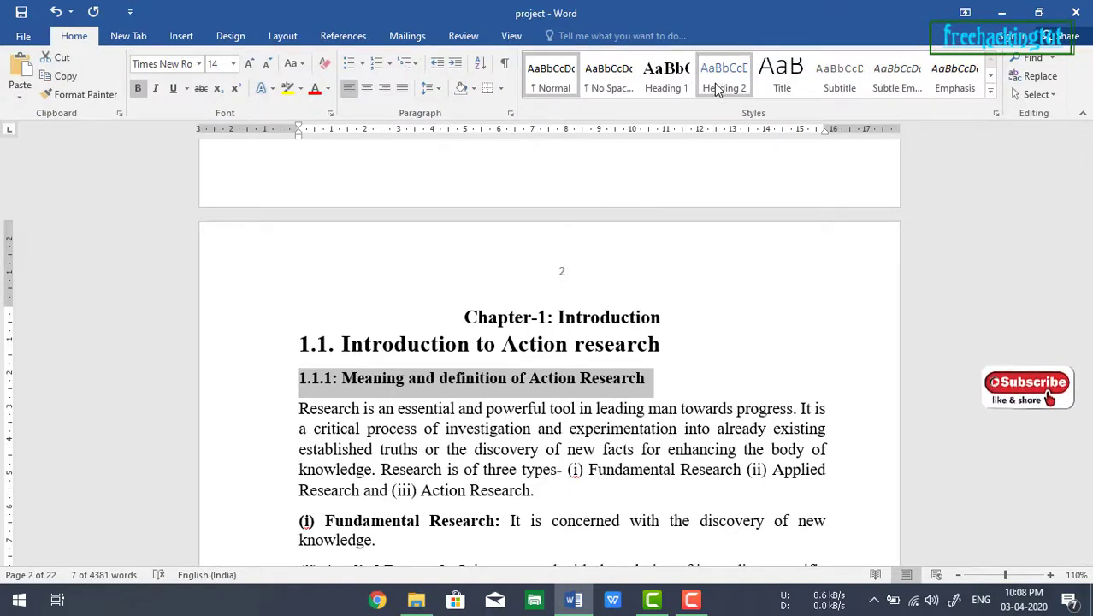
{"action": "scroll", "scroll_direction": "down", "scroll_amount": 3}
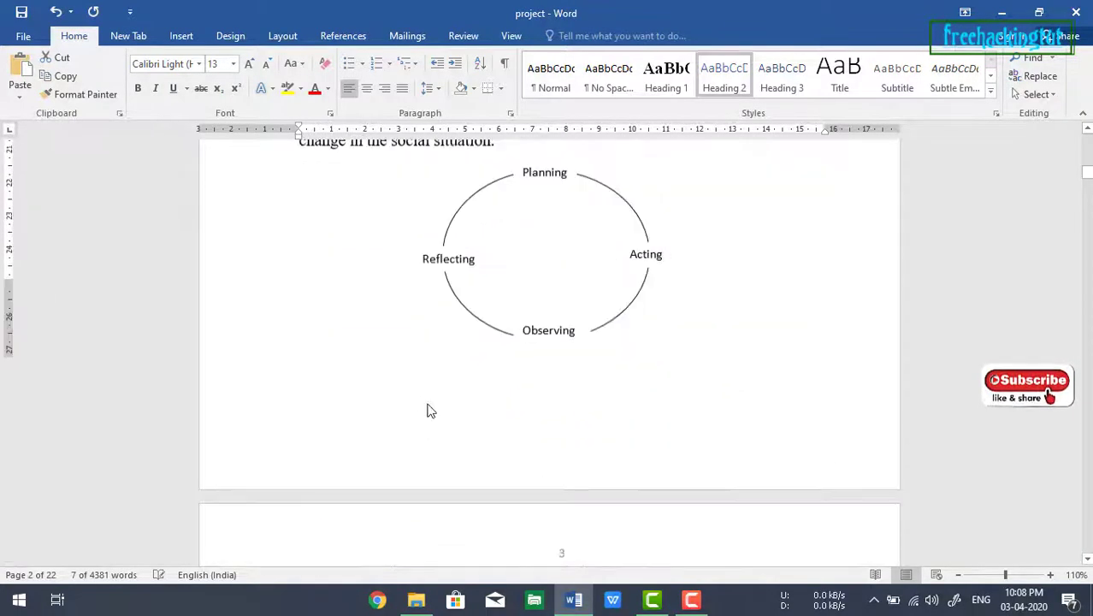
{"action": "scroll", "scroll_direction": "down", "scroll_amount": 3}
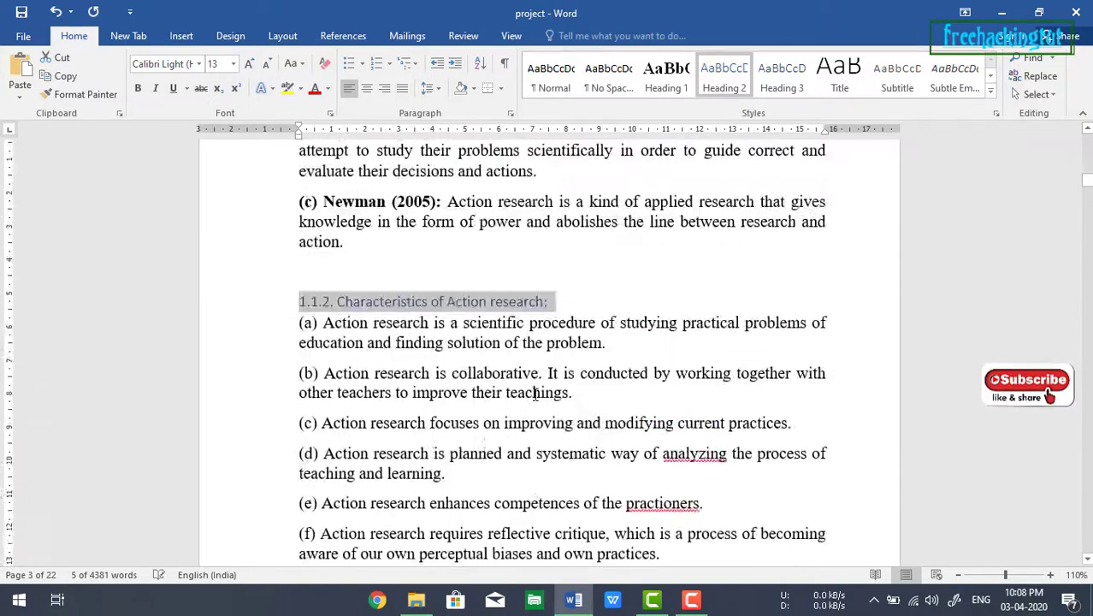
{"action": "scroll", "scroll_direction": "down", "scroll_amount": 3}
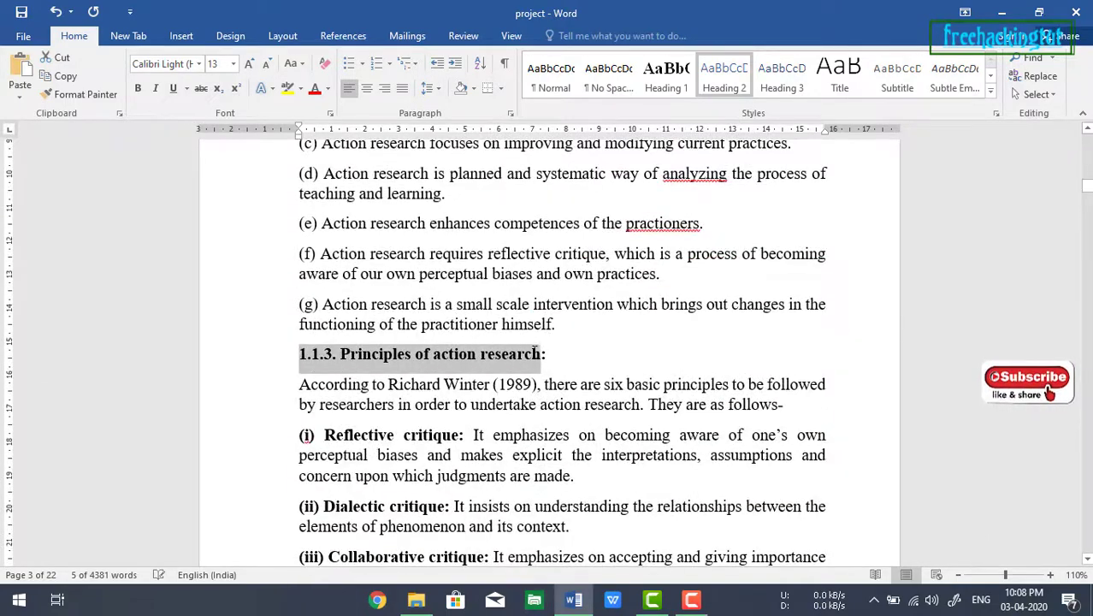
{"action": "scroll", "scroll_direction": "down", "scroll_amount": 3}
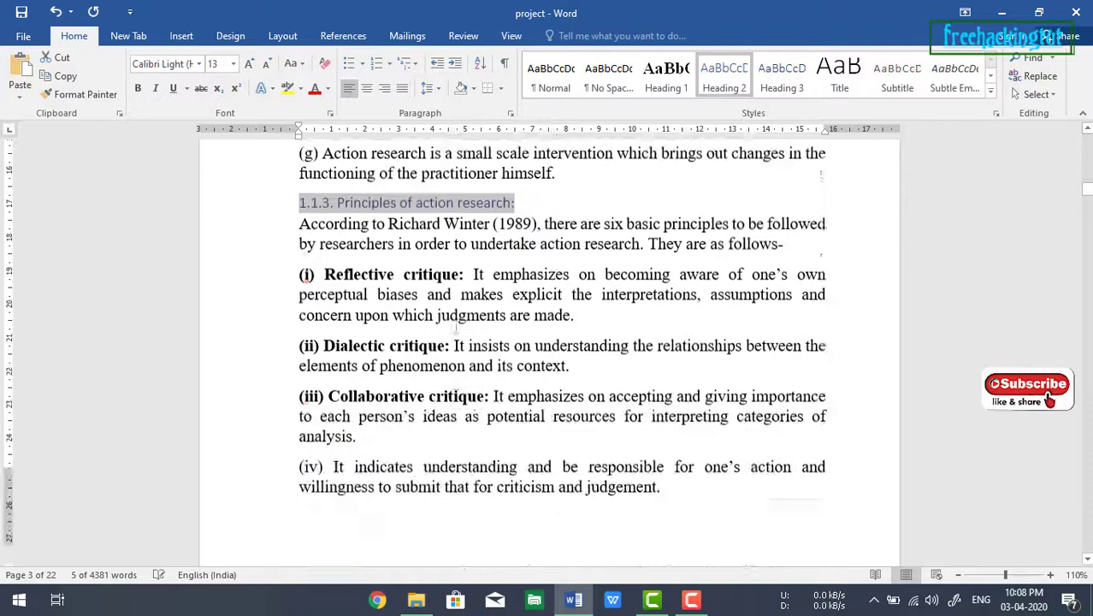
{"action": "scroll", "scroll_direction": "down", "scroll_amount": 3}
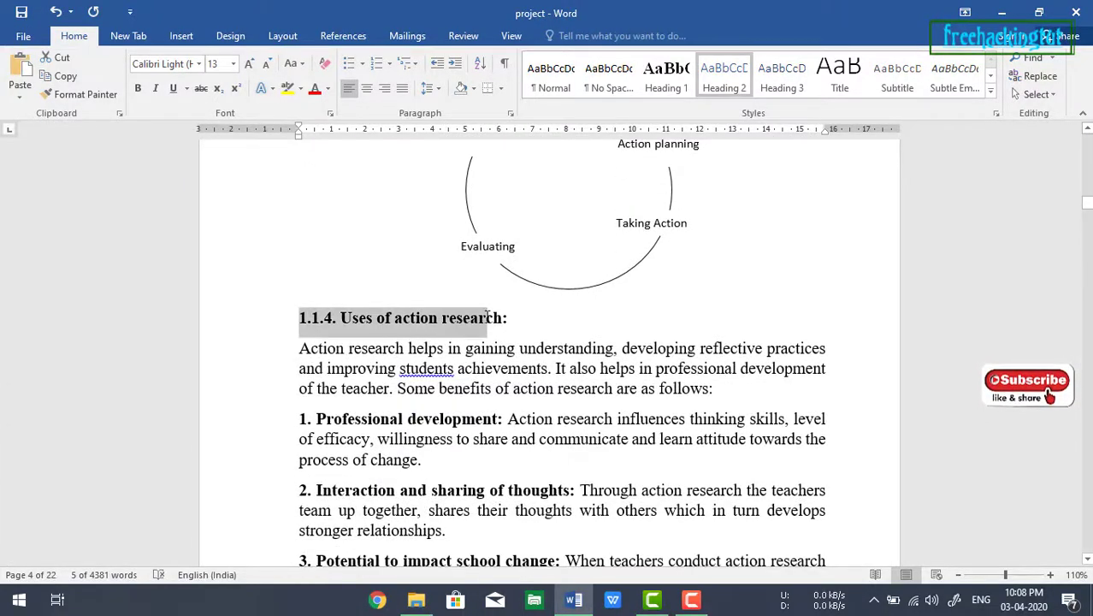
{"action": "scroll", "scroll_direction": "down", "scroll_amount": 3}
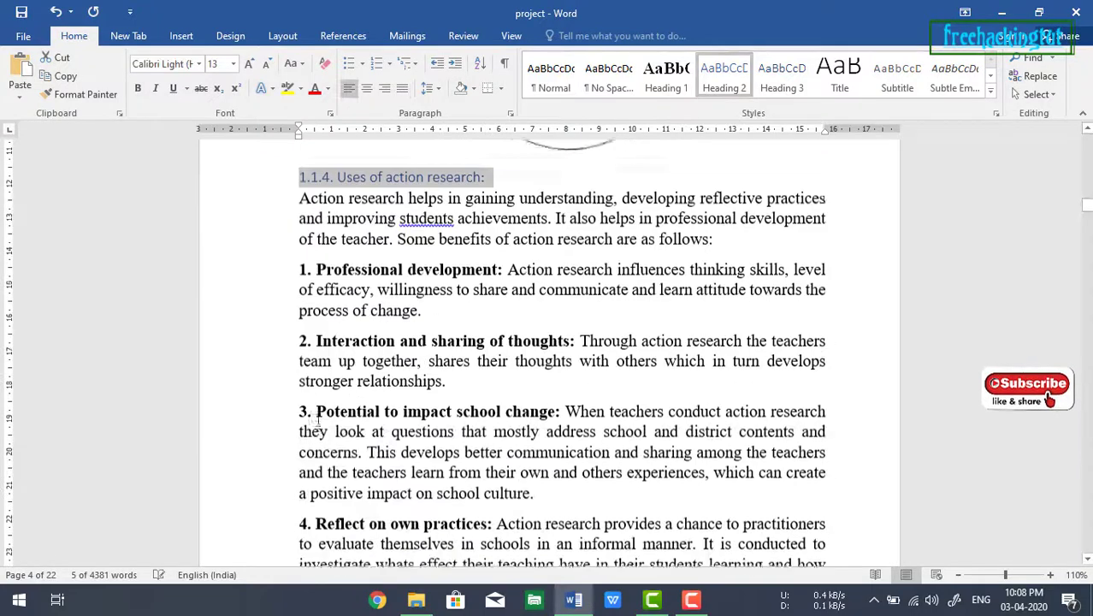
{"action": "scroll", "scroll_direction": "down", "scroll_amount": 3}
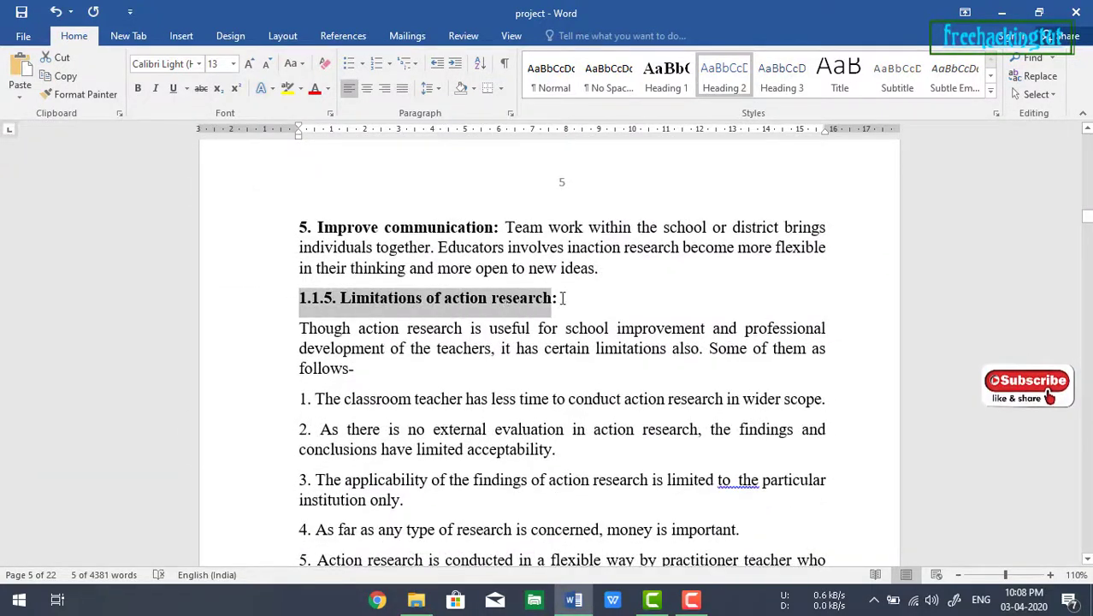
{"action": "scroll", "scroll_direction": "down", "scroll_amount": 3}
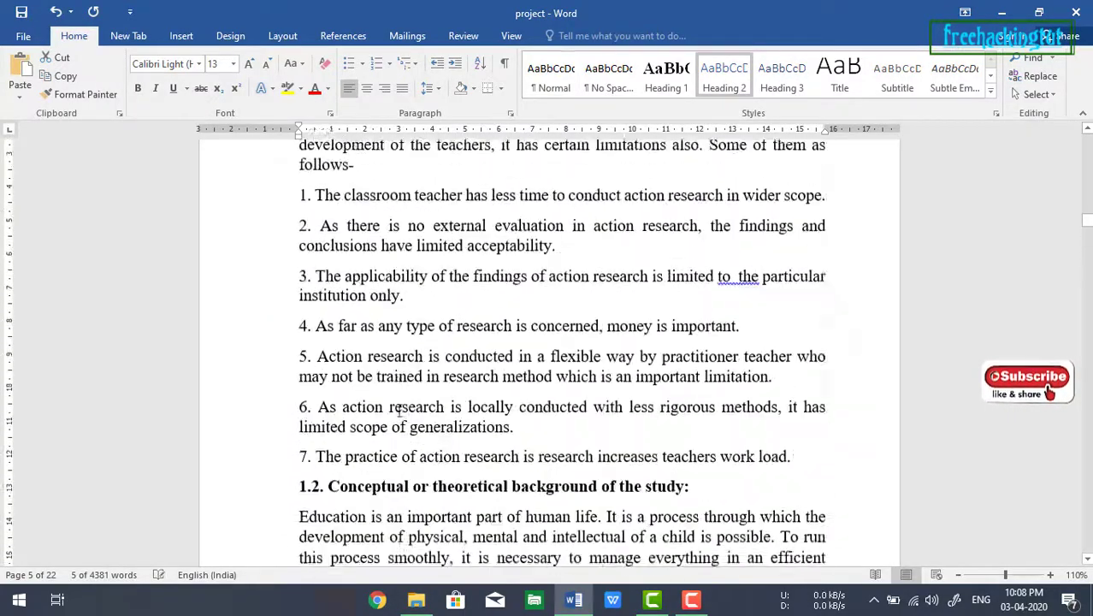
{"action": "scroll", "scroll_direction": "down", "scroll_amount": 3}
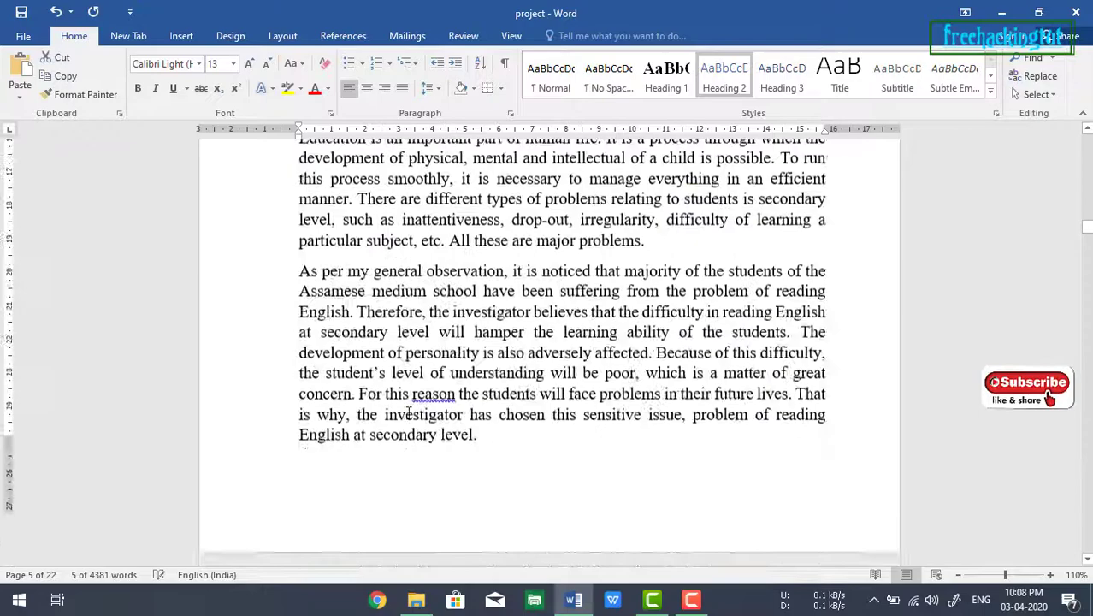
{"action": "scroll", "scroll_direction": "down", "scroll_amount": 3}
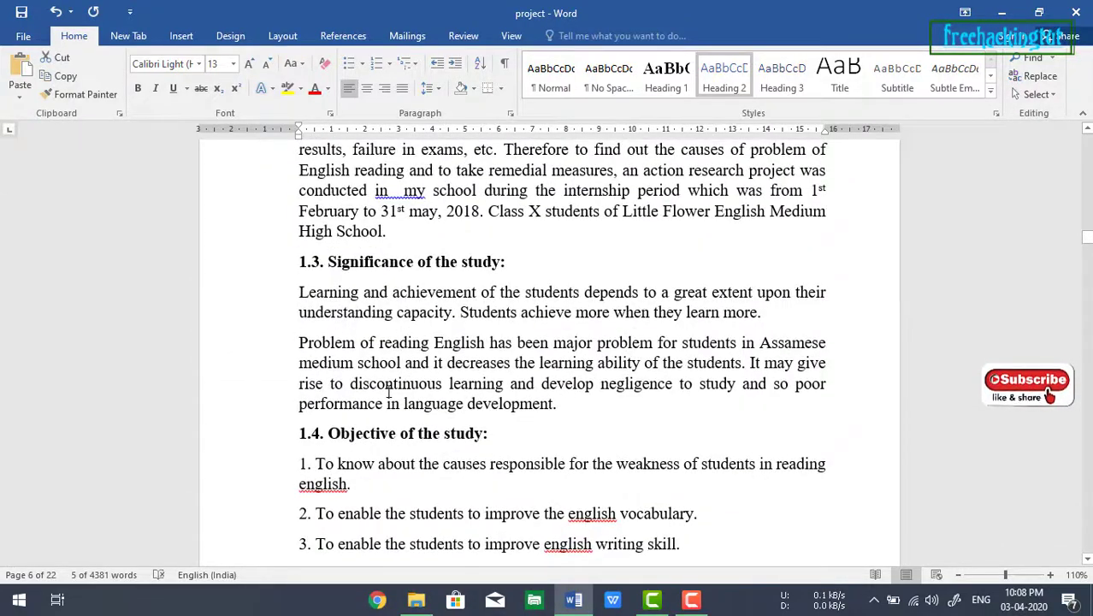
{"action": "scroll", "scroll_direction": "down", "scroll_amount": 3}
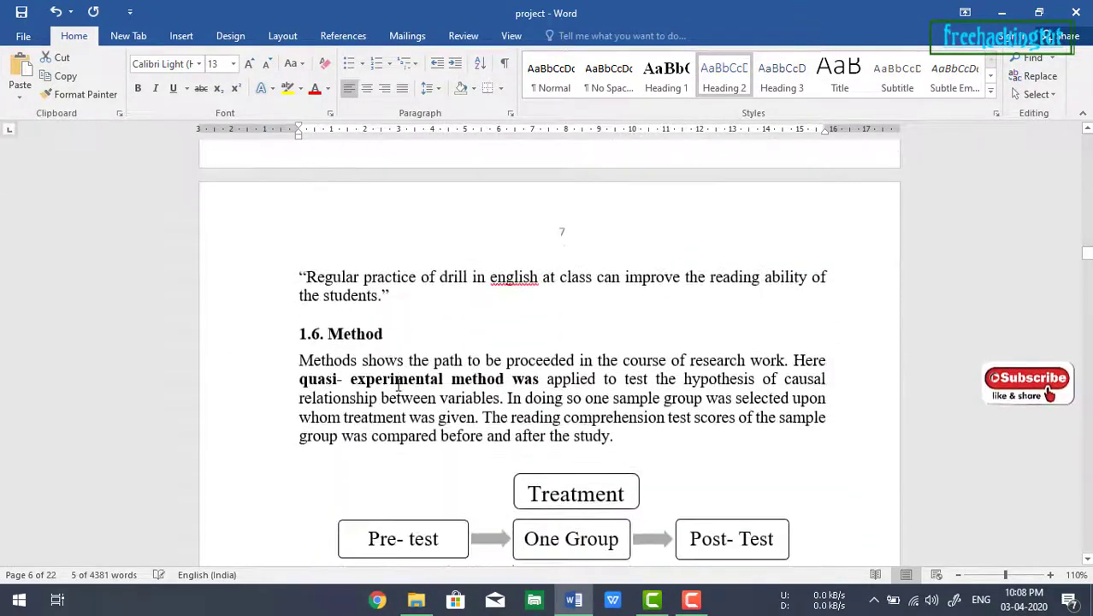
{"action": "scroll", "scroll_direction": "down", "scroll_amount": 3}
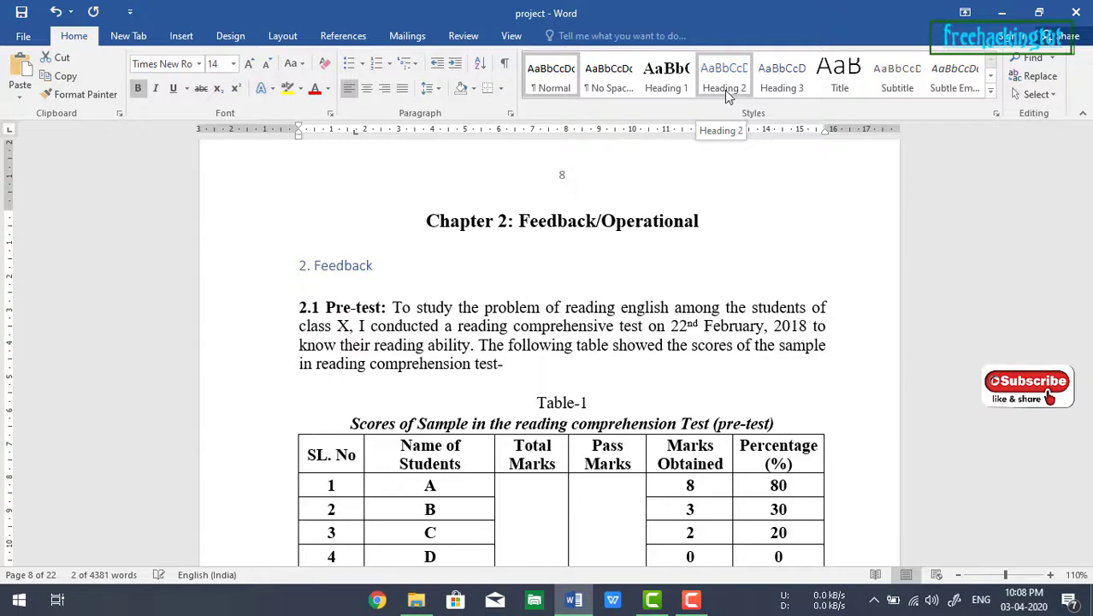
{"action": "left_click", "coordinate": [342, 265]}
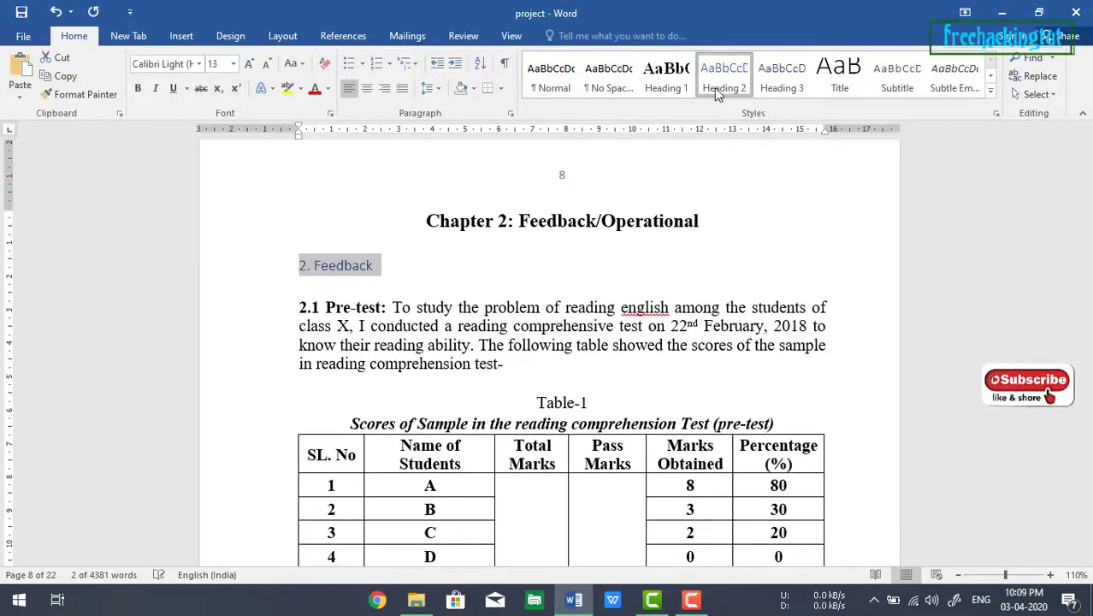
{"action": "scroll", "scroll_direction": "down", "scroll_amount": 3}
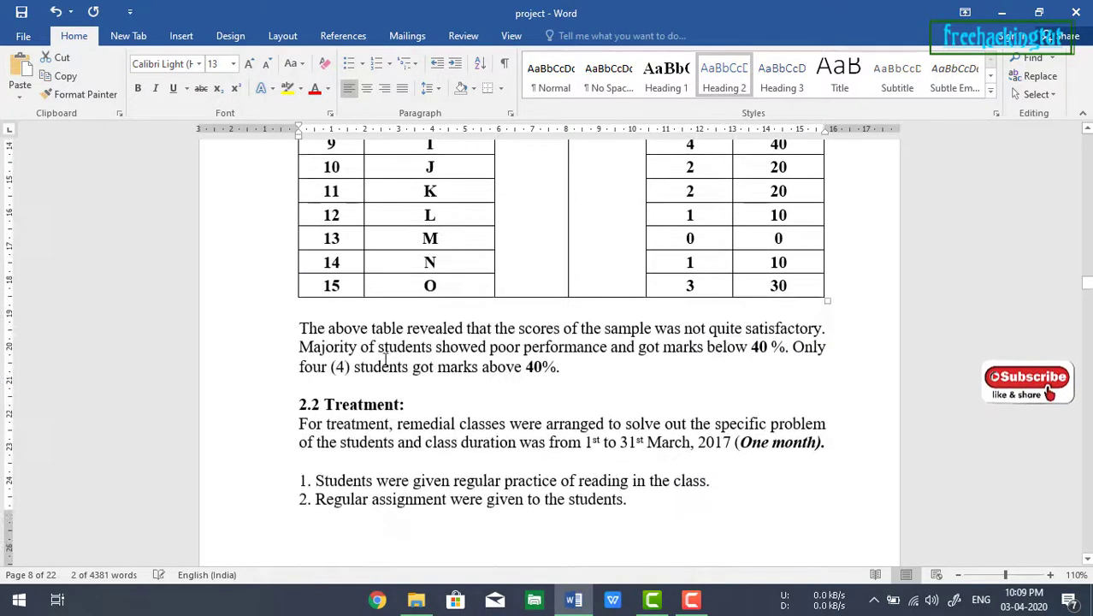
{"action": "scroll", "scroll_direction": "up", "scroll_amount": 3}
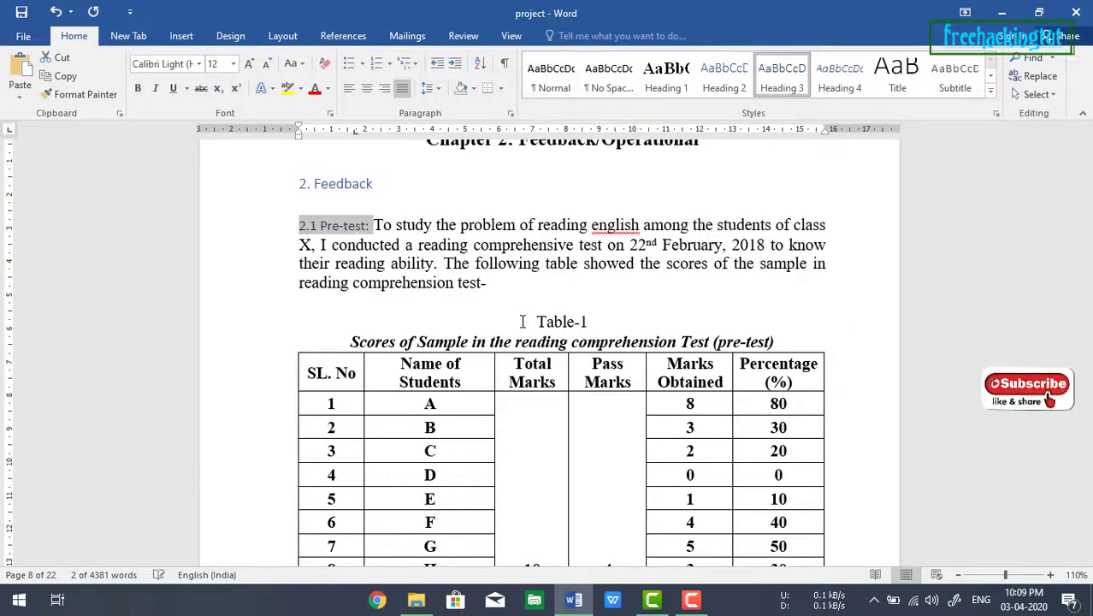
{"action": "scroll", "scroll_direction": "down", "scroll_amount": 3}
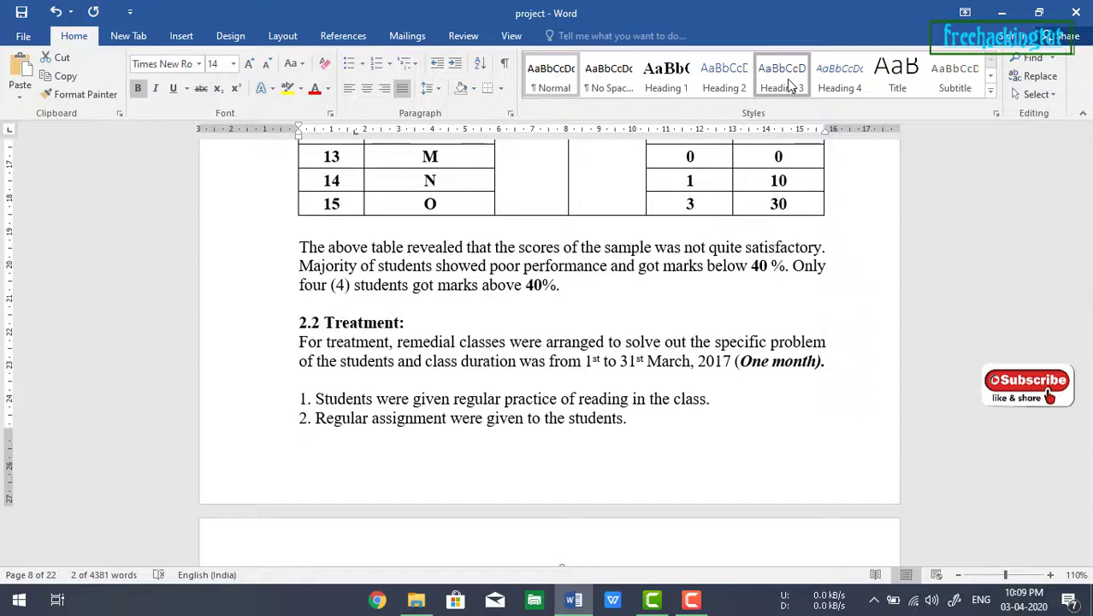
{"action": "scroll", "scroll_direction": "down", "scroll_amount": 3}
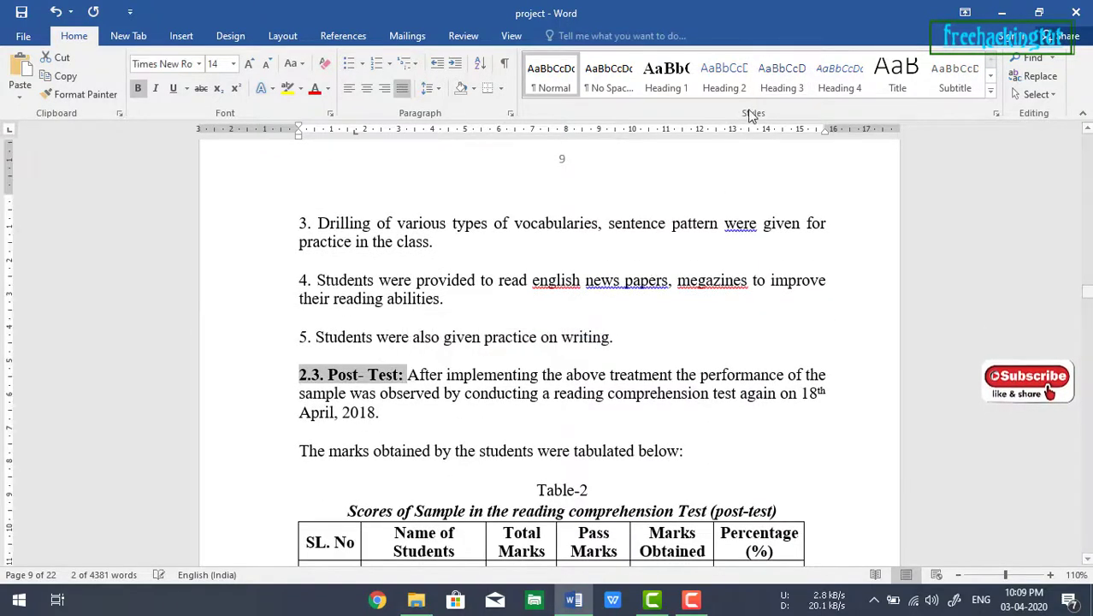
{"action": "scroll", "scroll_direction": "down", "scroll_amount": 3}
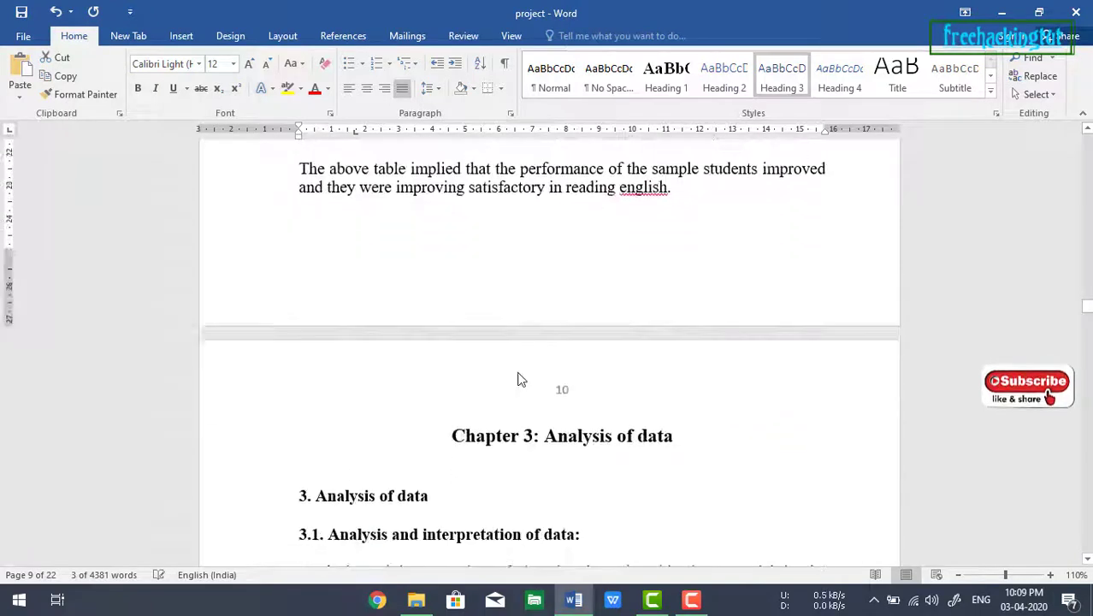
{"action": "scroll", "scroll_direction": "down", "scroll_amount": 3}
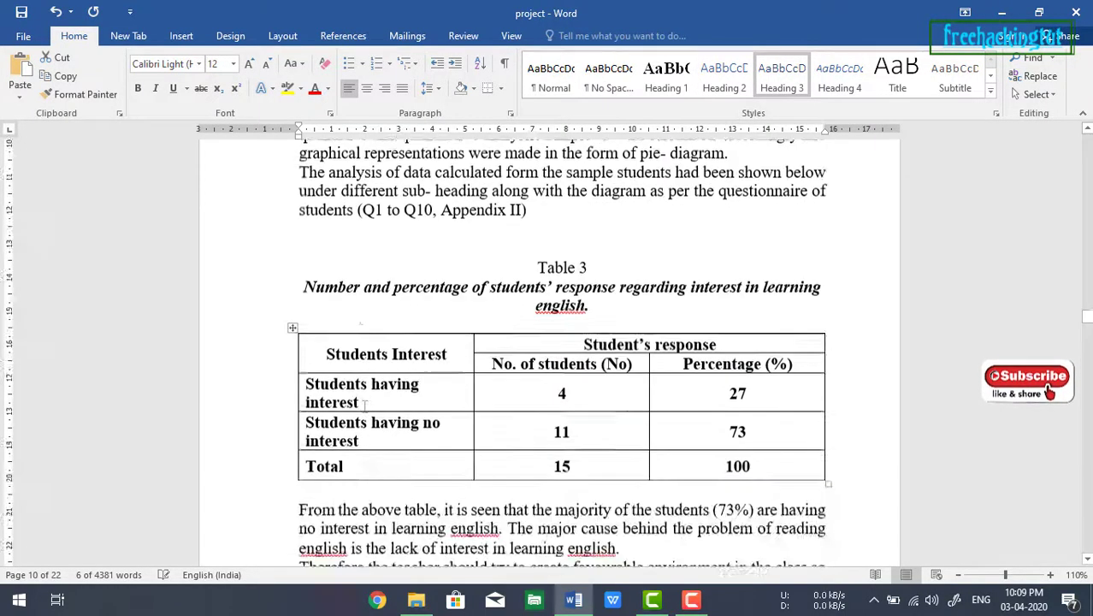
{"action": "scroll", "scroll_direction": "down", "scroll_amount": 3}
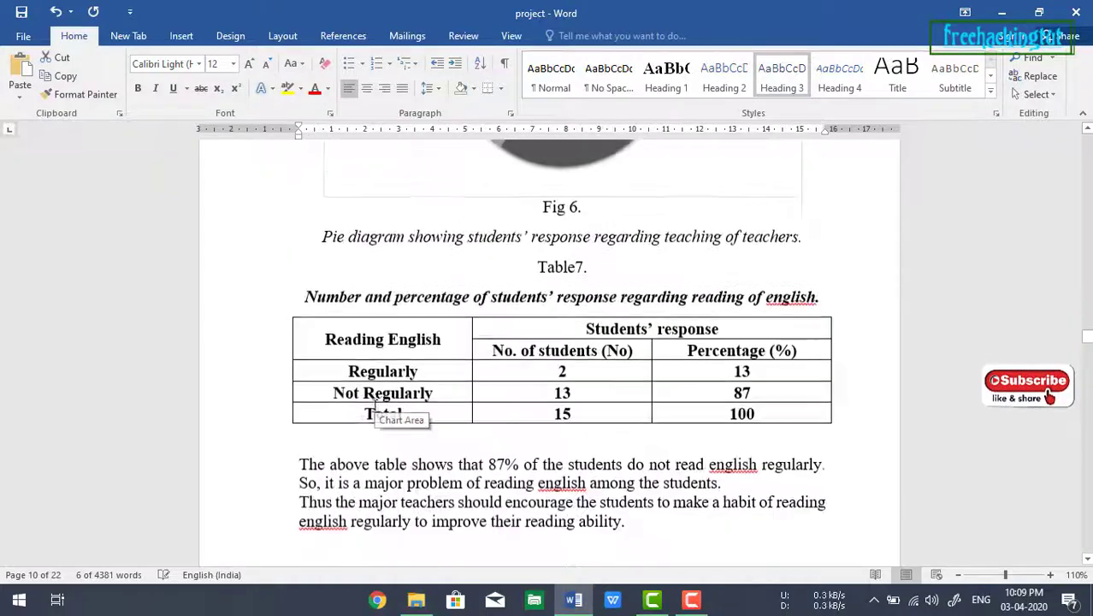
{"action": "scroll", "scroll_direction": "down", "scroll_amount": 3}
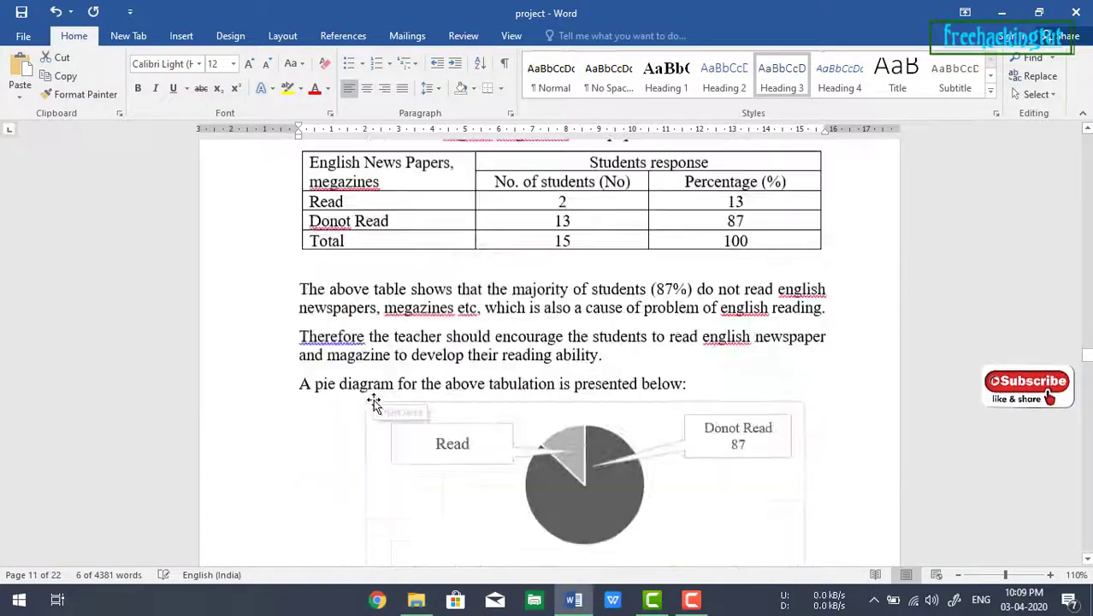
{"action": "scroll", "scroll_direction": "down", "scroll_amount": 3}
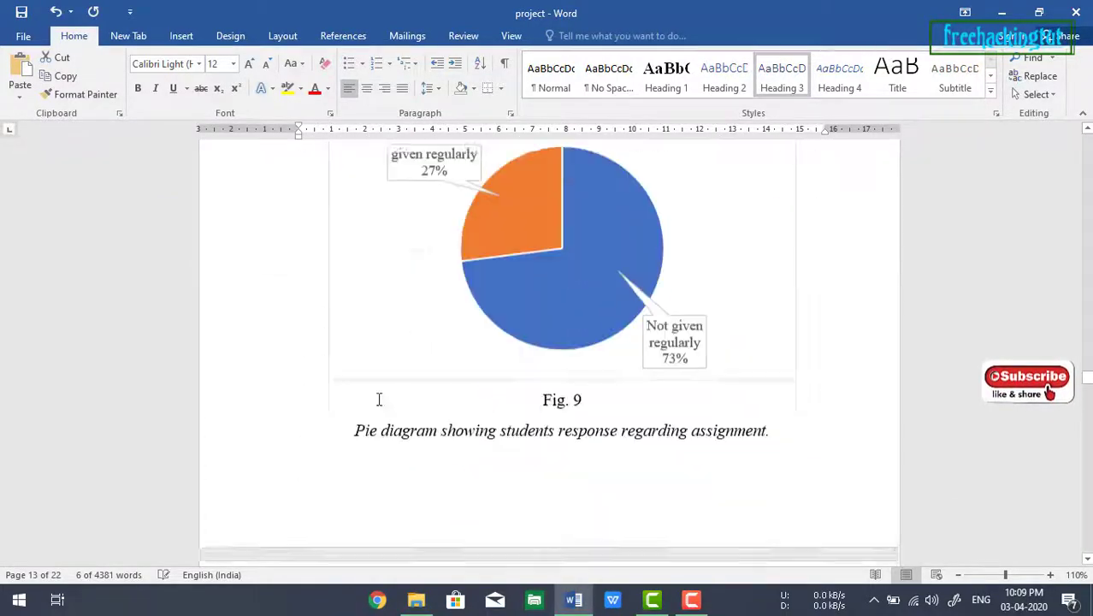
{"action": "scroll", "scroll_direction": "down", "scroll_amount": 3}
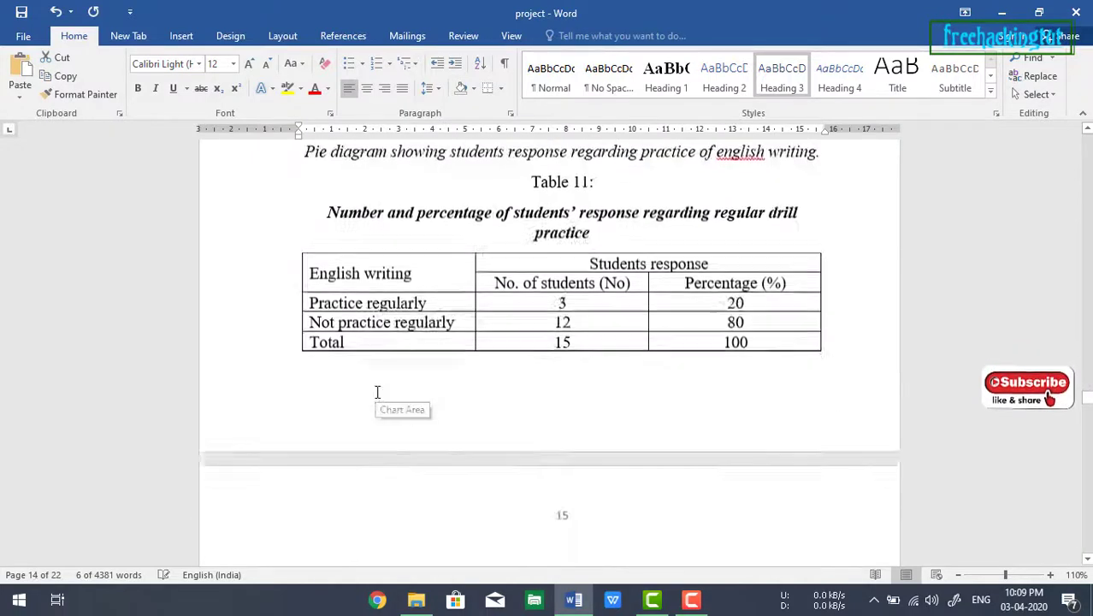
{"action": "scroll", "scroll_direction": "down", "scroll_amount": 3}
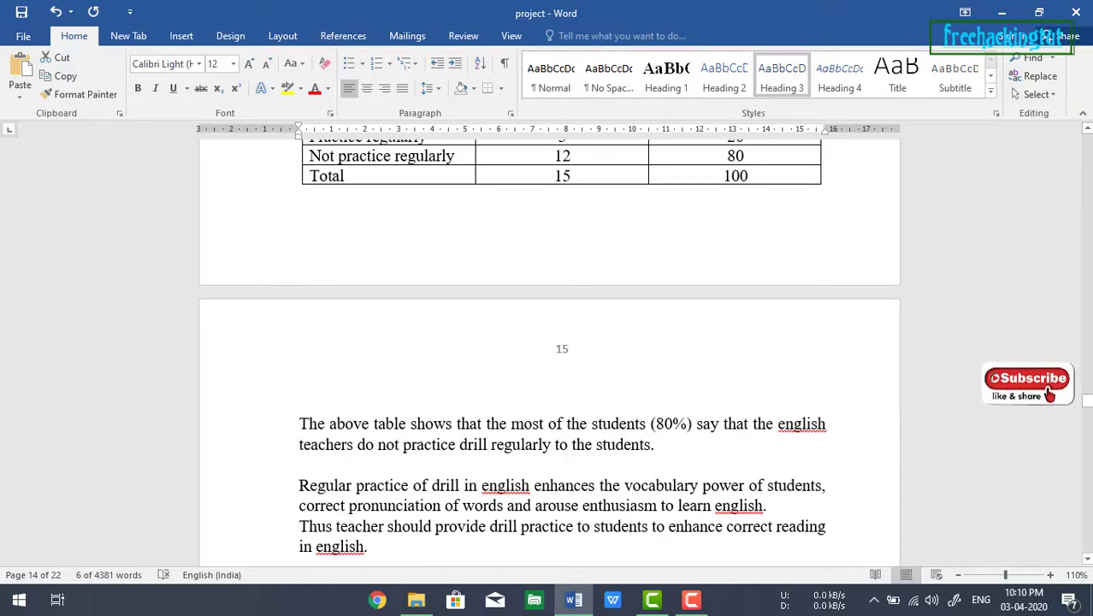
{"action": "scroll", "scroll_direction": "down", "scroll_amount": 3}
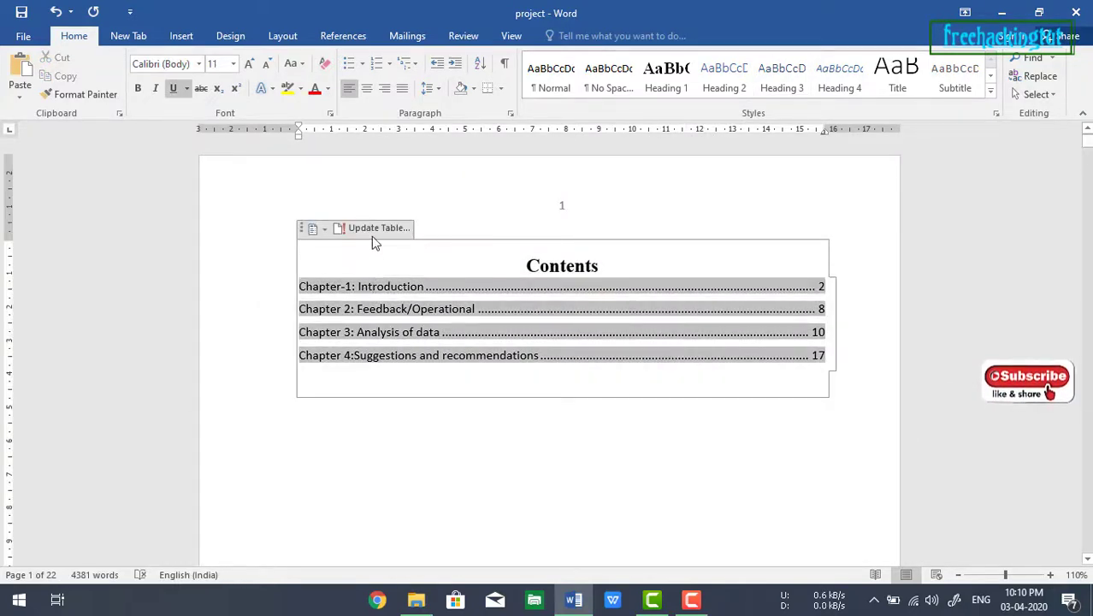
Step: Update the entire contents table so subsections like 1.1.1 and 2.1 Pre-test appear
{"action": "left_click", "coordinate": [375, 227]}
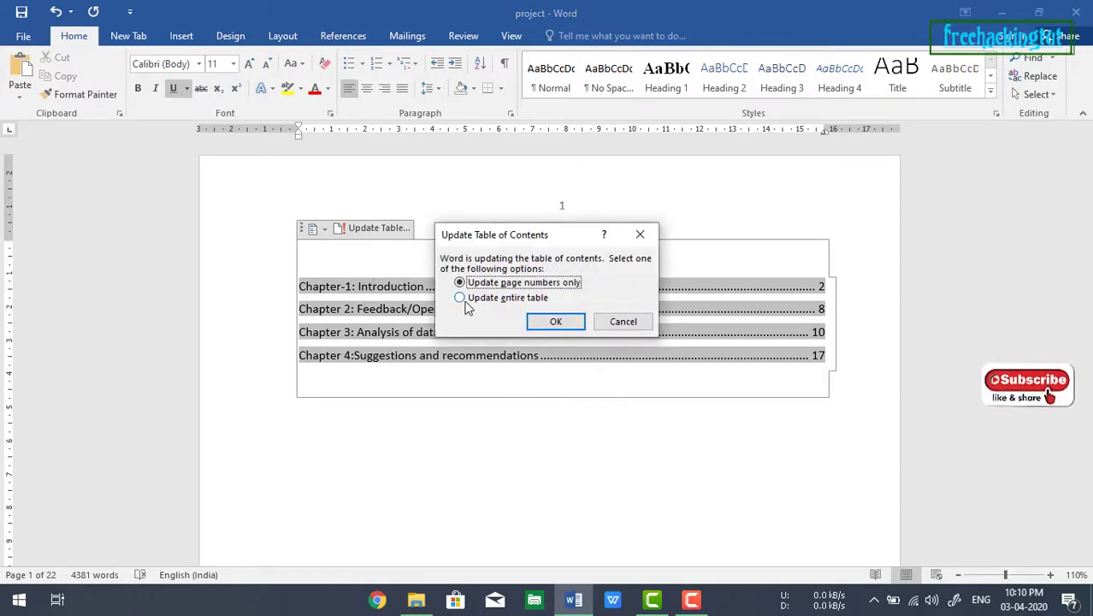
{"action": "left_click", "coordinate": [554, 322]}
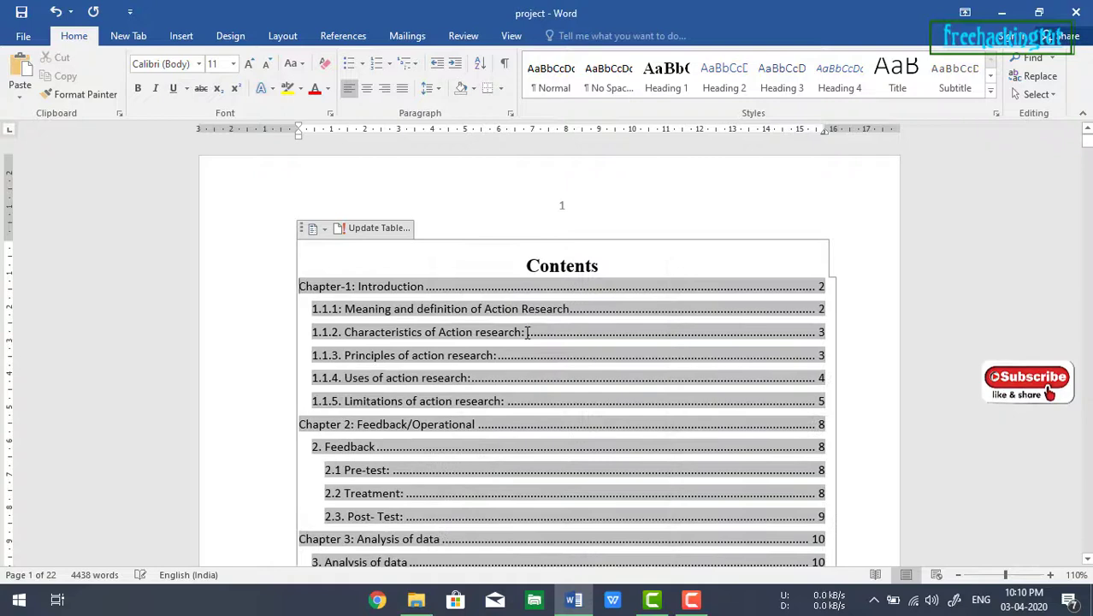
{"action": "mouse_move", "coordinate": [544, 358]}
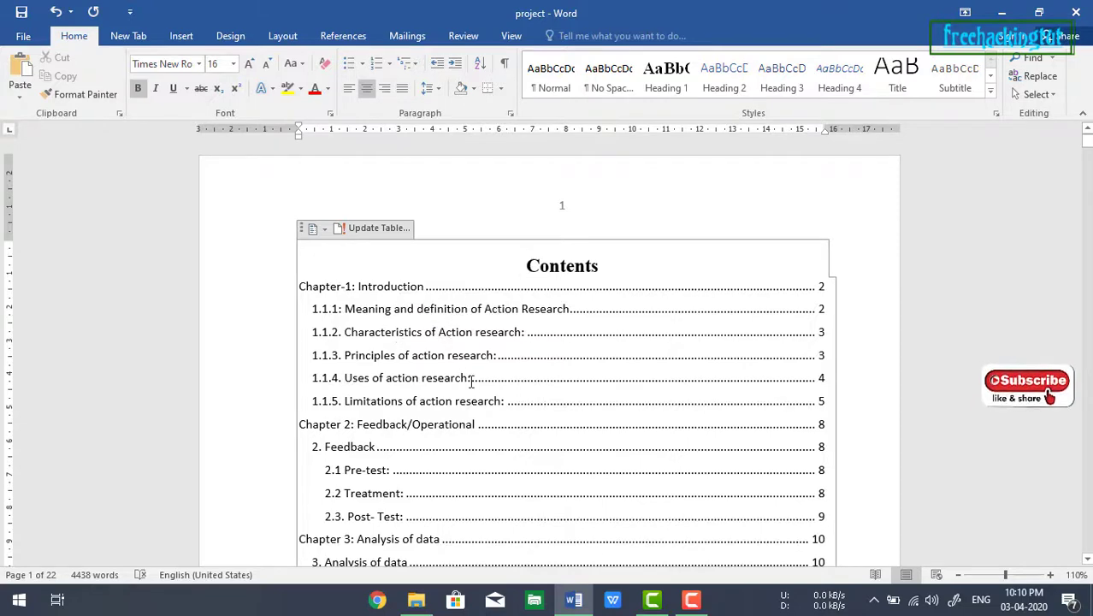
{"action": "scroll", "scroll_direction": "down", "scroll_amount": 3}
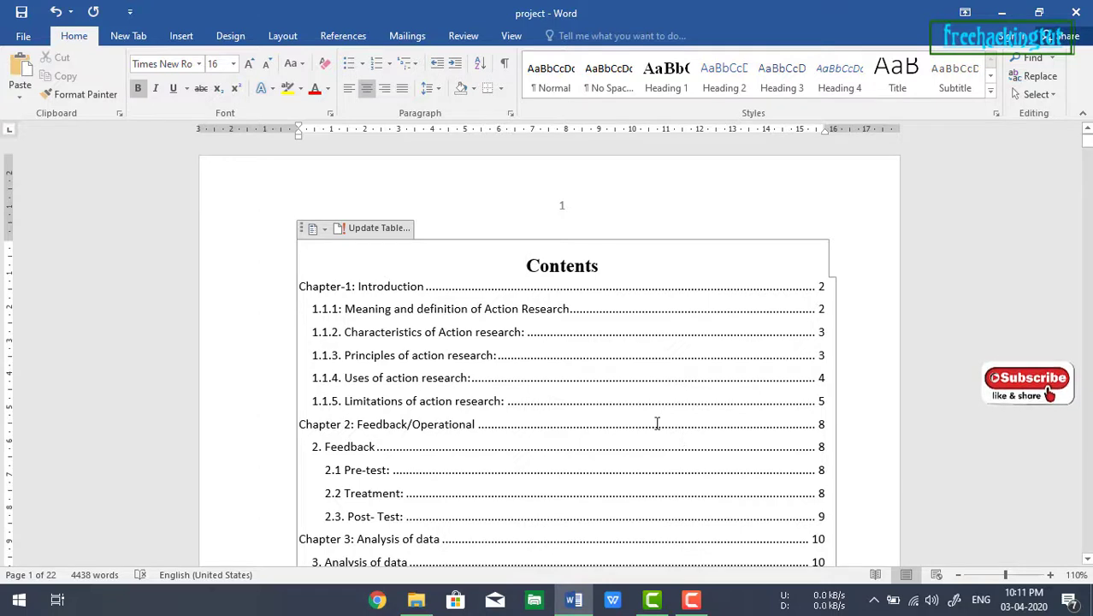
{"action": "mouse_move", "coordinate": [505, 287]}
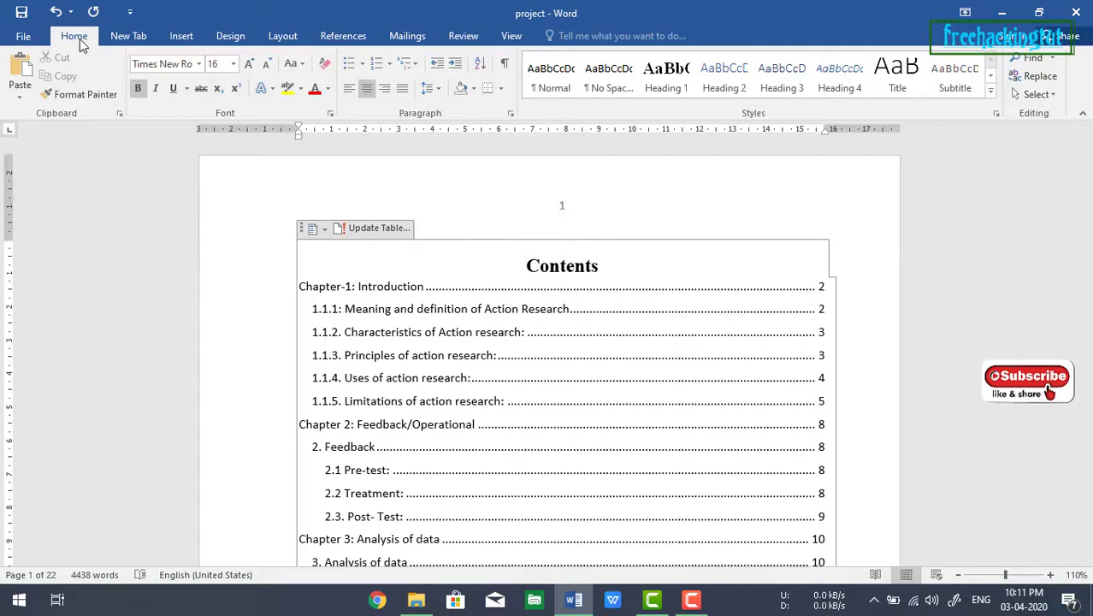
Step: Set the Custom Table of Contents tab leader to dashes and replace the table
{"action": "left_click", "coordinate": [343, 34]}
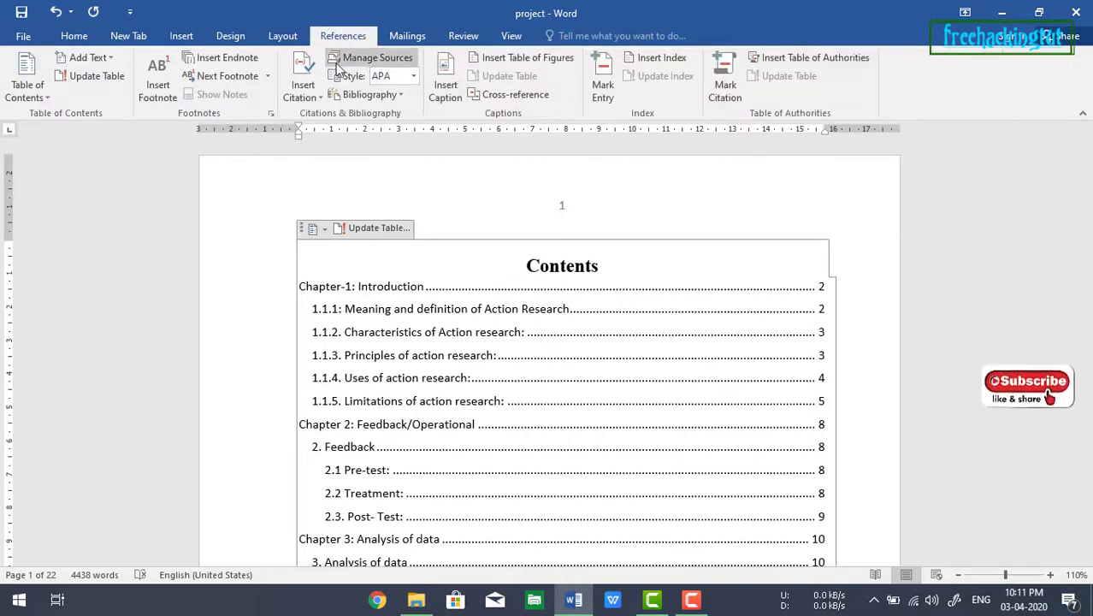
{"action": "left_click", "coordinate": [27, 77]}
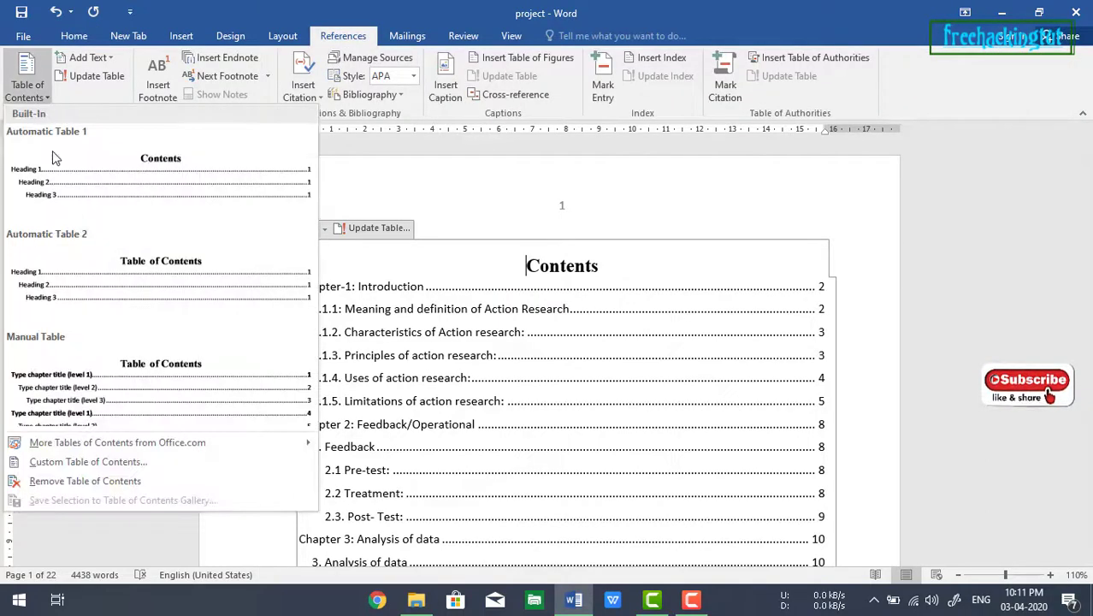
{"action": "mouse_move", "coordinate": [89, 462]}
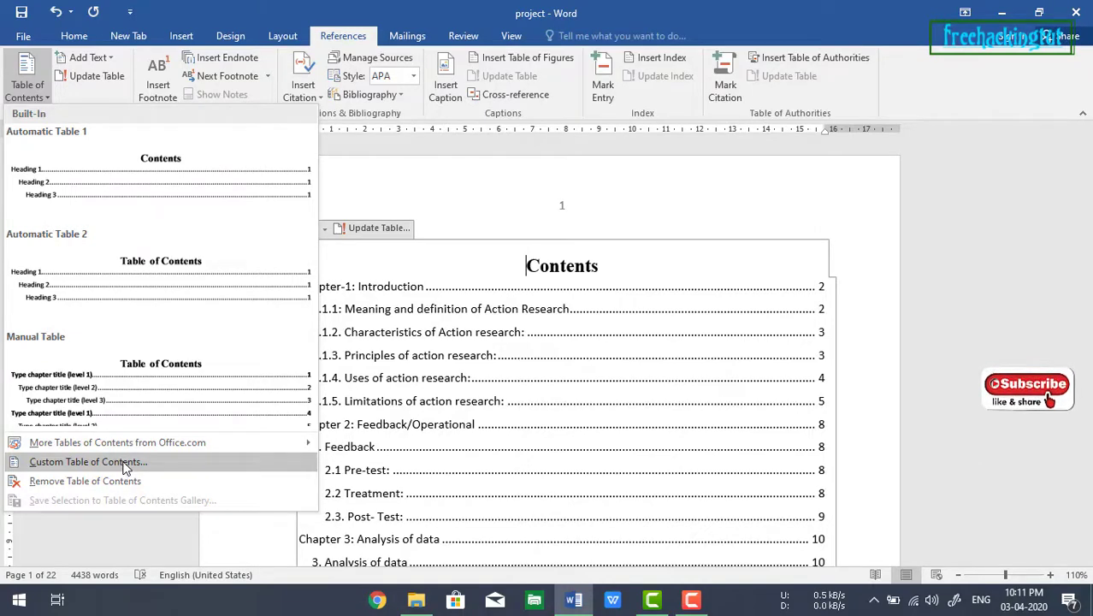
{"action": "left_click", "coordinate": [87, 462]}
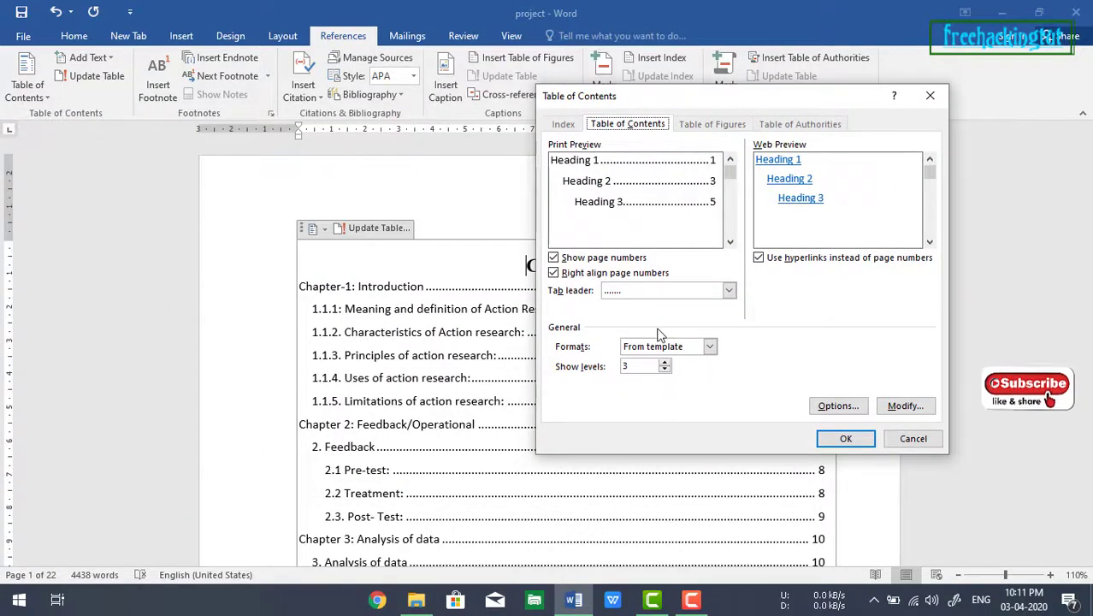
{"action": "left_click", "coordinate": [728, 291]}
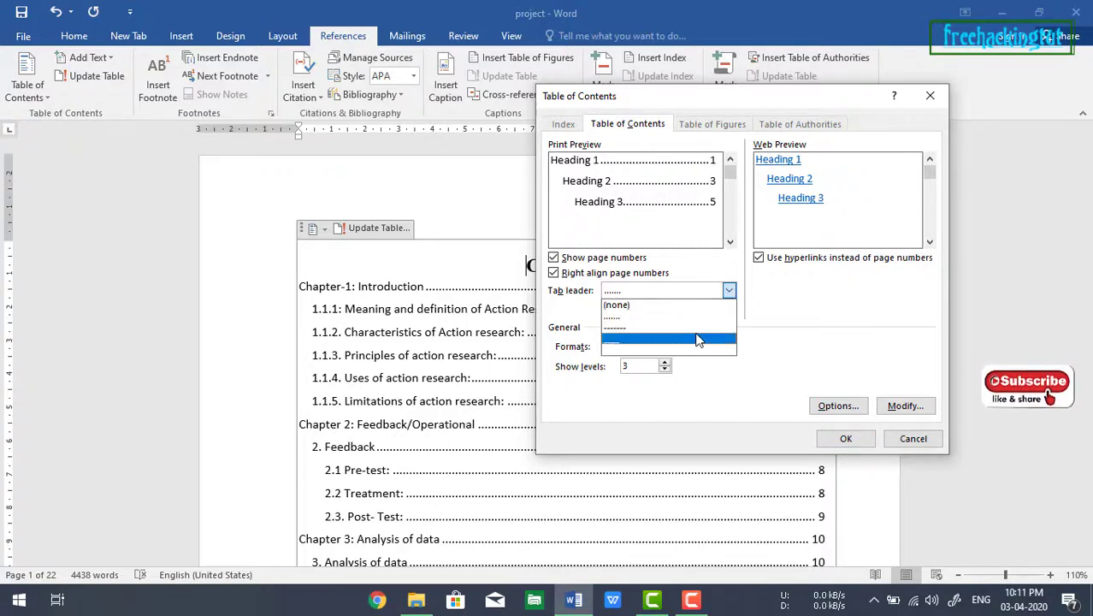
{"action": "left_click", "coordinate": [846, 438]}
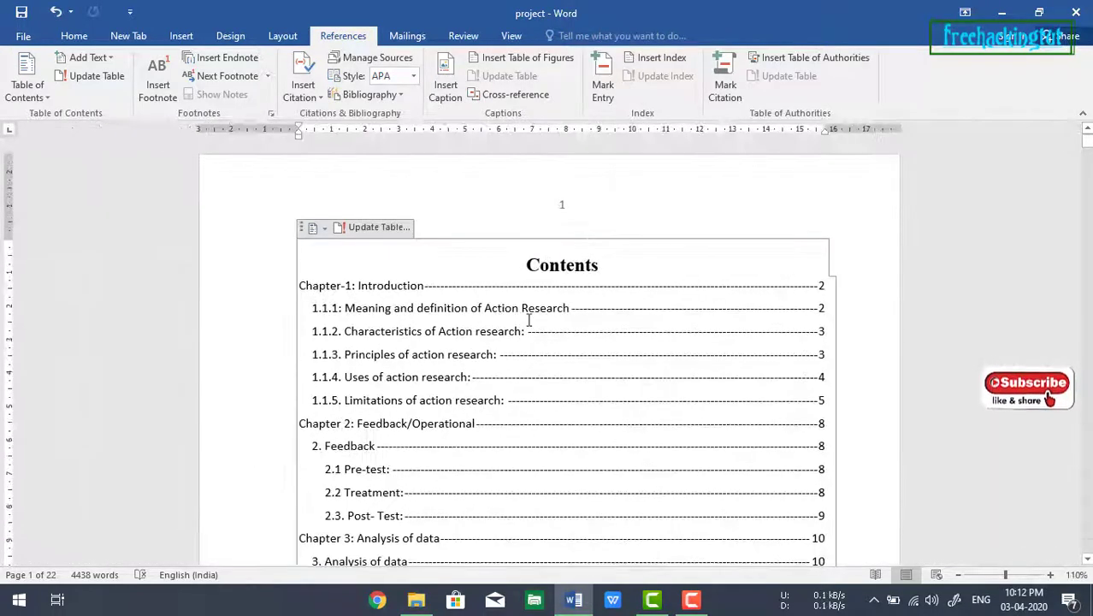
Step: Set the Custom Table of Contents tab leader to (none) and rebuild the table
{"action": "left_click", "coordinate": [27, 83]}
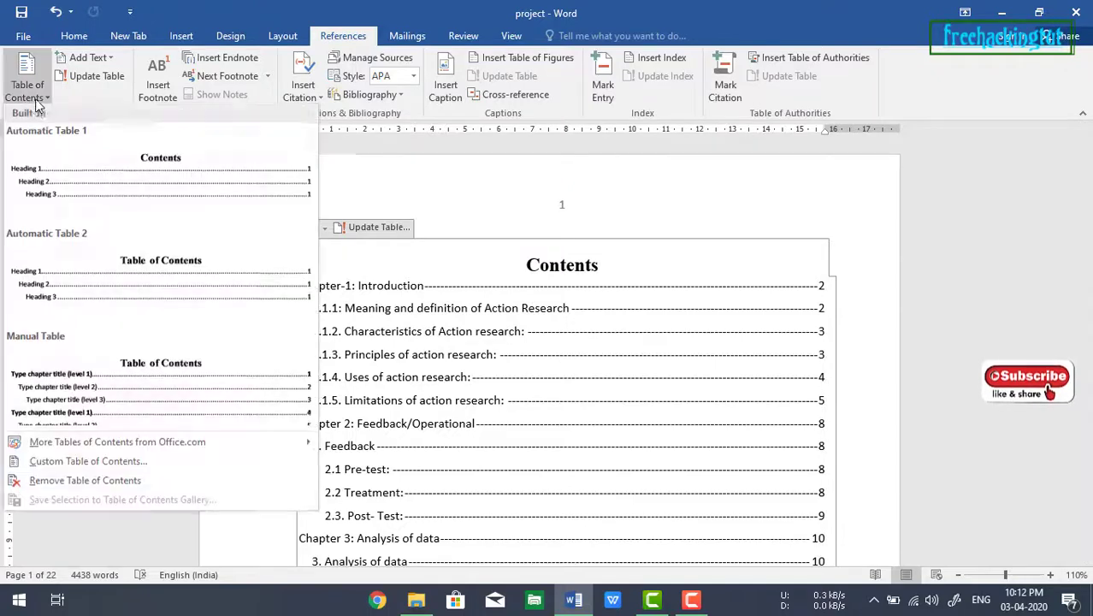
{"action": "mouse_move", "coordinate": [89, 462]}
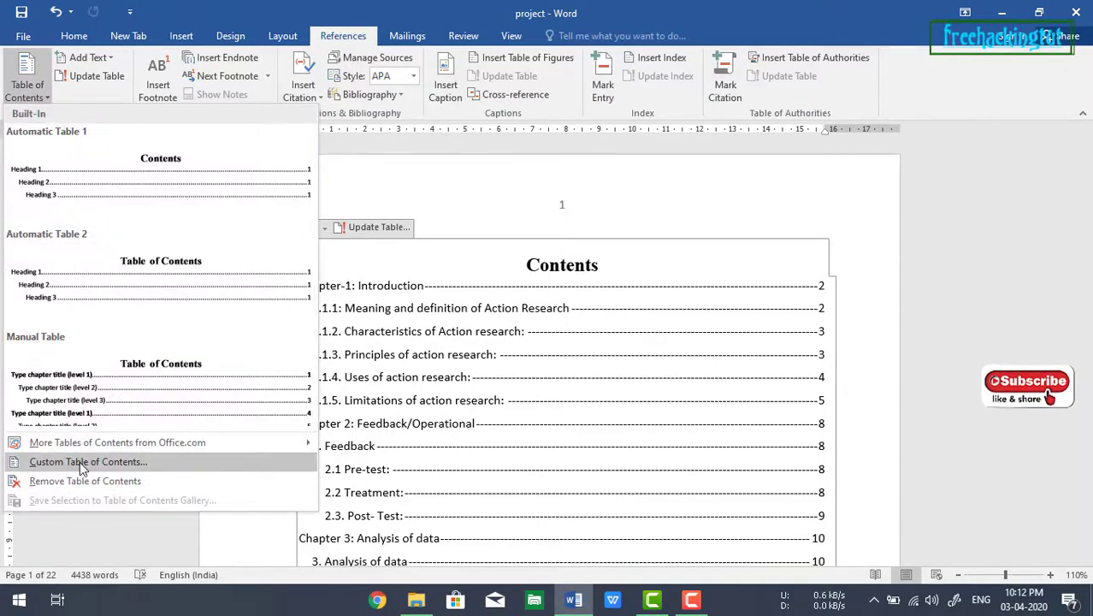
{"action": "left_click", "coordinate": [85, 462]}
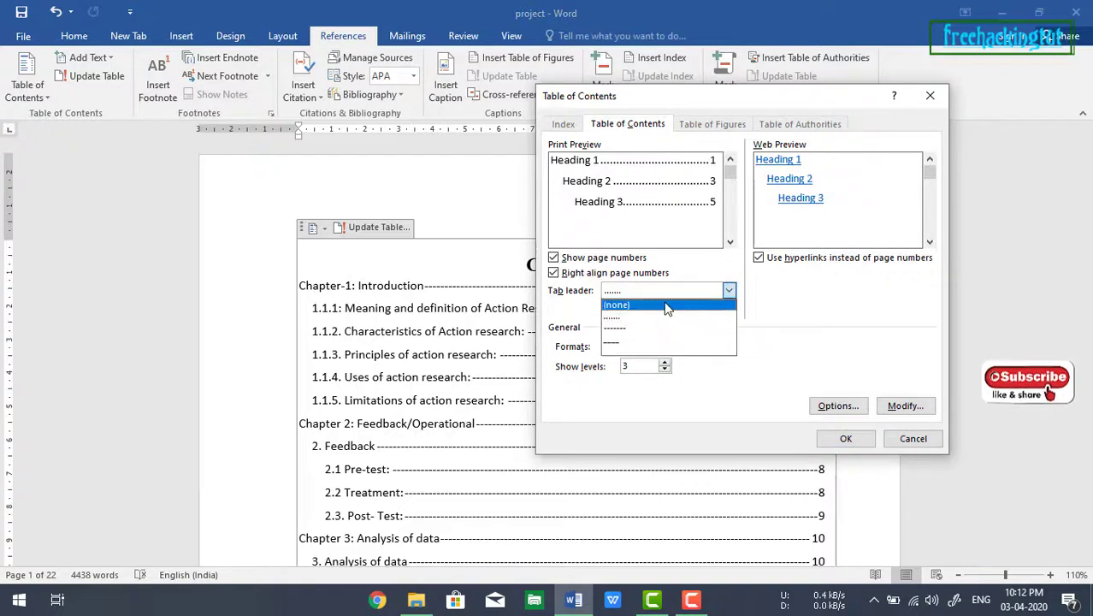
{"action": "left_click", "coordinate": [616, 305]}
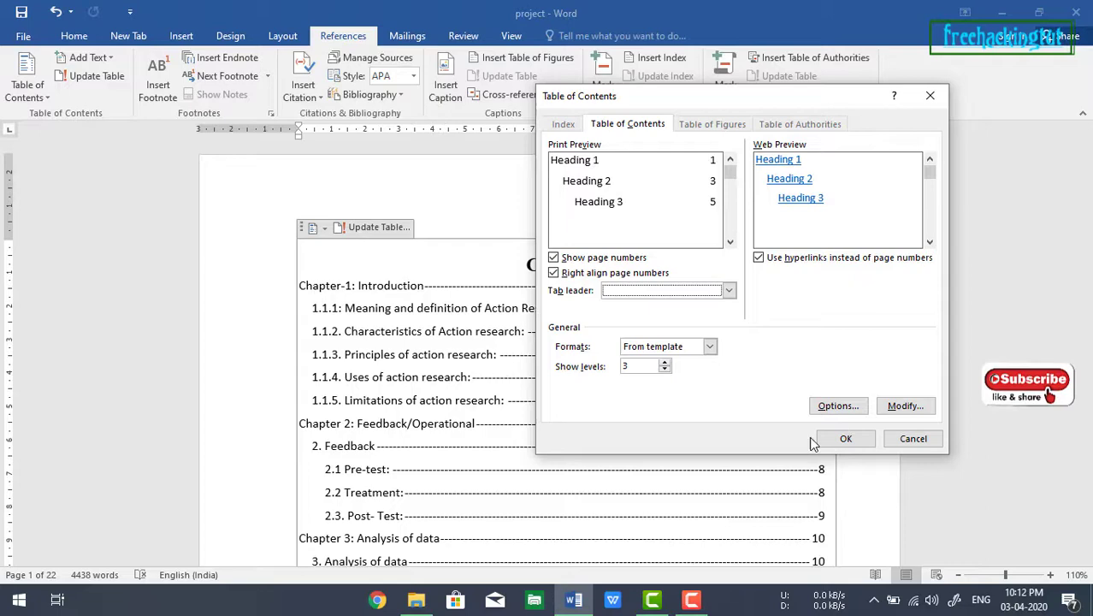
{"action": "left_click", "coordinate": [845, 438]}
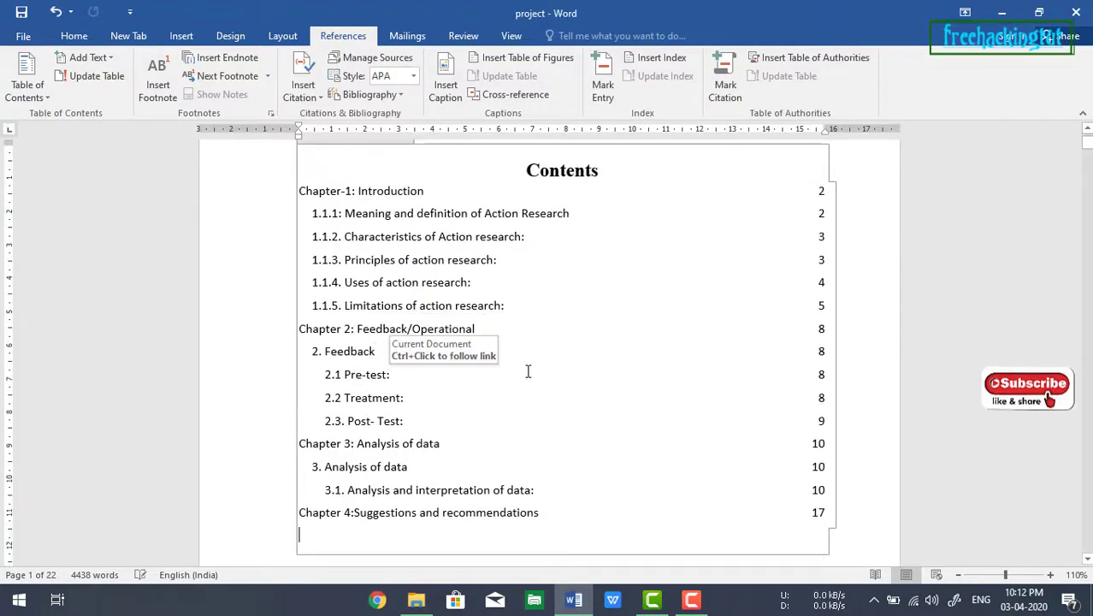
{"action": "mouse_move", "coordinate": [623, 281]}
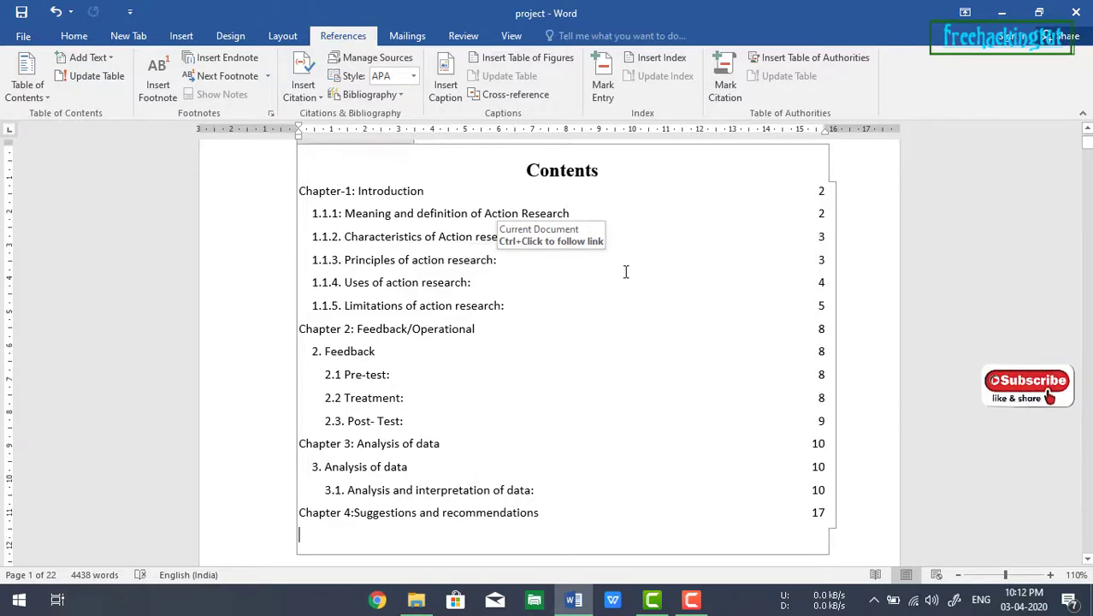
Step: Rebuild the Contents table via Custom Table of Contents with the dotted tab leader, replacing the existing one
{"action": "left_click", "coordinate": [27, 82]}
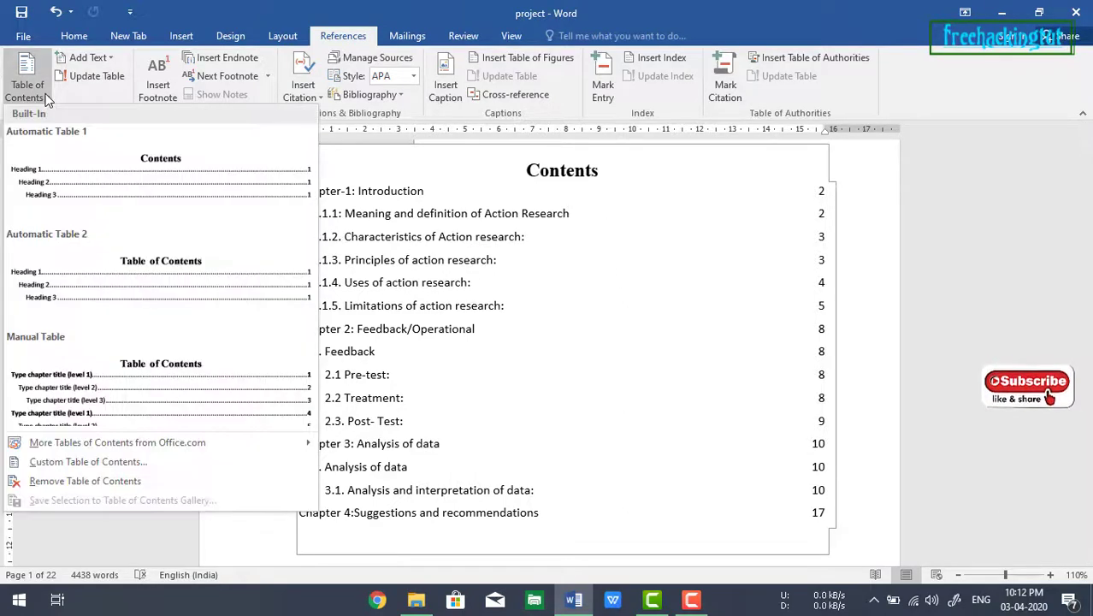
{"action": "left_click", "coordinate": [88, 462]}
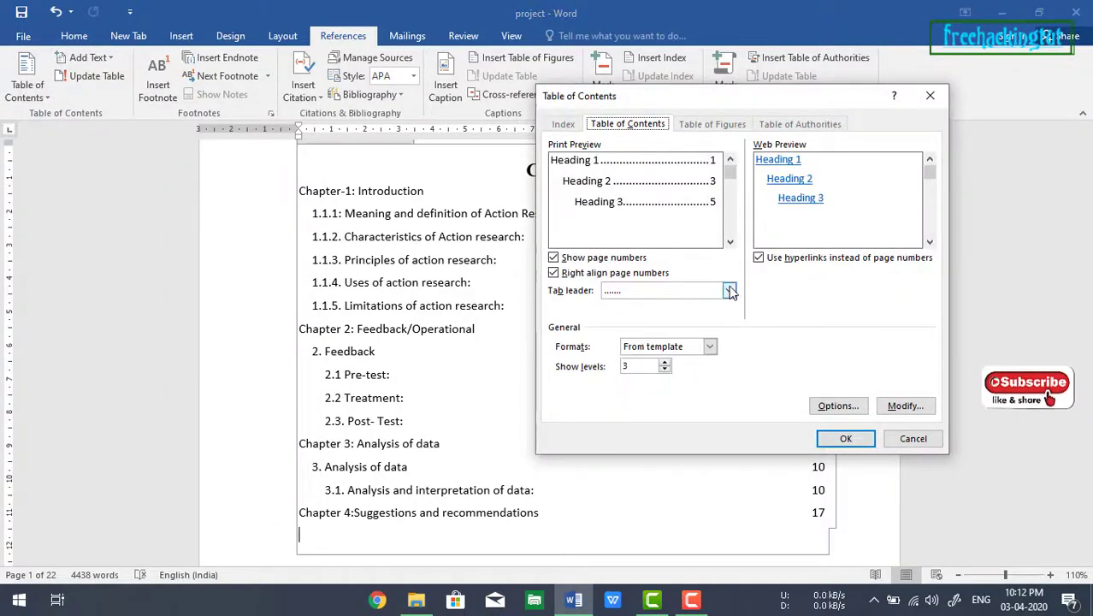
{"action": "left_click", "coordinate": [729, 291]}
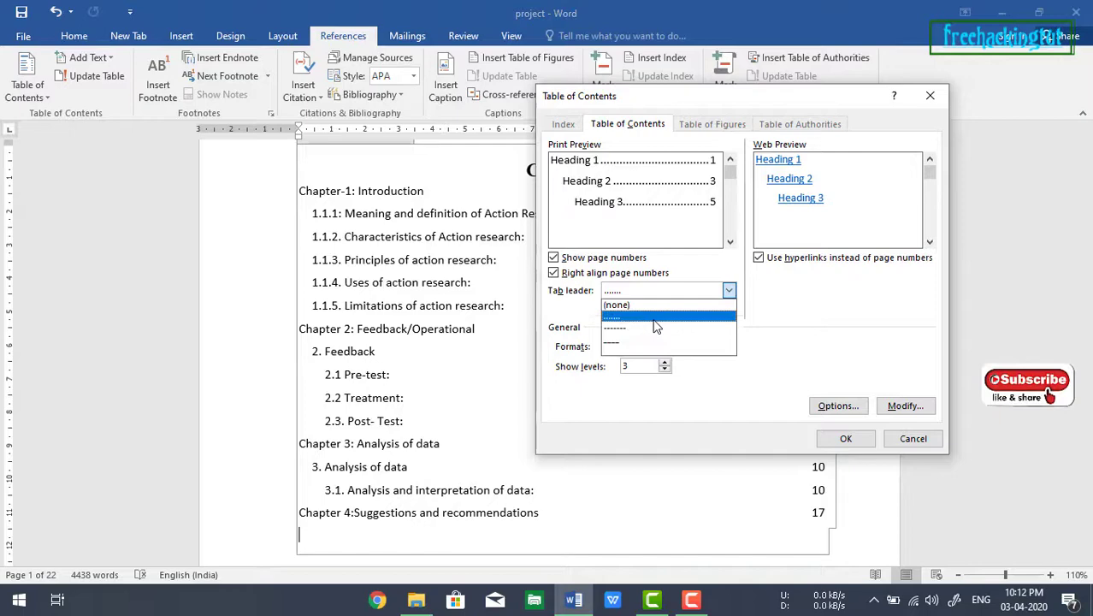
{"action": "left_click", "coordinate": [845, 438]}
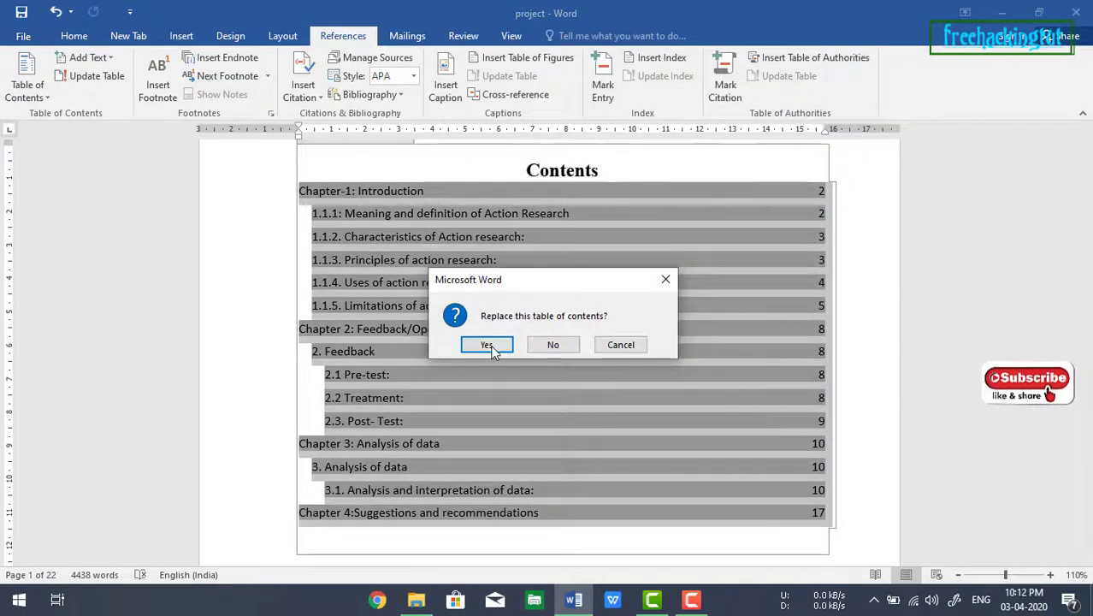
{"action": "left_click", "coordinate": [486, 344]}
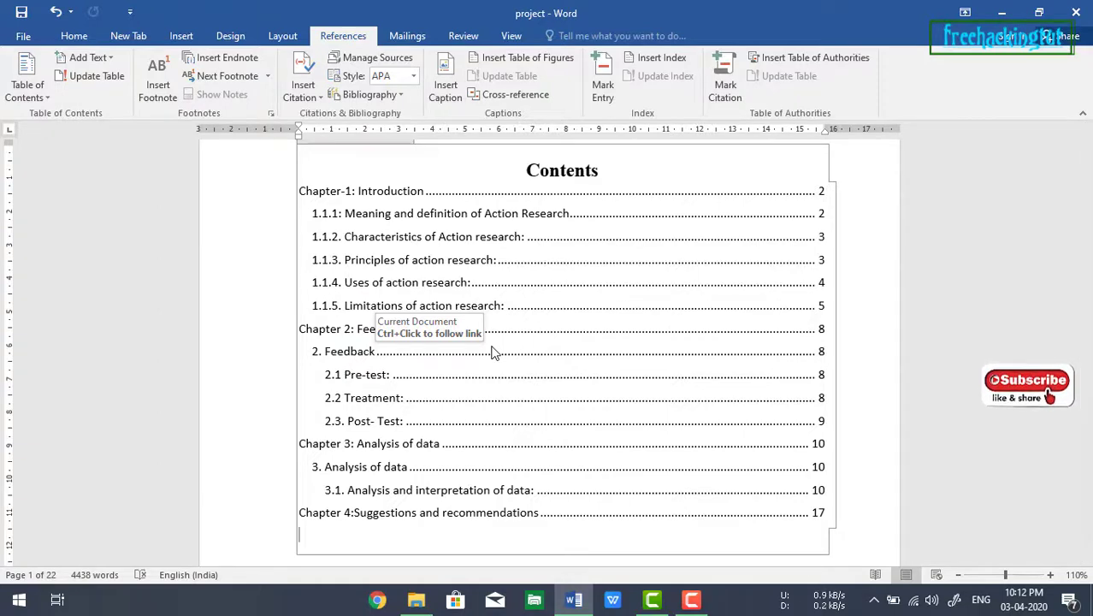
{"action": "left_click", "coordinate": [74, 34]}
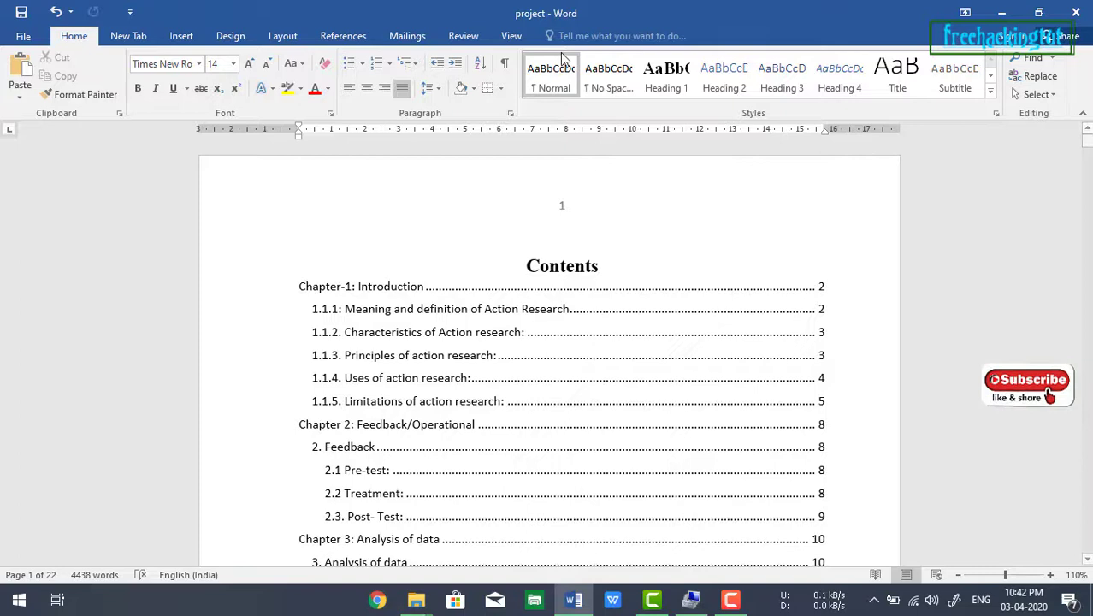
Step: Turn on the Navigation Pane from the View ribbon so the thesis headings list beside the page
{"action": "left_click", "coordinate": [510, 34]}
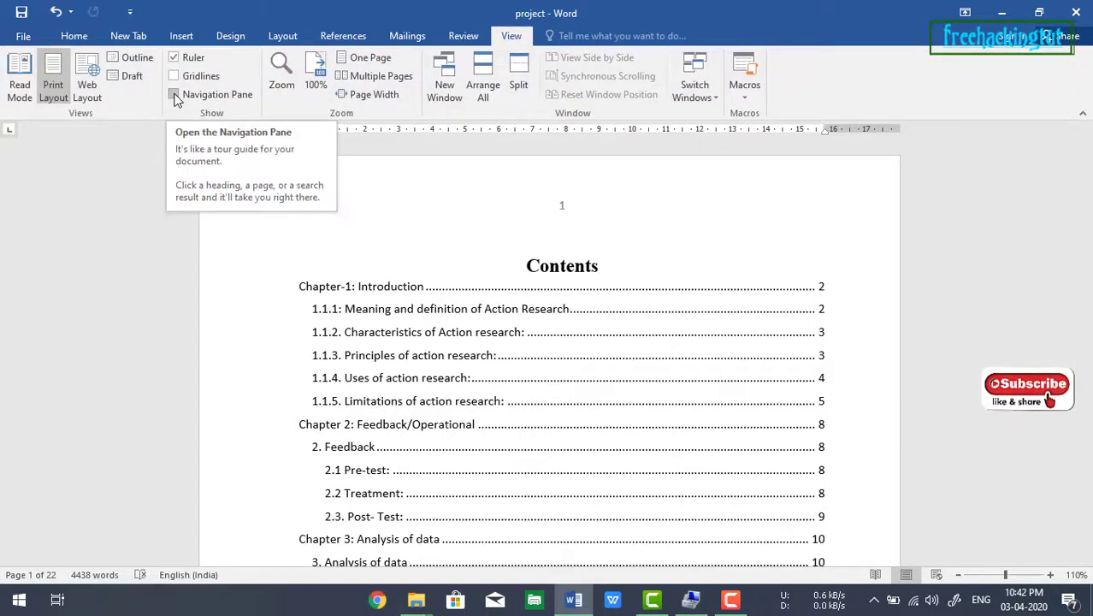
{"action": "left_click", "coordinate": [173, 94]}
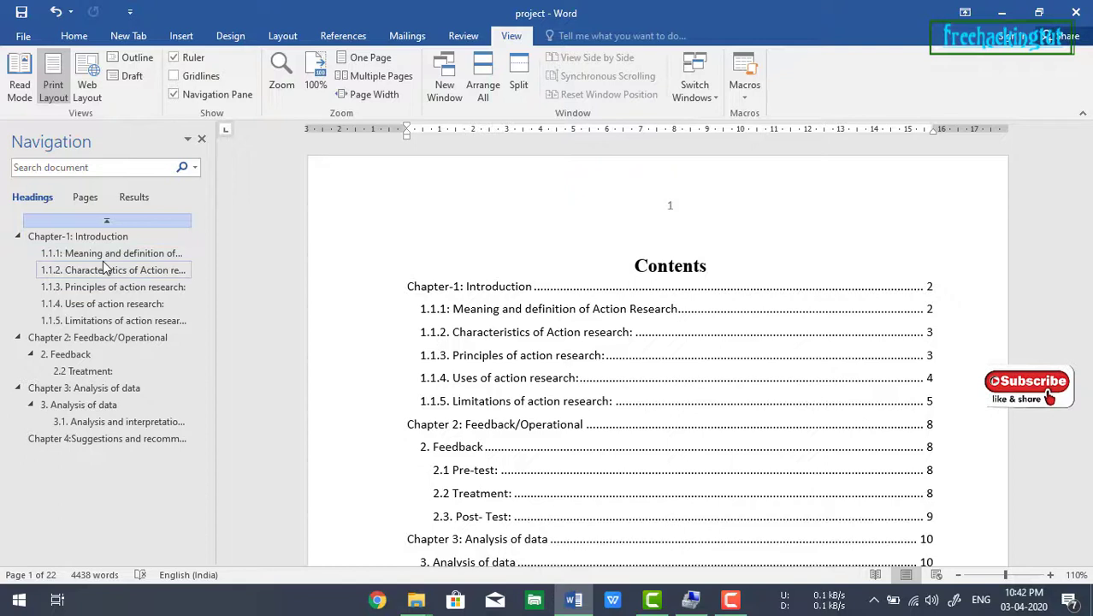
{"action": "mouse_move", "coordinate": [113, 270]}
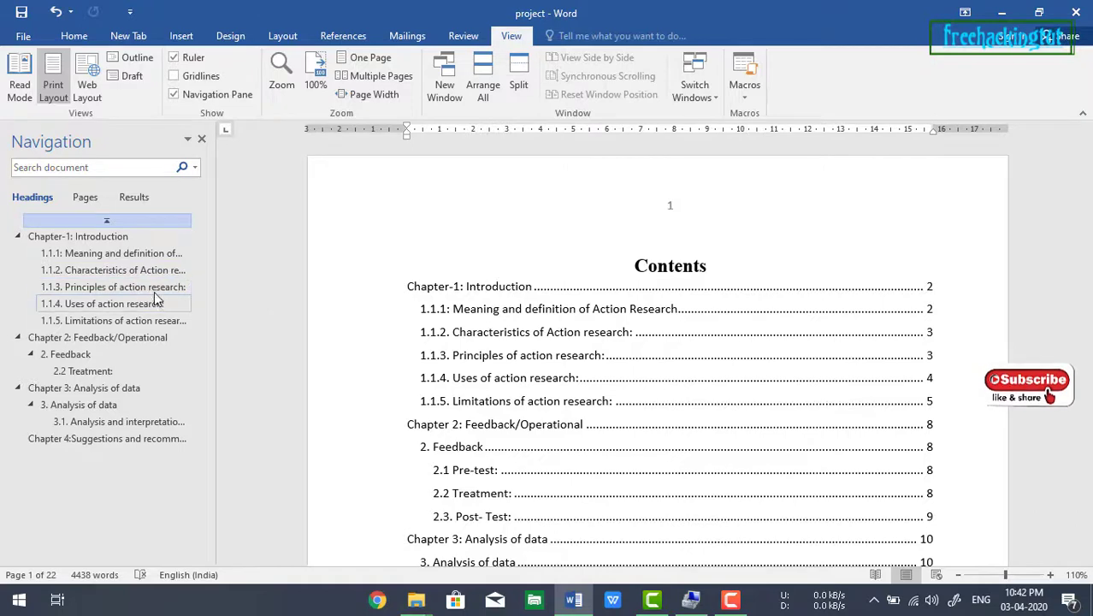
Step: Jump through Principles, Meaning and definition, 2. Feedback, 3. Analysis of data, Uses, and Chapter 3 headings
{"action": "left_click", "coordinate": [111, 288]}
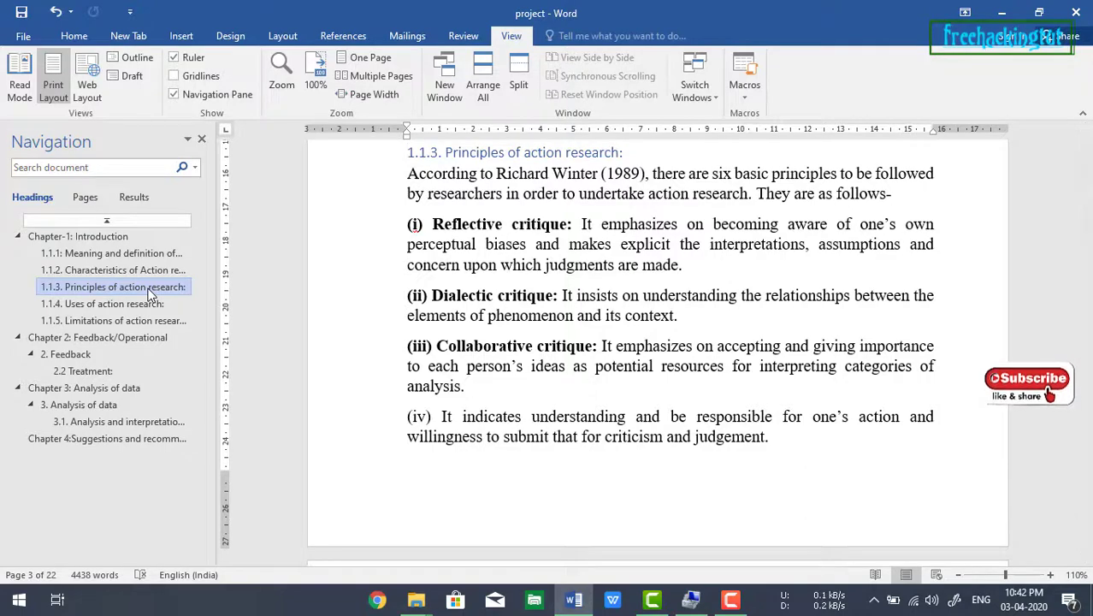
{"action": "left_click", "coordinate": [111, 253]}
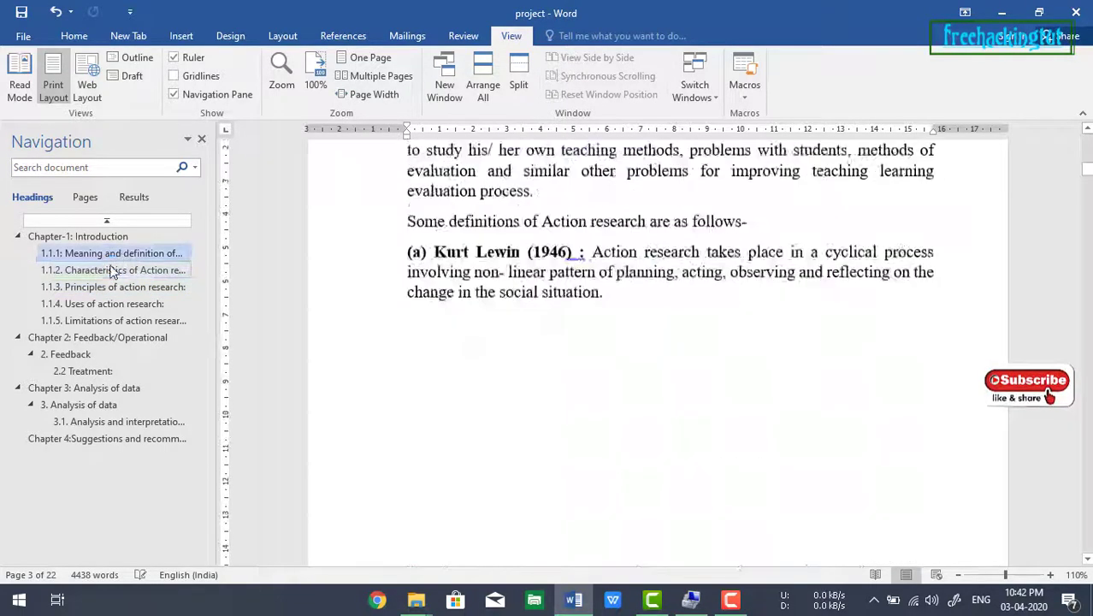
{"action": "left_click", "coordinate": [72, 353]}
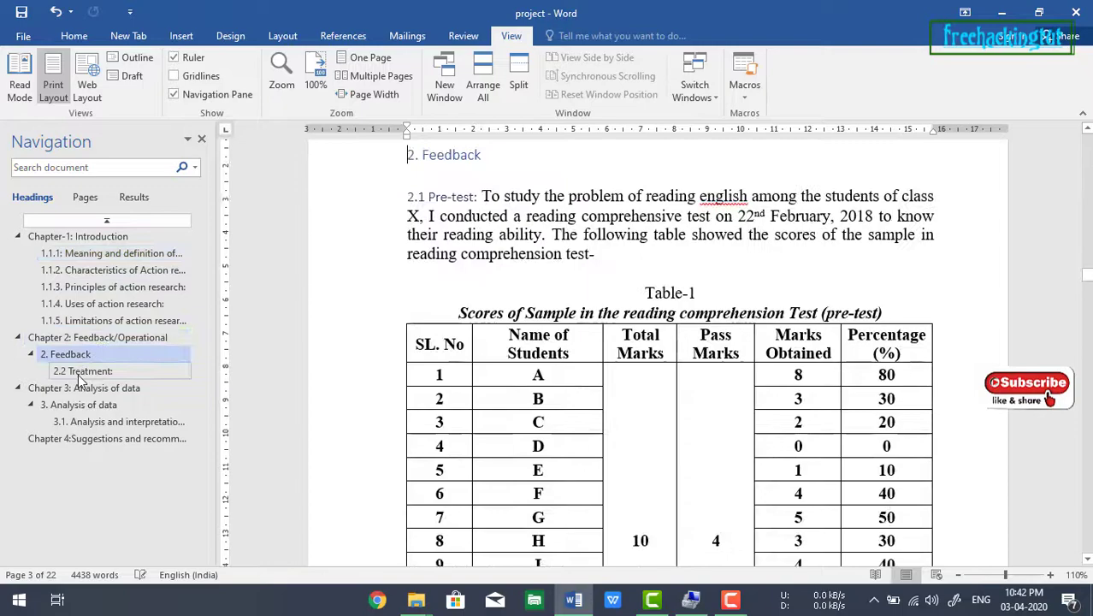
{"action": "left_click", "coordinate": [79, 404]}
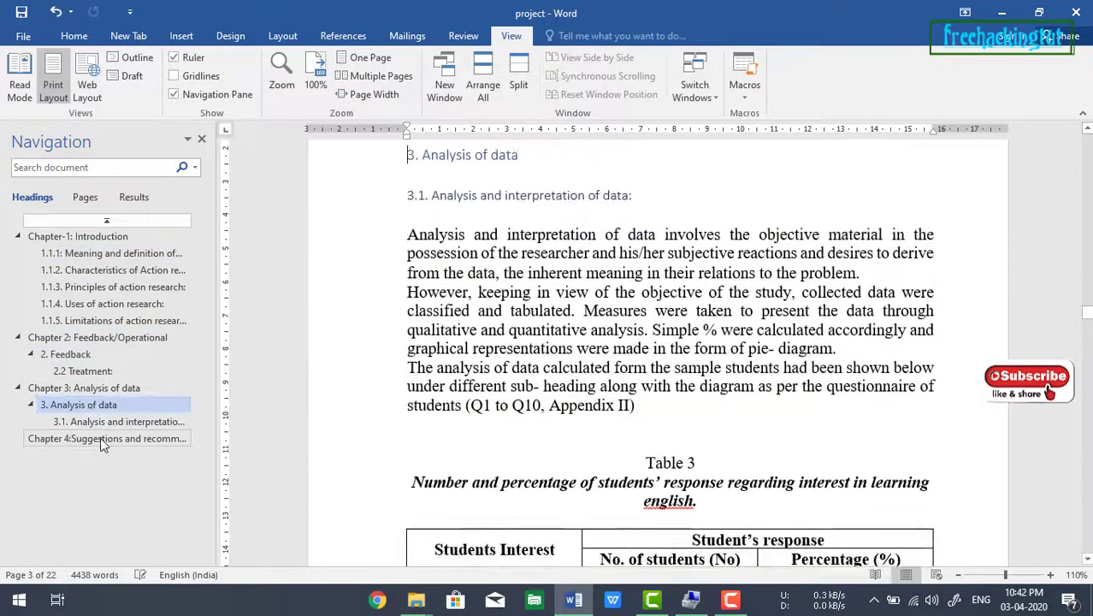
{"action": "left_click", "coordinate": [111, 305]}
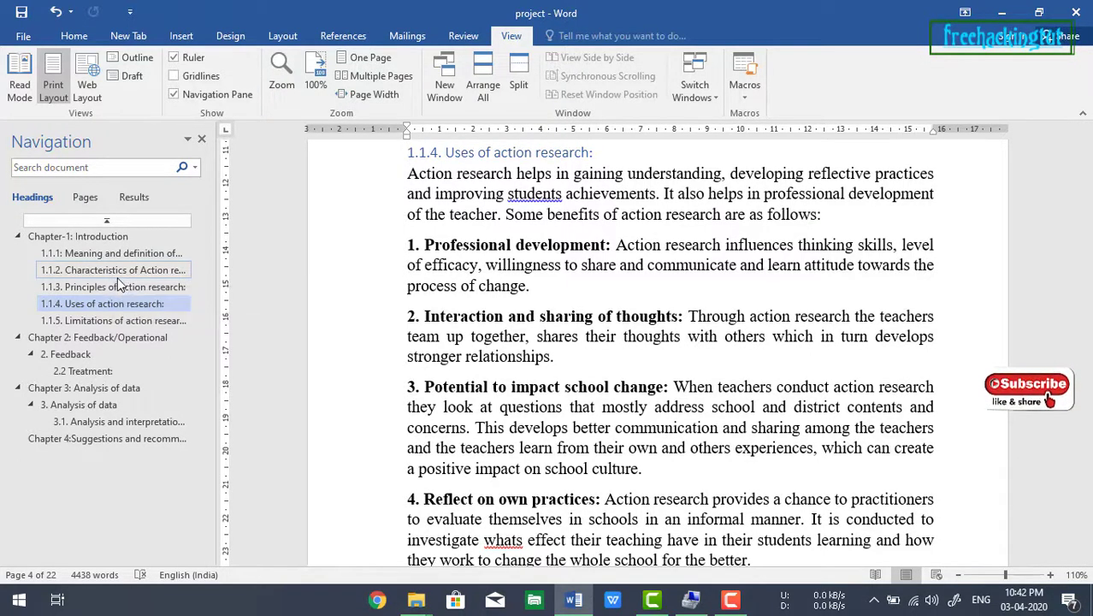
{"action": "left_click", "coordinate": [112, 271]}
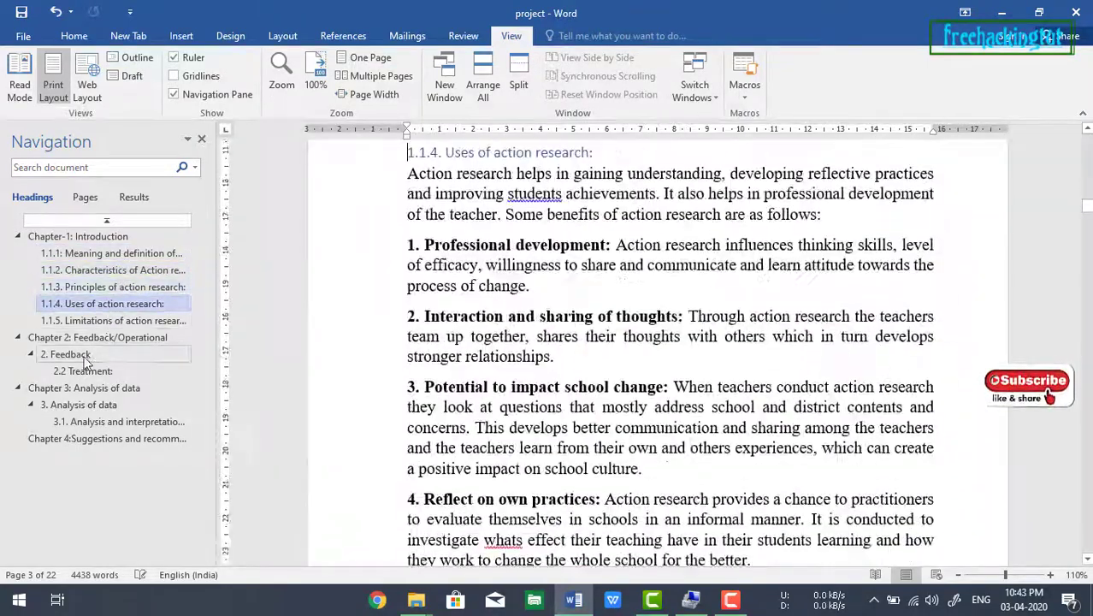
{"action": "left_click", "coordinate": [84, 386]}
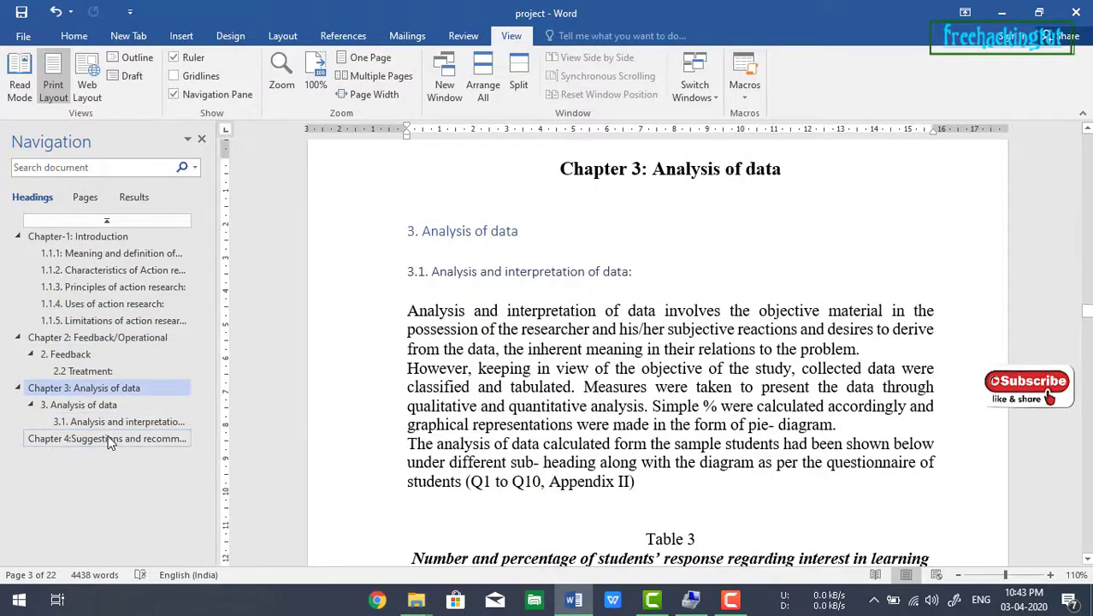
Step: Jump to Analysis and interpretation, Chapter-1 Introduction, its subsections, 2.2 Treatment, ending on 3. Analysis of data
{"action": "left_click", "coordinate": [106, 439]}
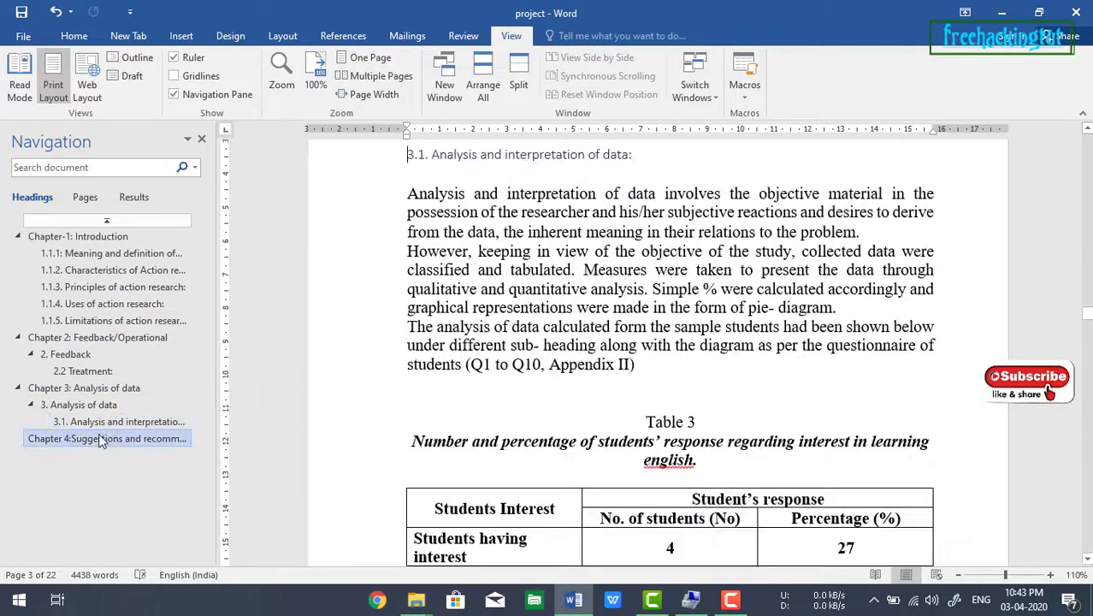
{"action": "left_click", "coordinate": [78, 236]}
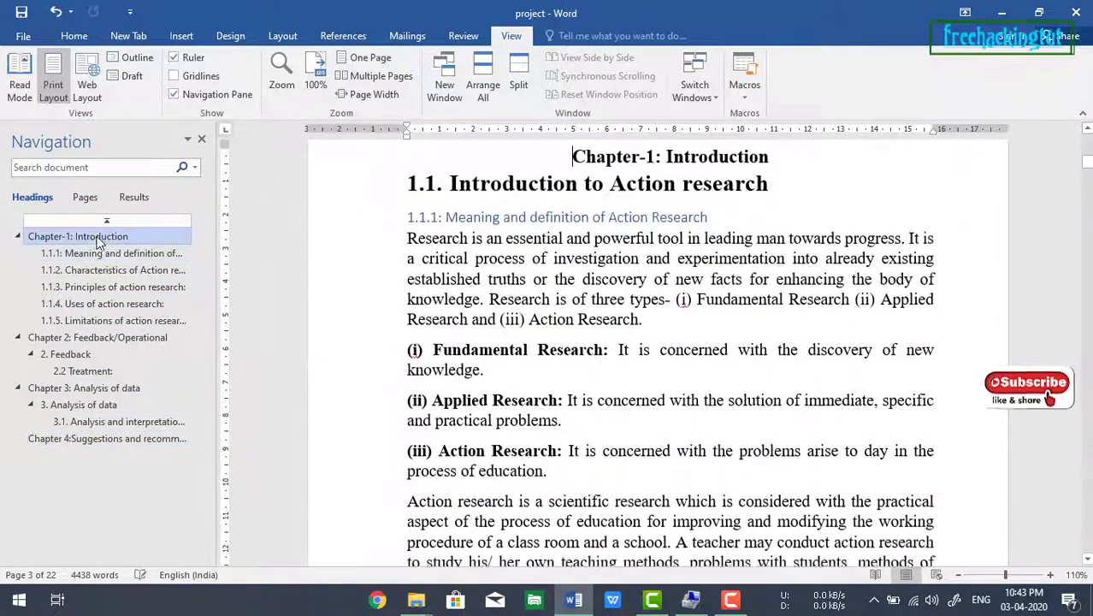
{"action": "left_click", "coordinate": [112, 253]}
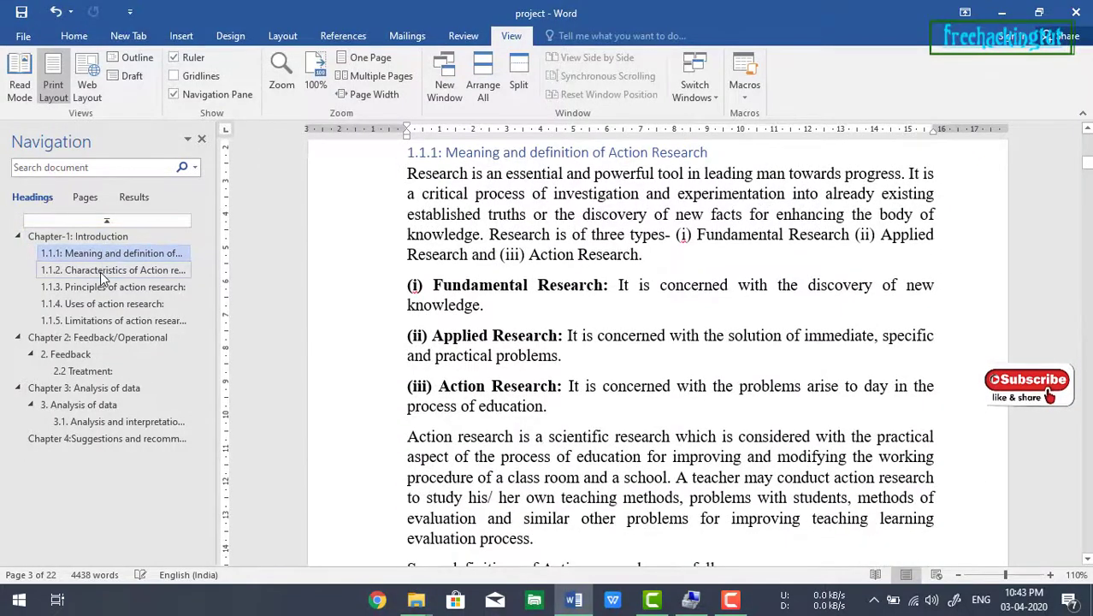
{"action": "left_click", "coordinate": [113, 270]}
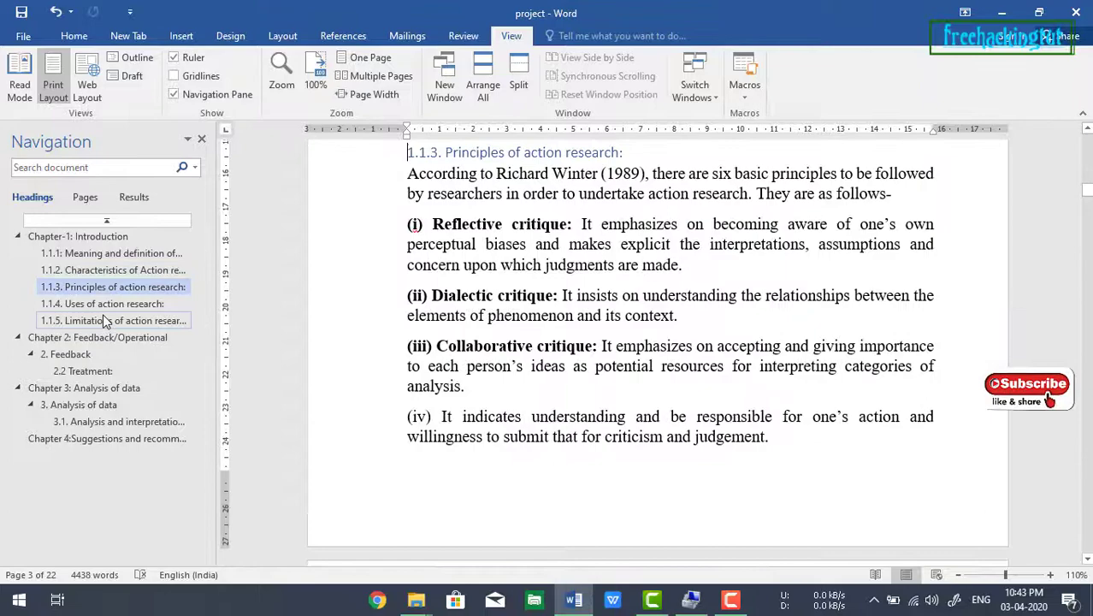
{"action": "left_click", "coordinate": [103, 304]}
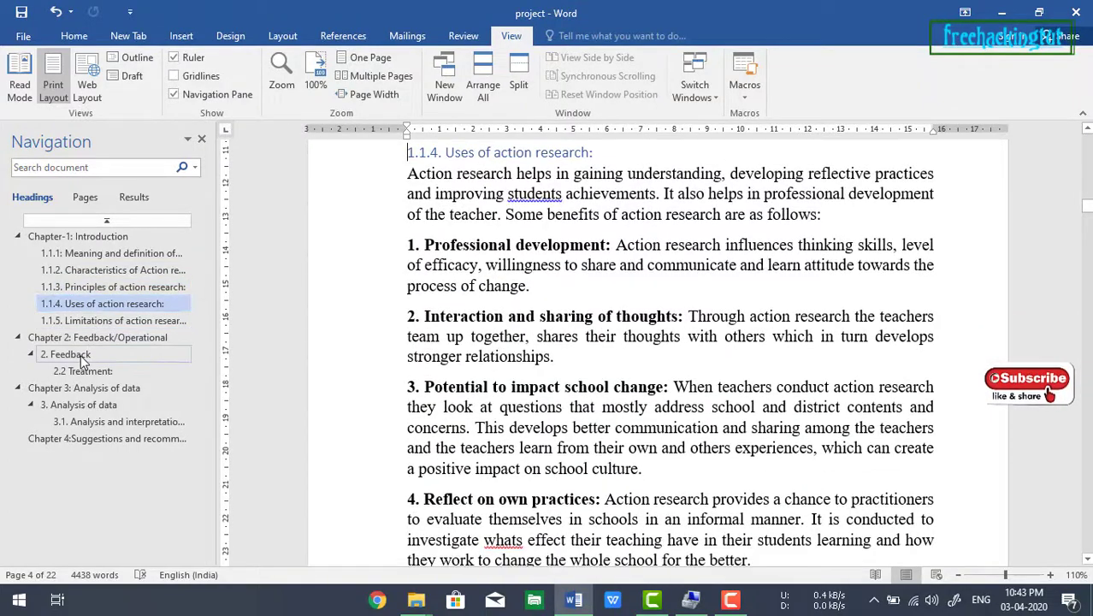
{"action": "left_click", "coordinate": [82, 370]}
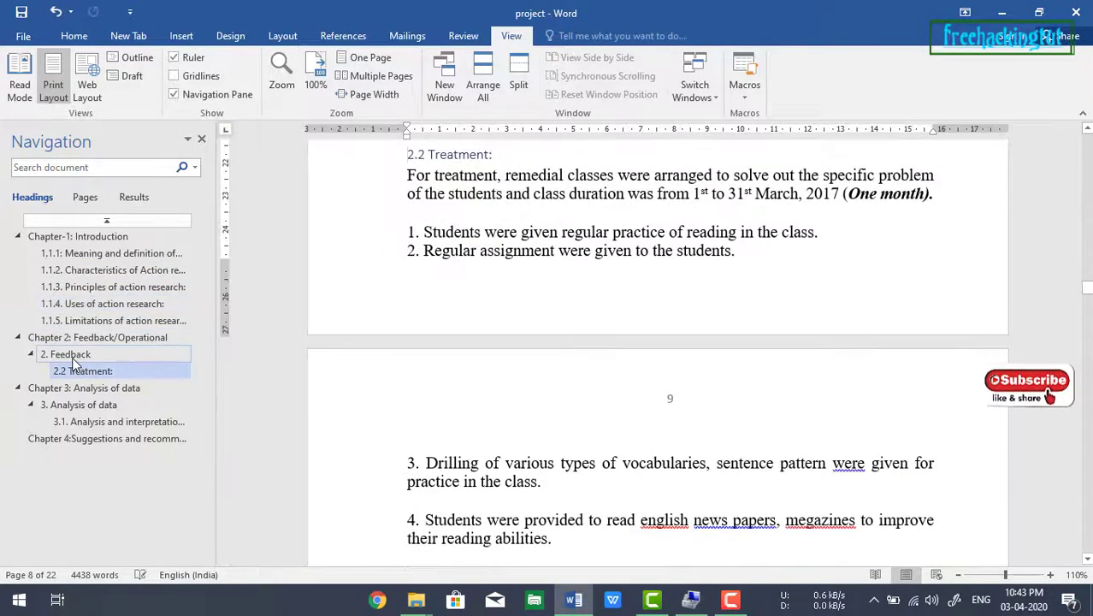
{"action": "left_click", "coordinate": [79, 404]}
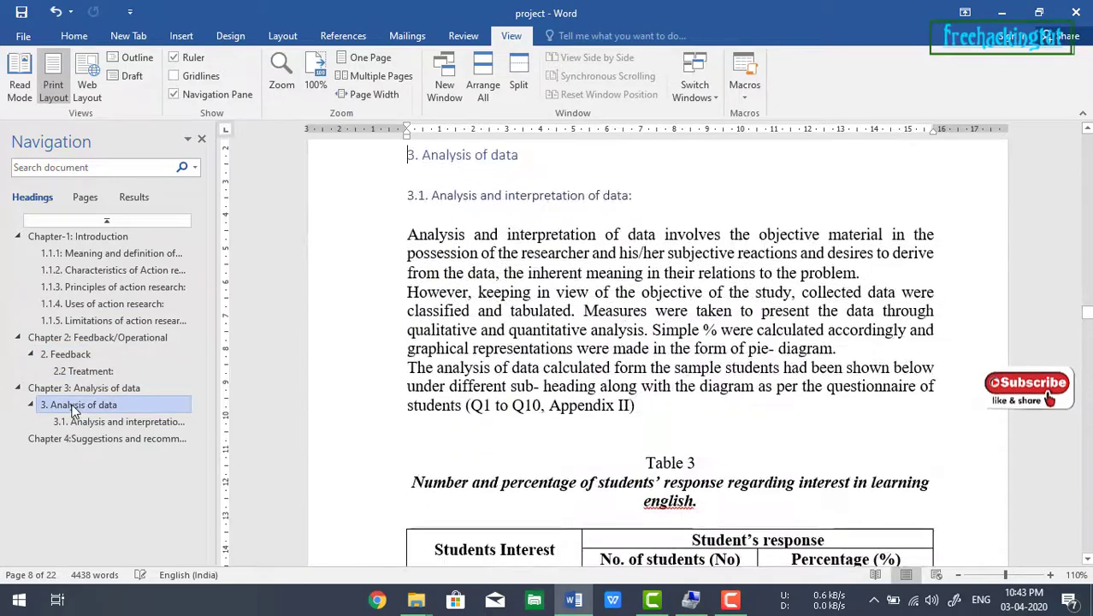